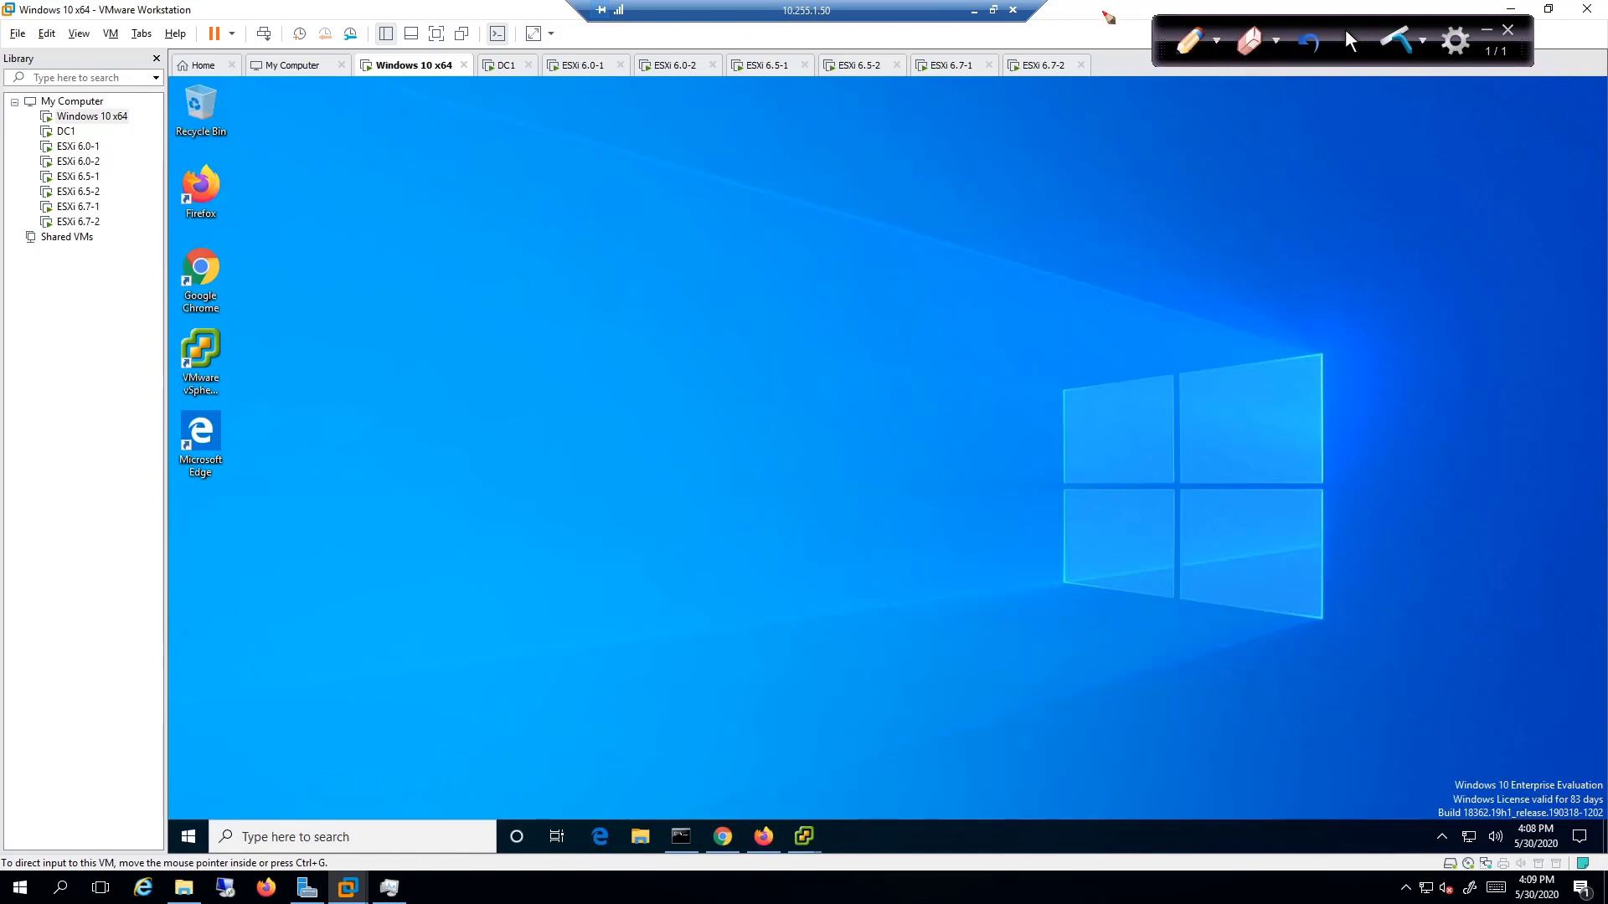
pyautogui.moveTo(825, 318)
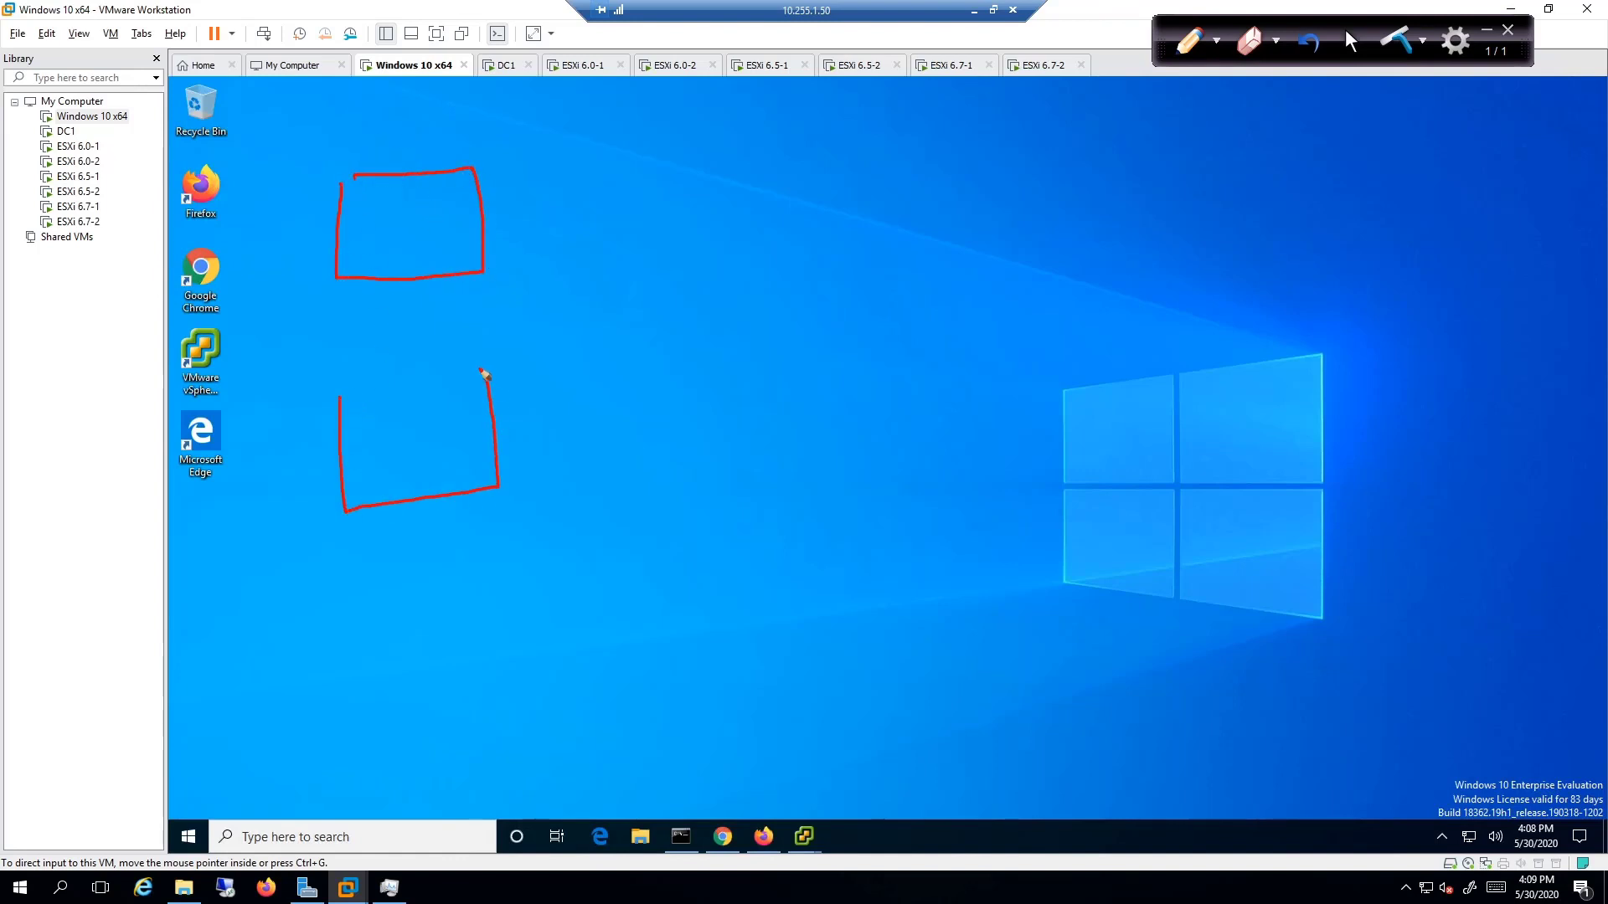
# Finish the lower host box and draw a drive with a disk in each host, labelled HDD
pyautogui.moveTo(483, 372); pyautogui.dragTo(414, 437)
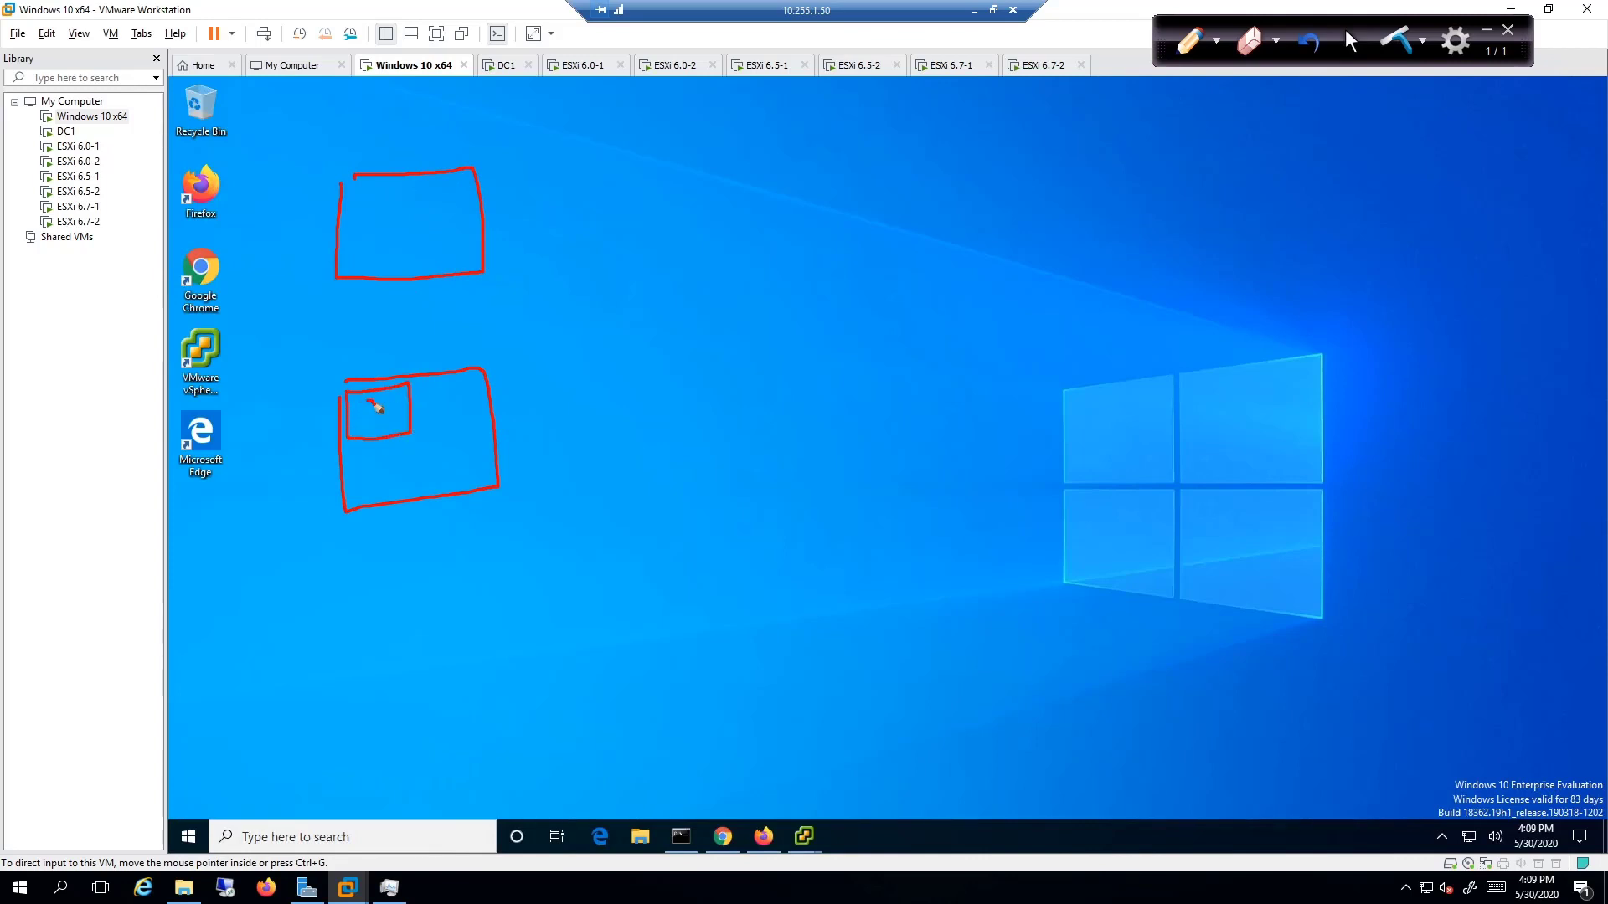
pyautogui.moveTo(363, 400); pyautogui.dragTo(396, 420)
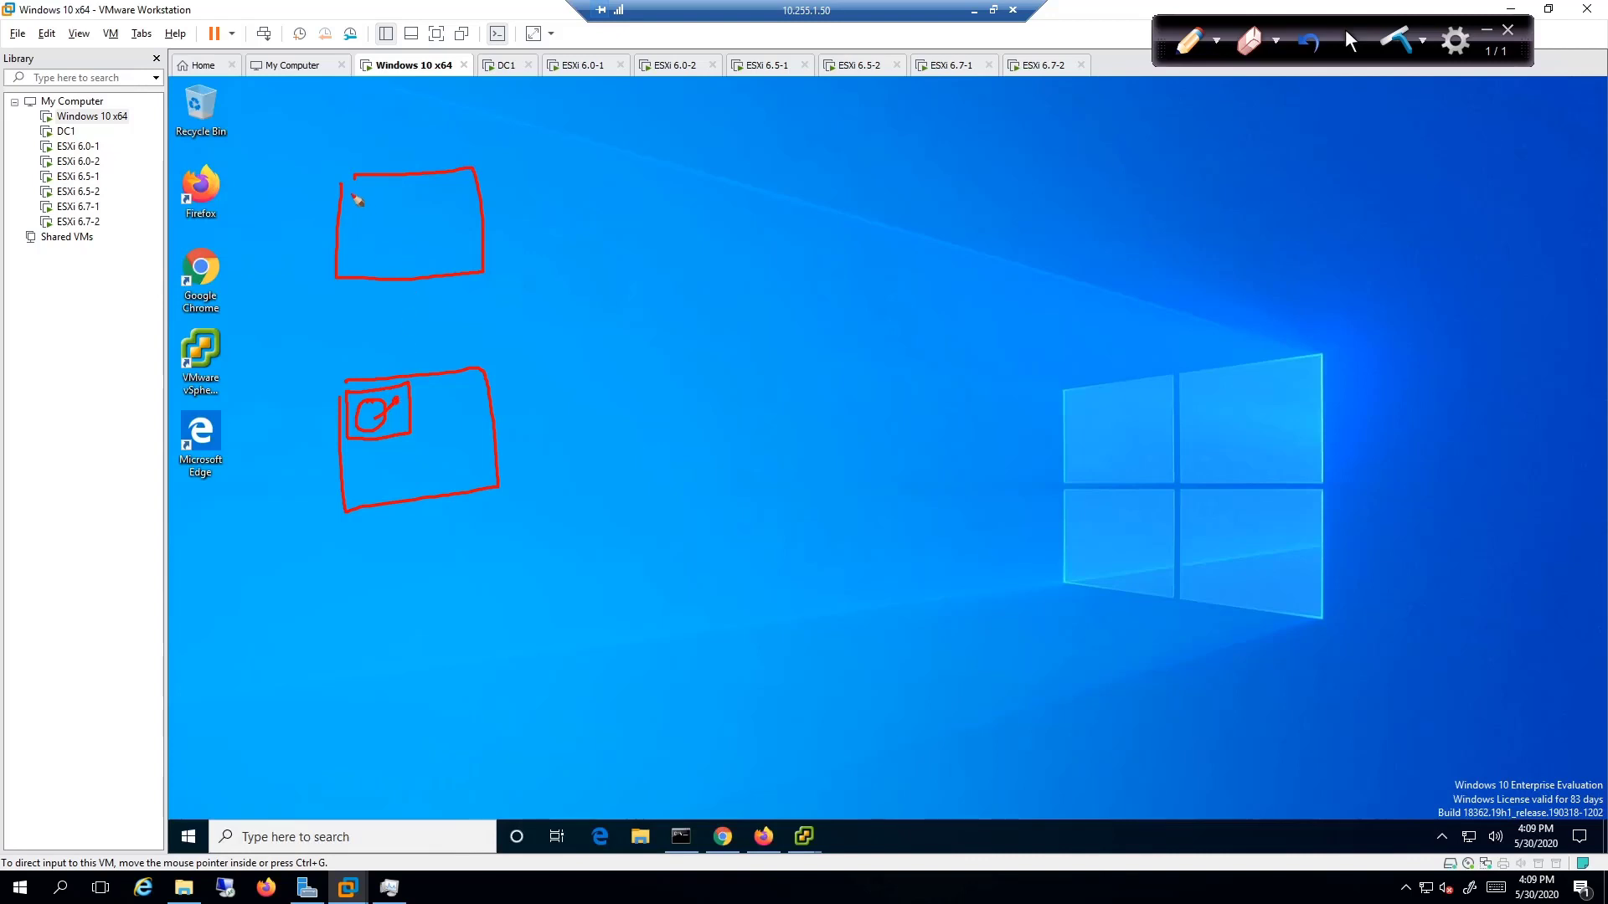
pyautogui.moveTo(354, 199); pyautogui.dragTo(387, 222)
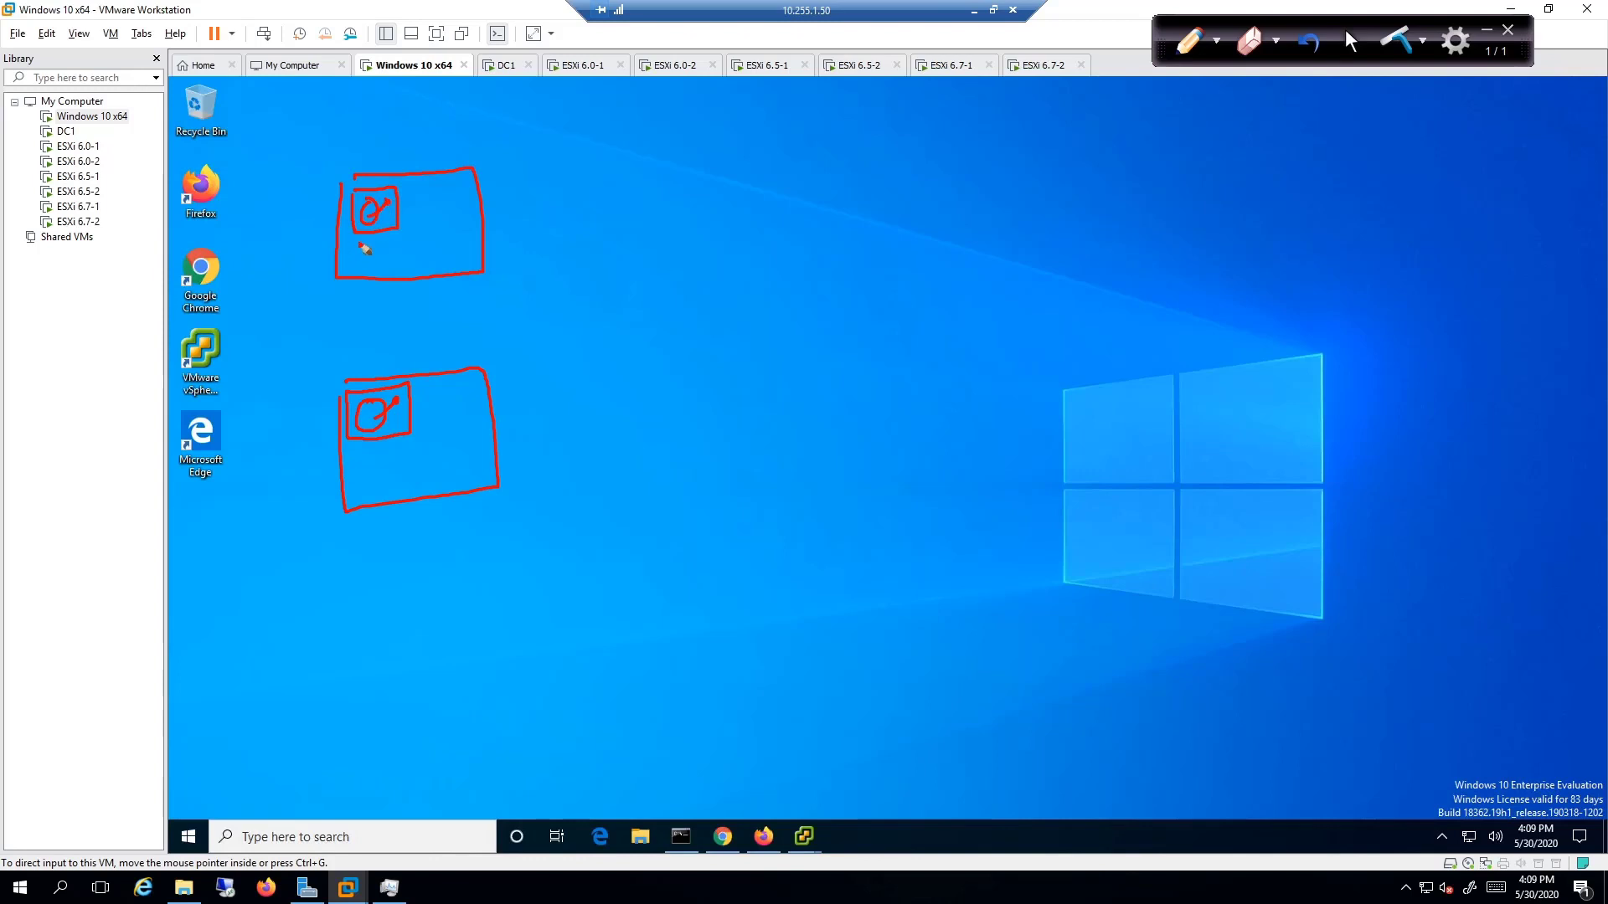
pyautogui.moveTo(354, 248); pyautogui.dragTo(395, 248)
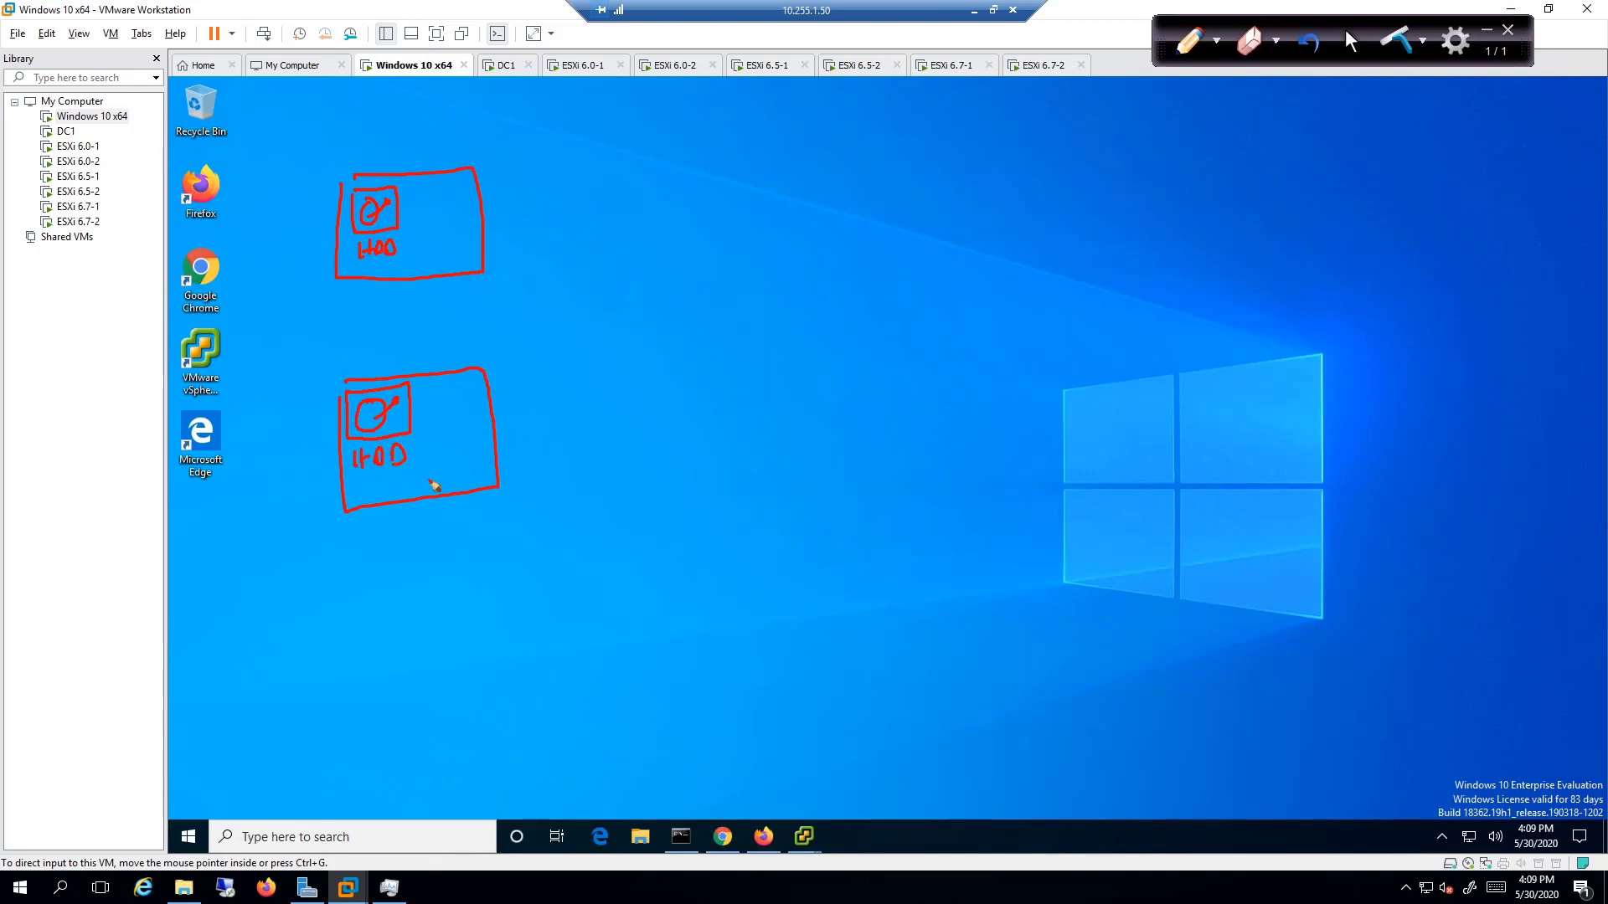
pyautogui.moveTo(451, 425)
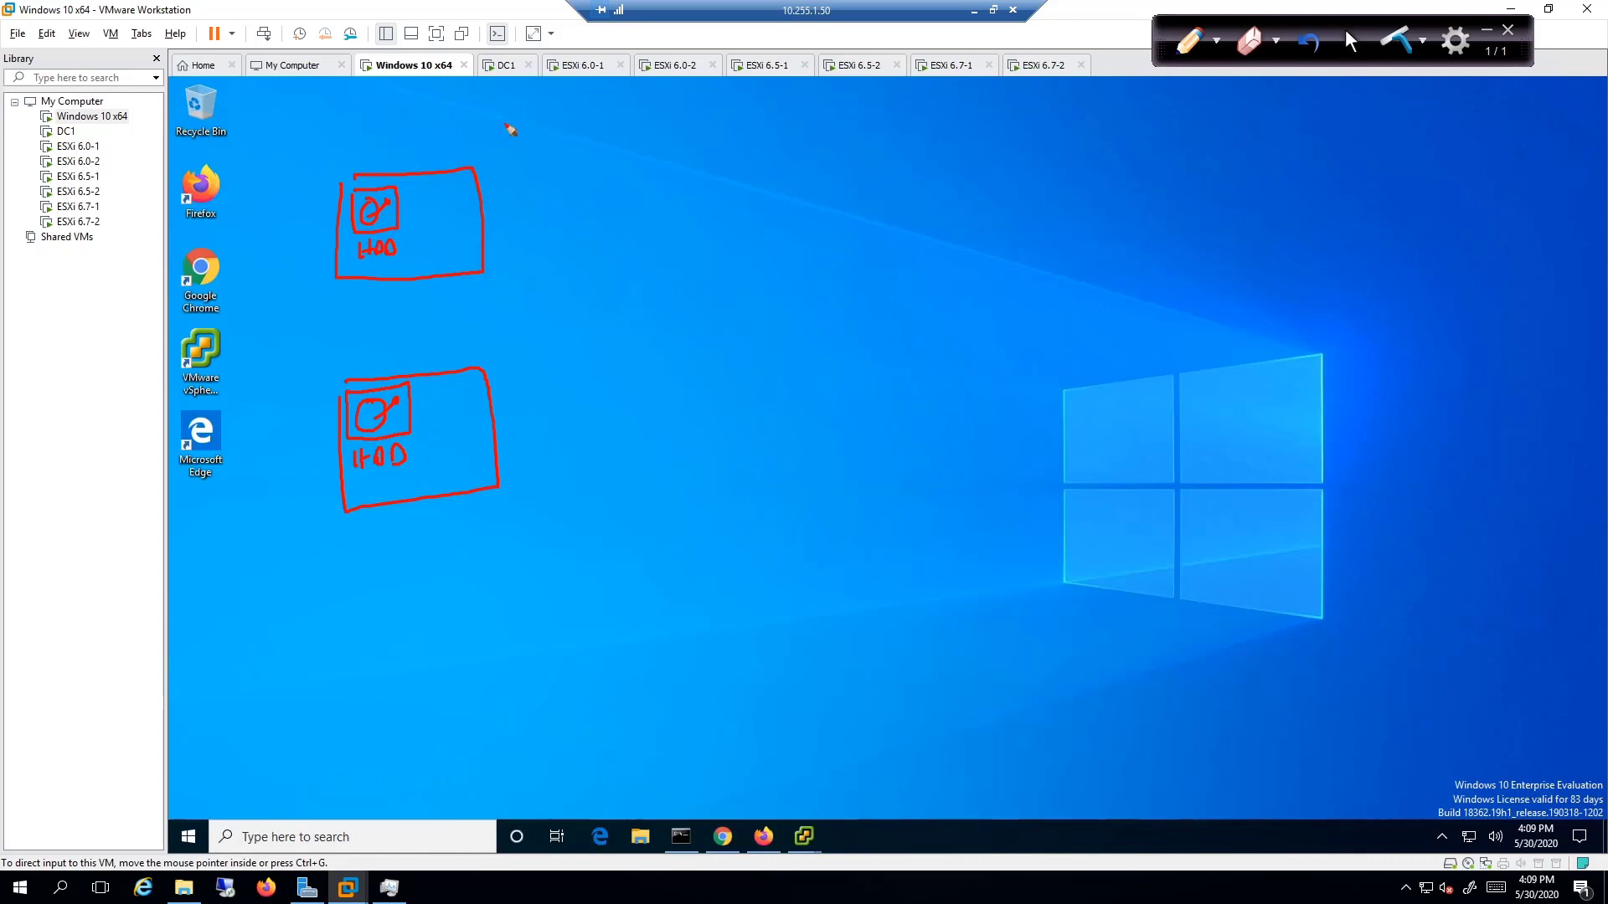
# Write ISO above the hosts with arrows leading into the upper and lower host boxes
pyautogui.moveTo(477, 111); pyautogui.dragTo(533, 110)
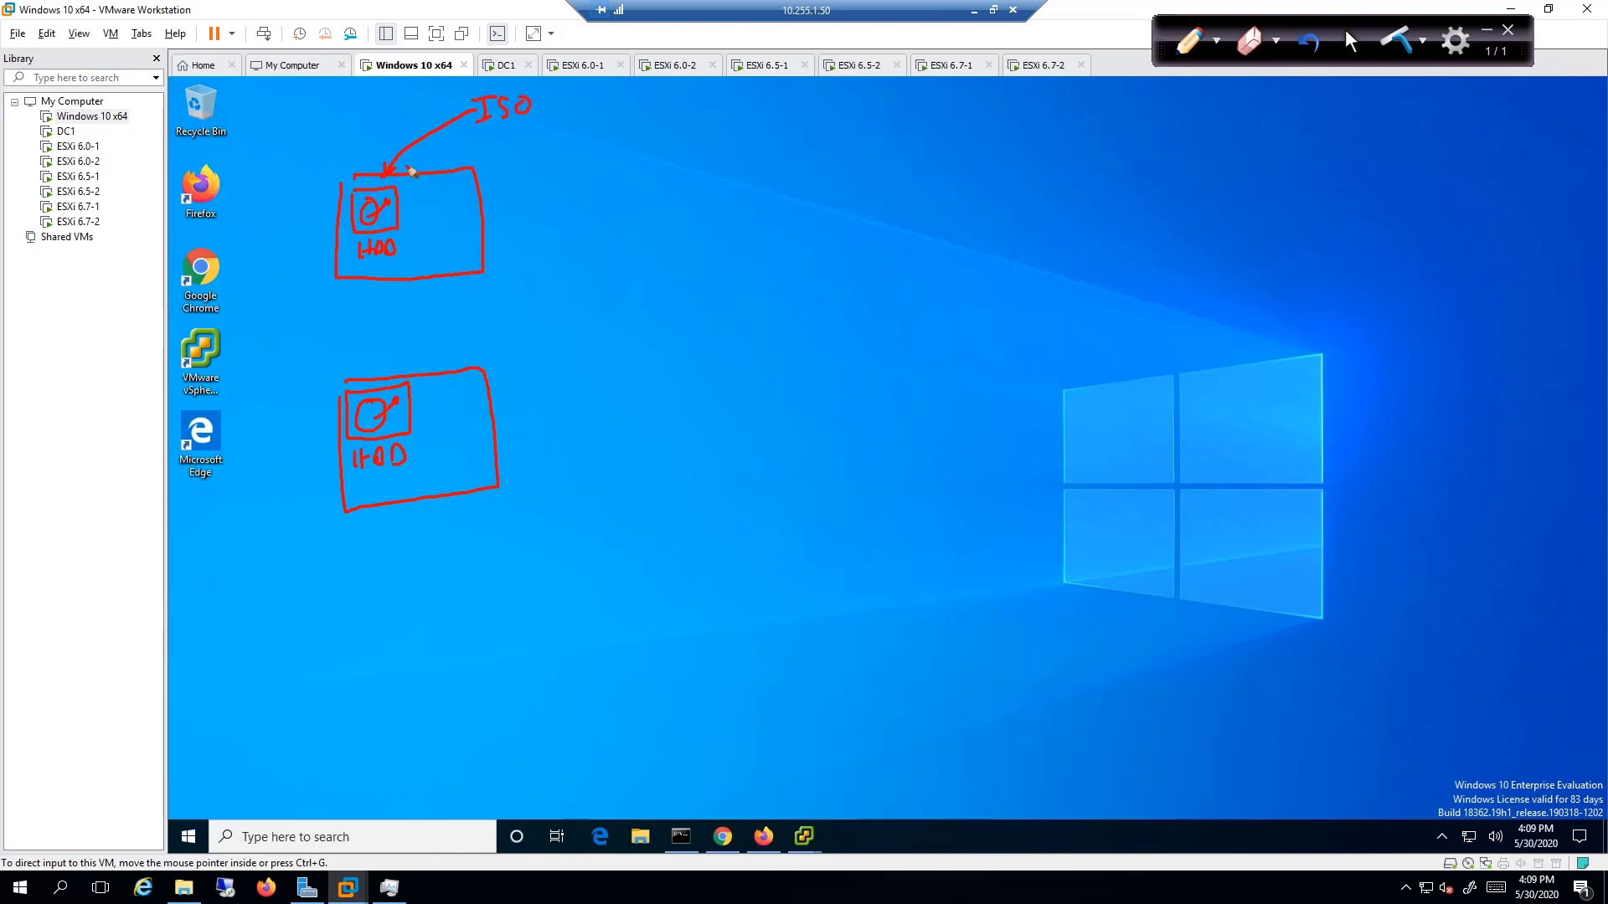
pyautogui.moveTo(492, 134); pyautogui.dragTo(381, 385)
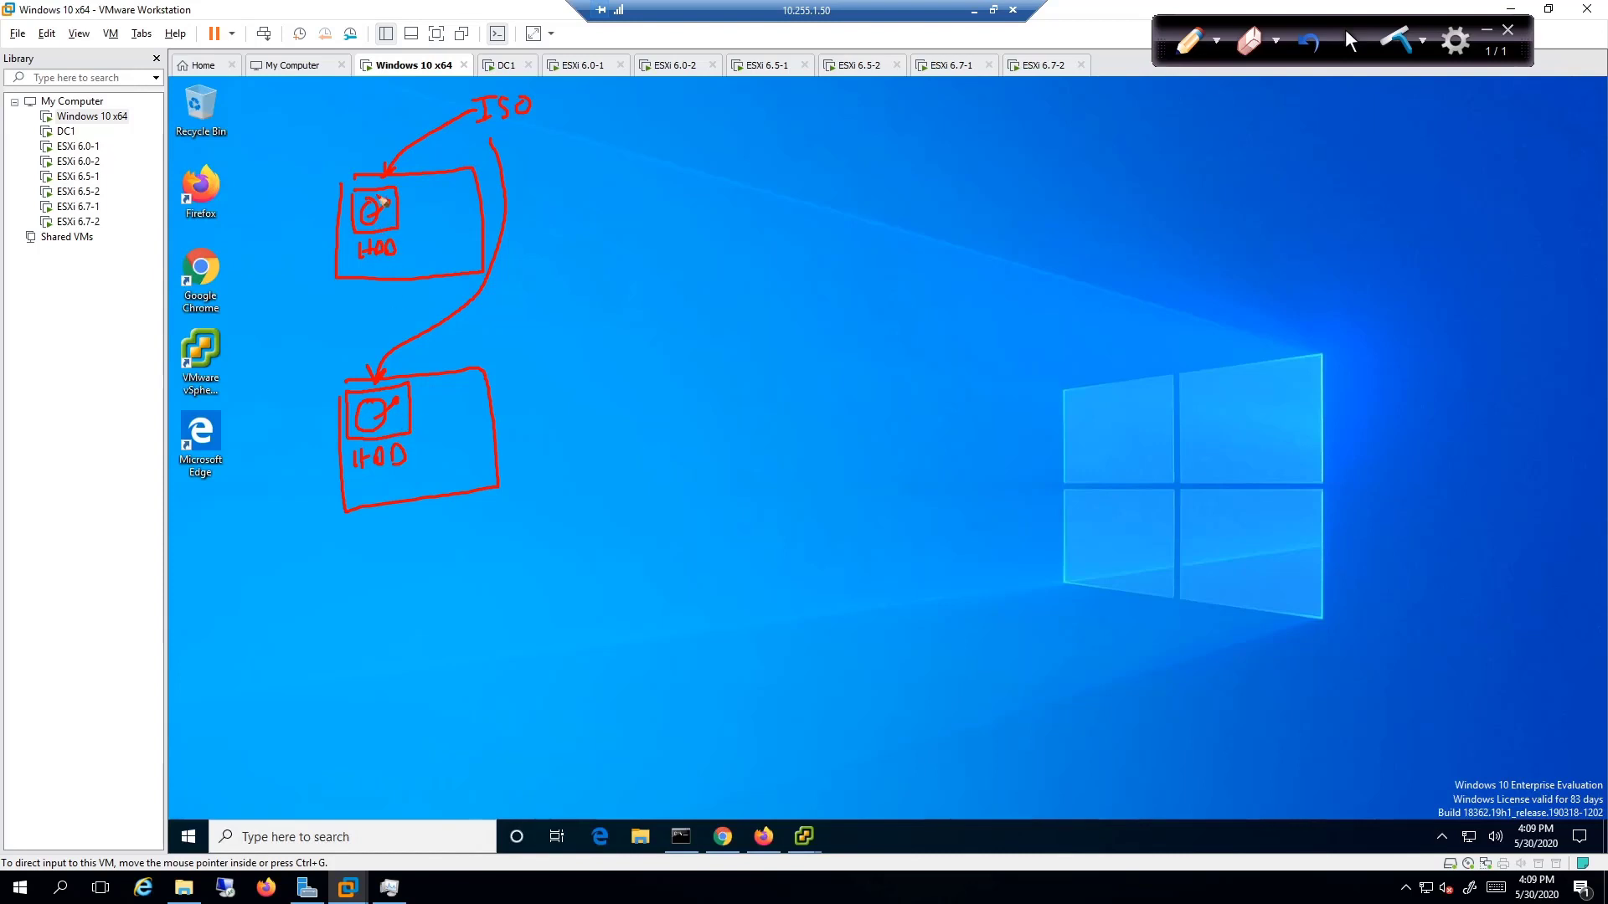
pyautogui.moveTo(405, 216)
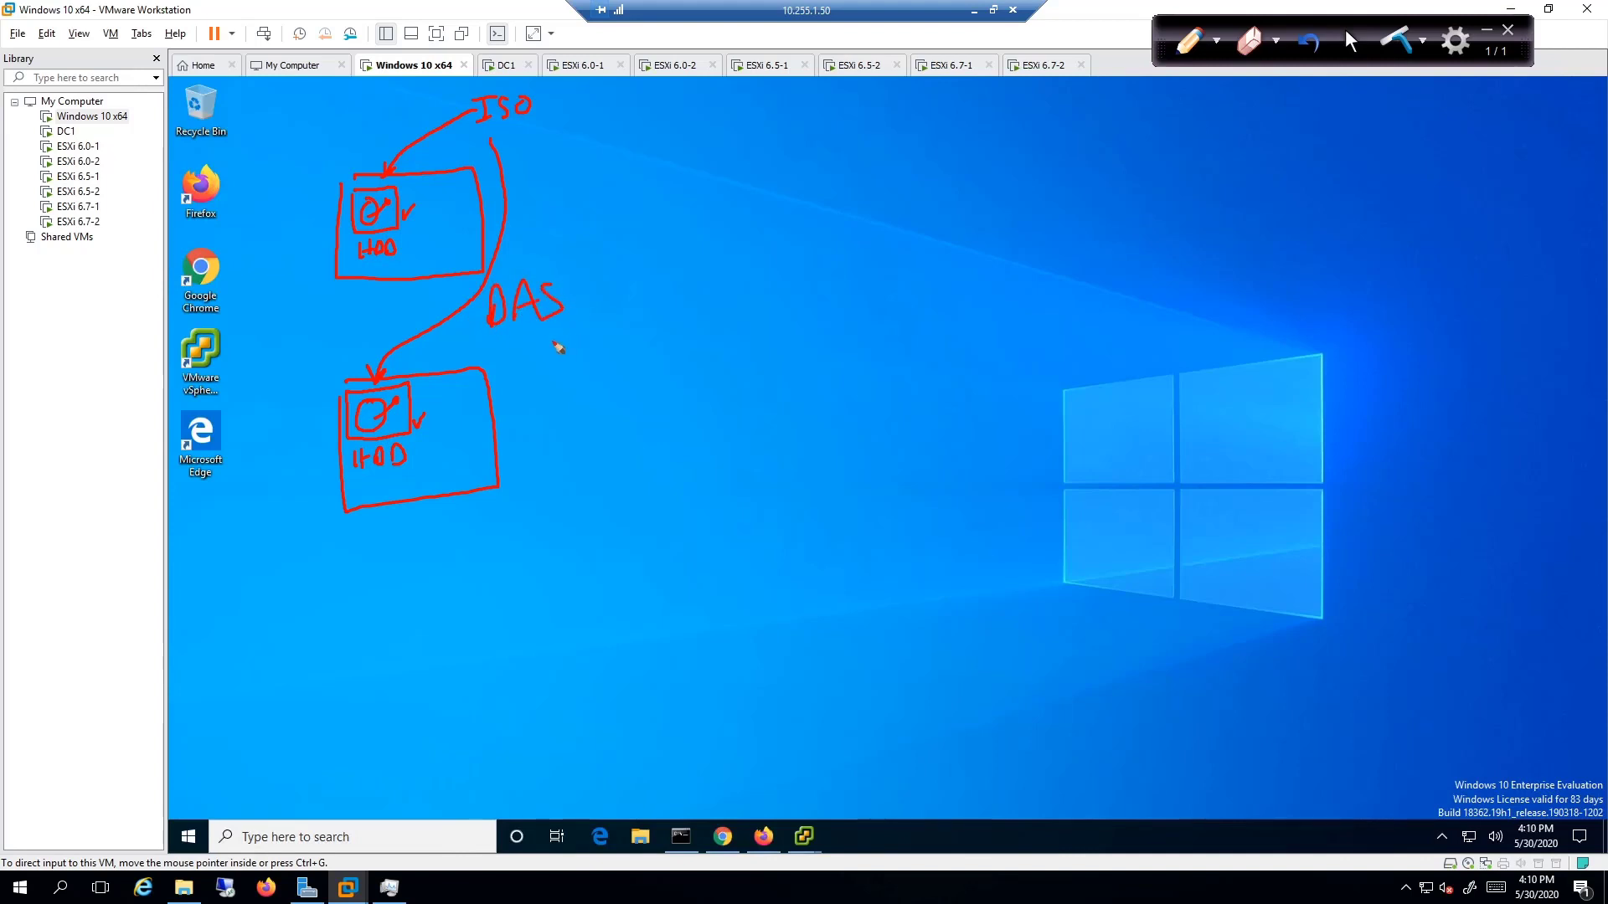
pyautogui.moveTo(518, 358)
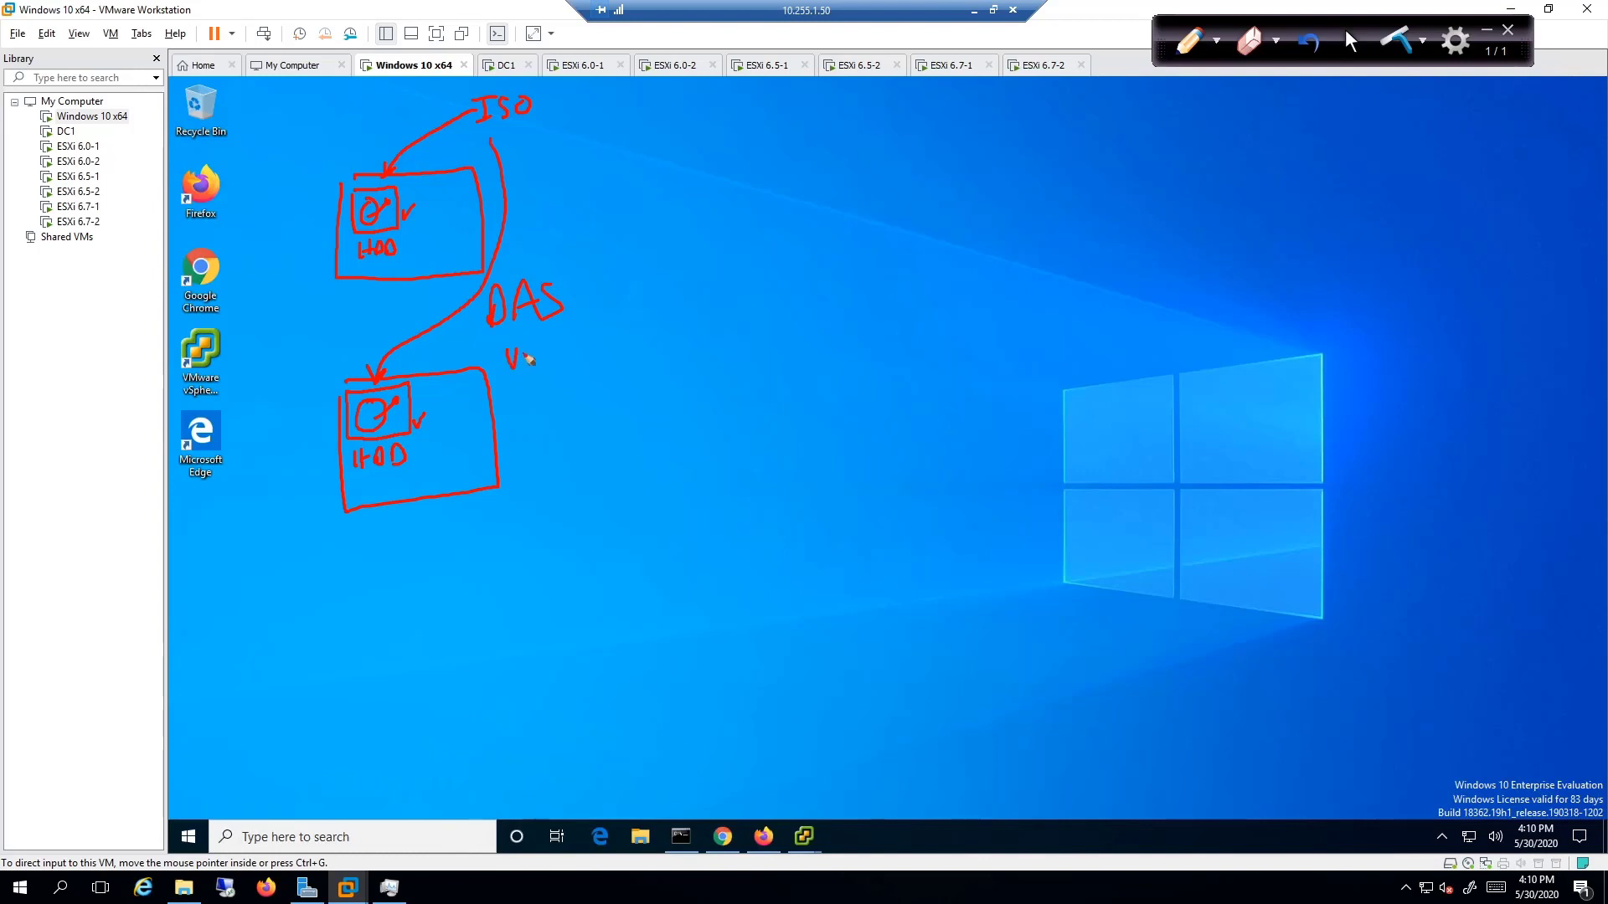
# Write VMFS under DAS, add the .10 and .20 host addresses, and draw links between the hosts
pyautogui.moveTo(513, 362); pyautogui.dragTo(569, 369)
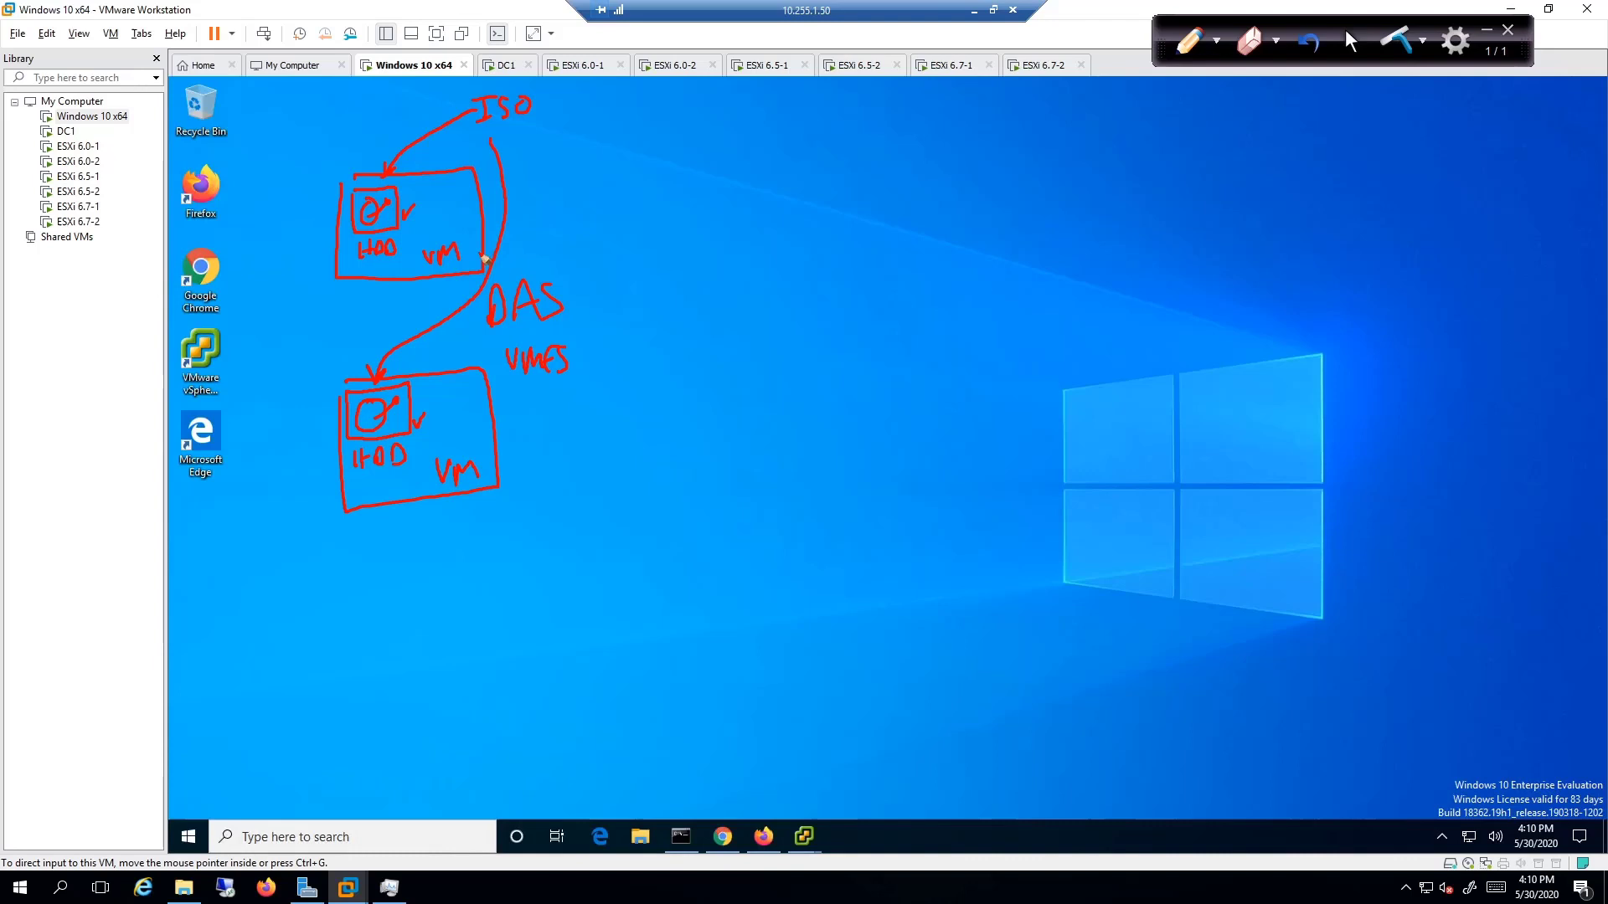
pyautogui.moveTo(483, 256); pyautogui.dragTo(605, 451)
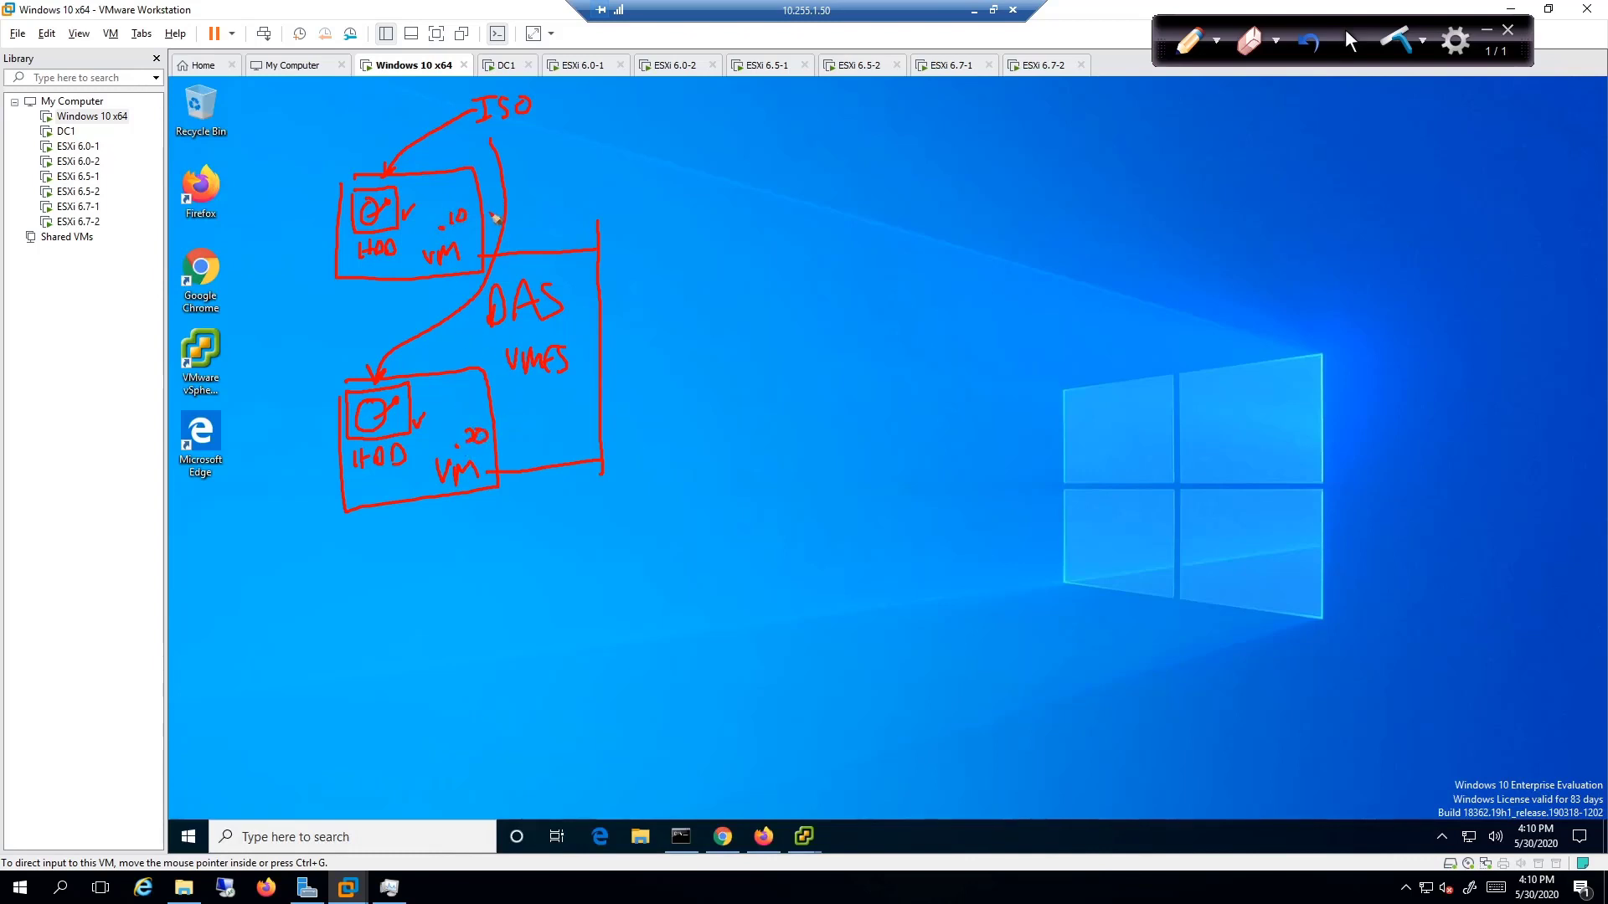
pyautogui.moveTo(482, 194); pyautogui.dragTo(543, 450)
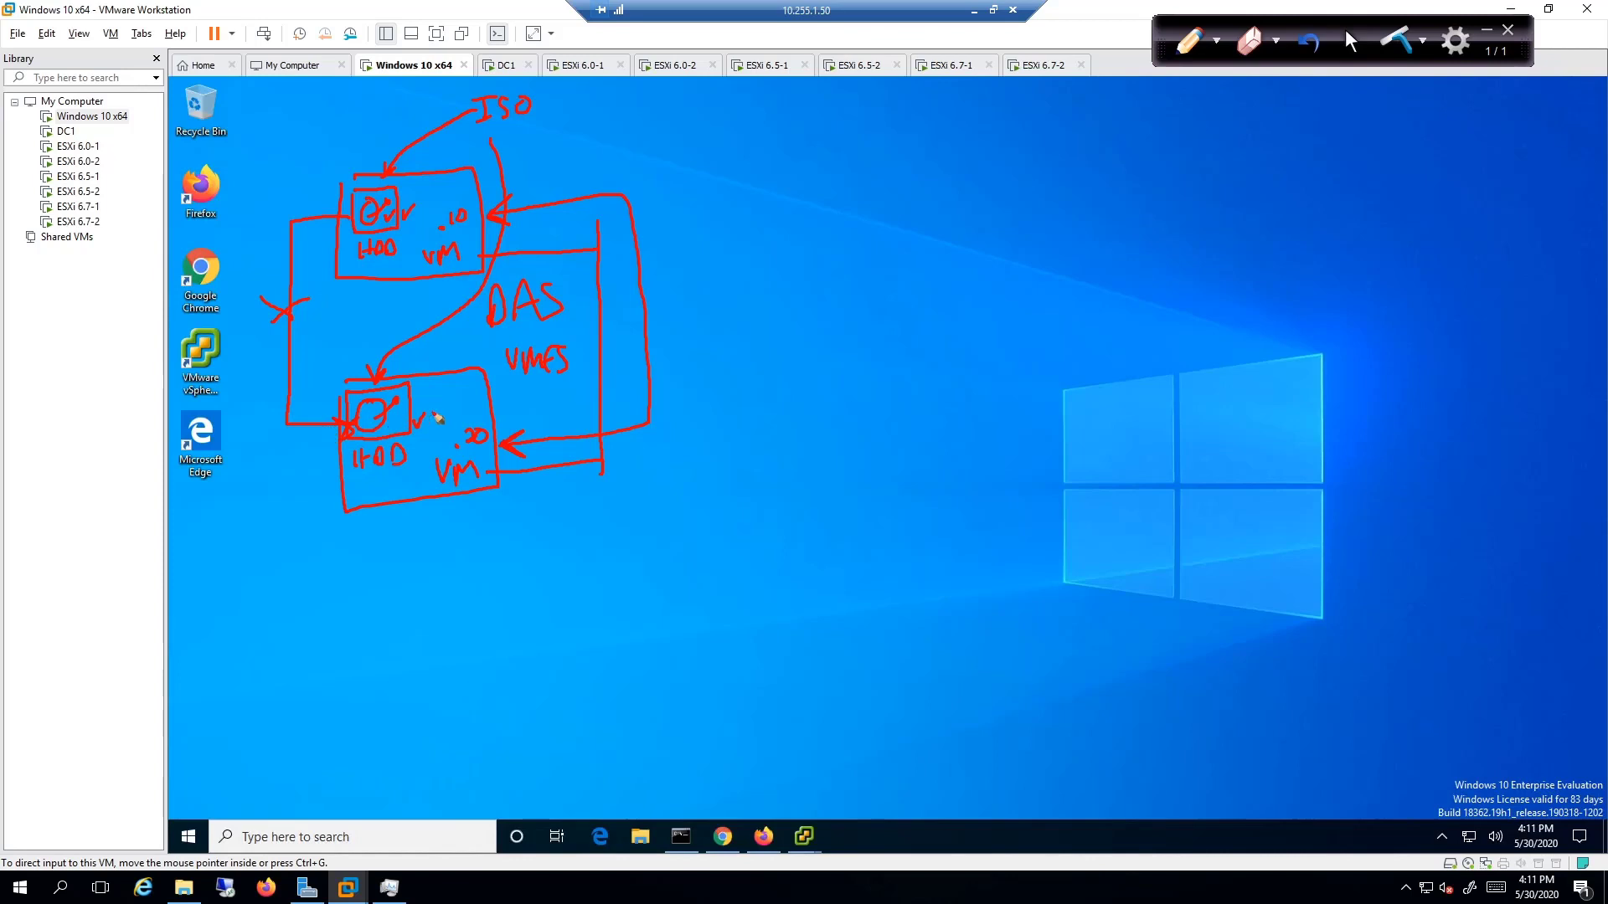
pyautogui.moveTo(893, 313)
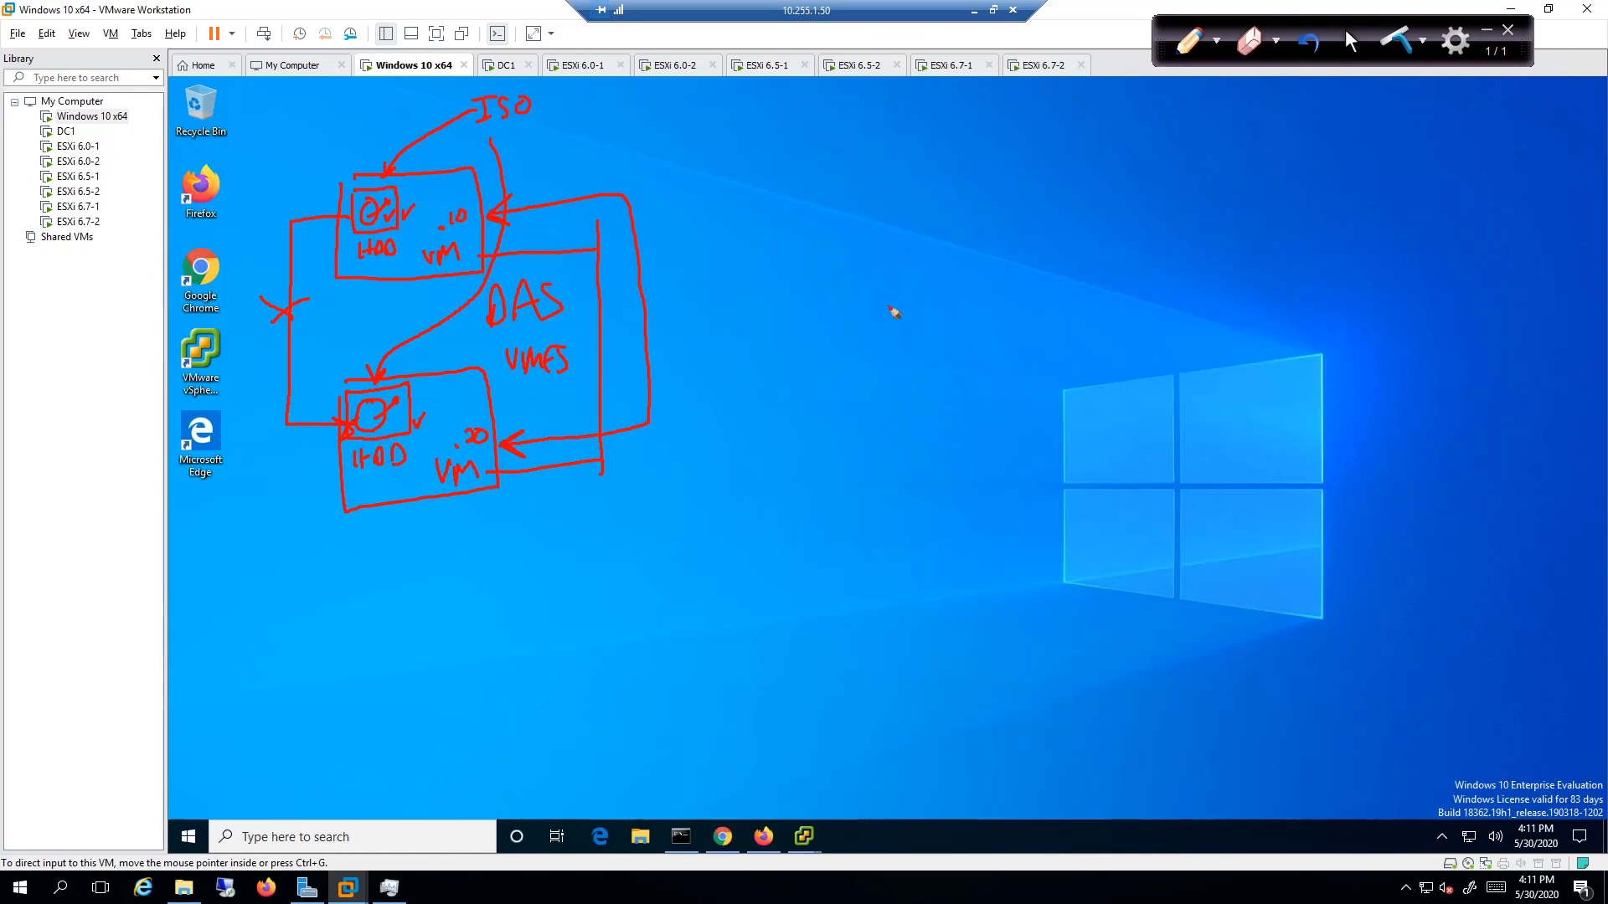
pyautogui.moveTo(777, 308)
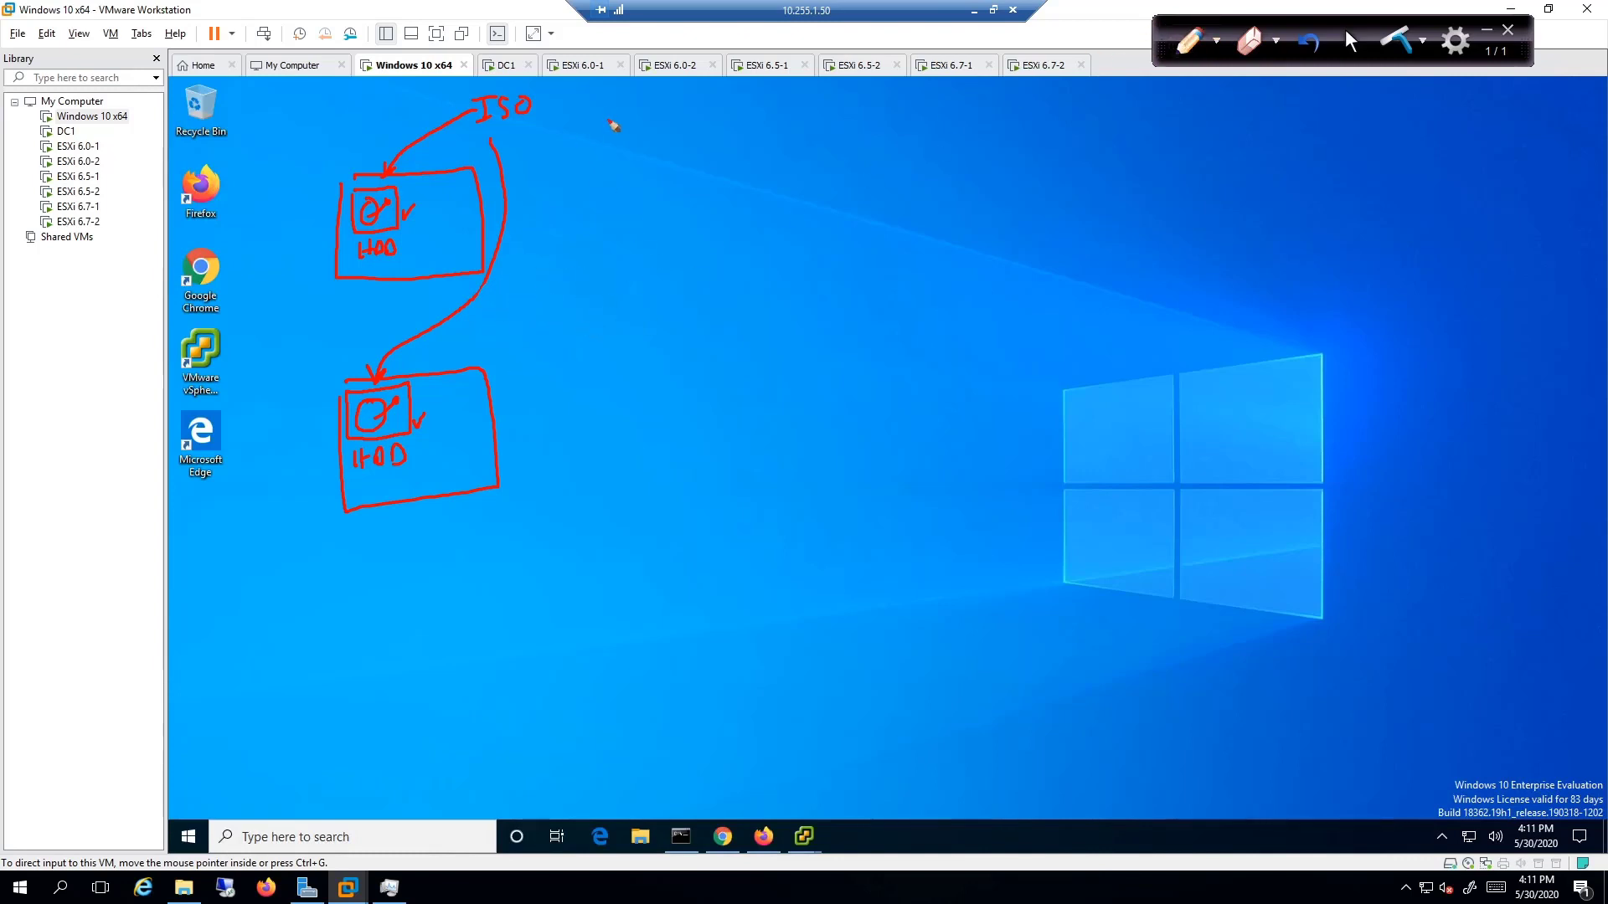
# Write Remote Storage at the top branching to SAN, marked Block Level, and to NAS
pyautogui.moveTo(623, 102); pyautogui.dragTo(714, 102)
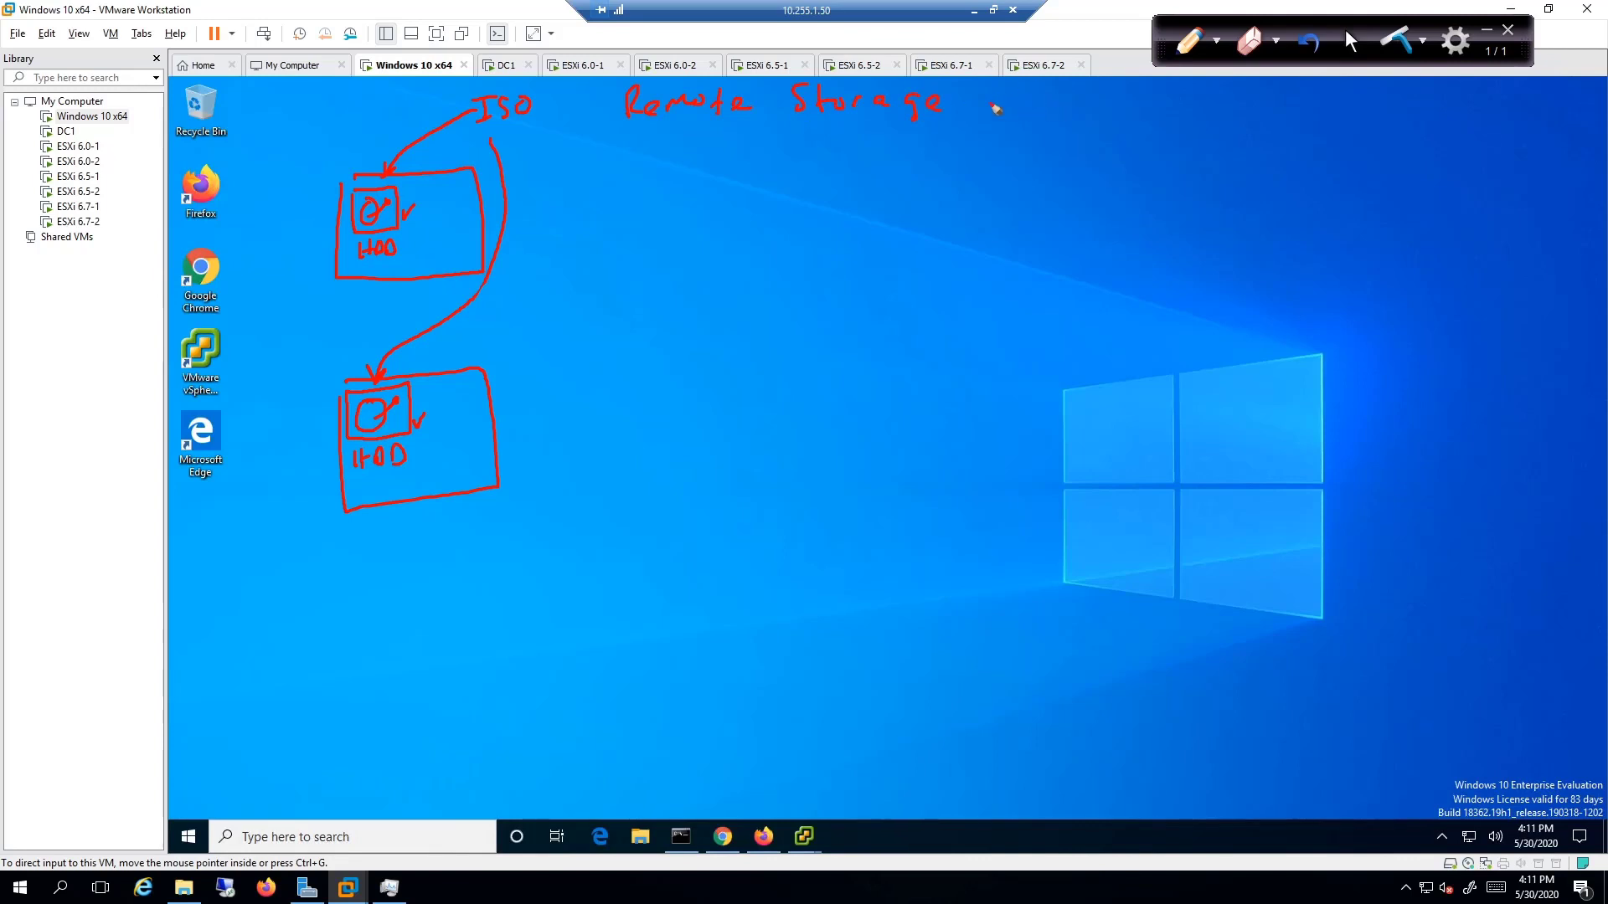
pyautogui.moveTo(980, 108); pyautogui.dragTo(1112, 107)
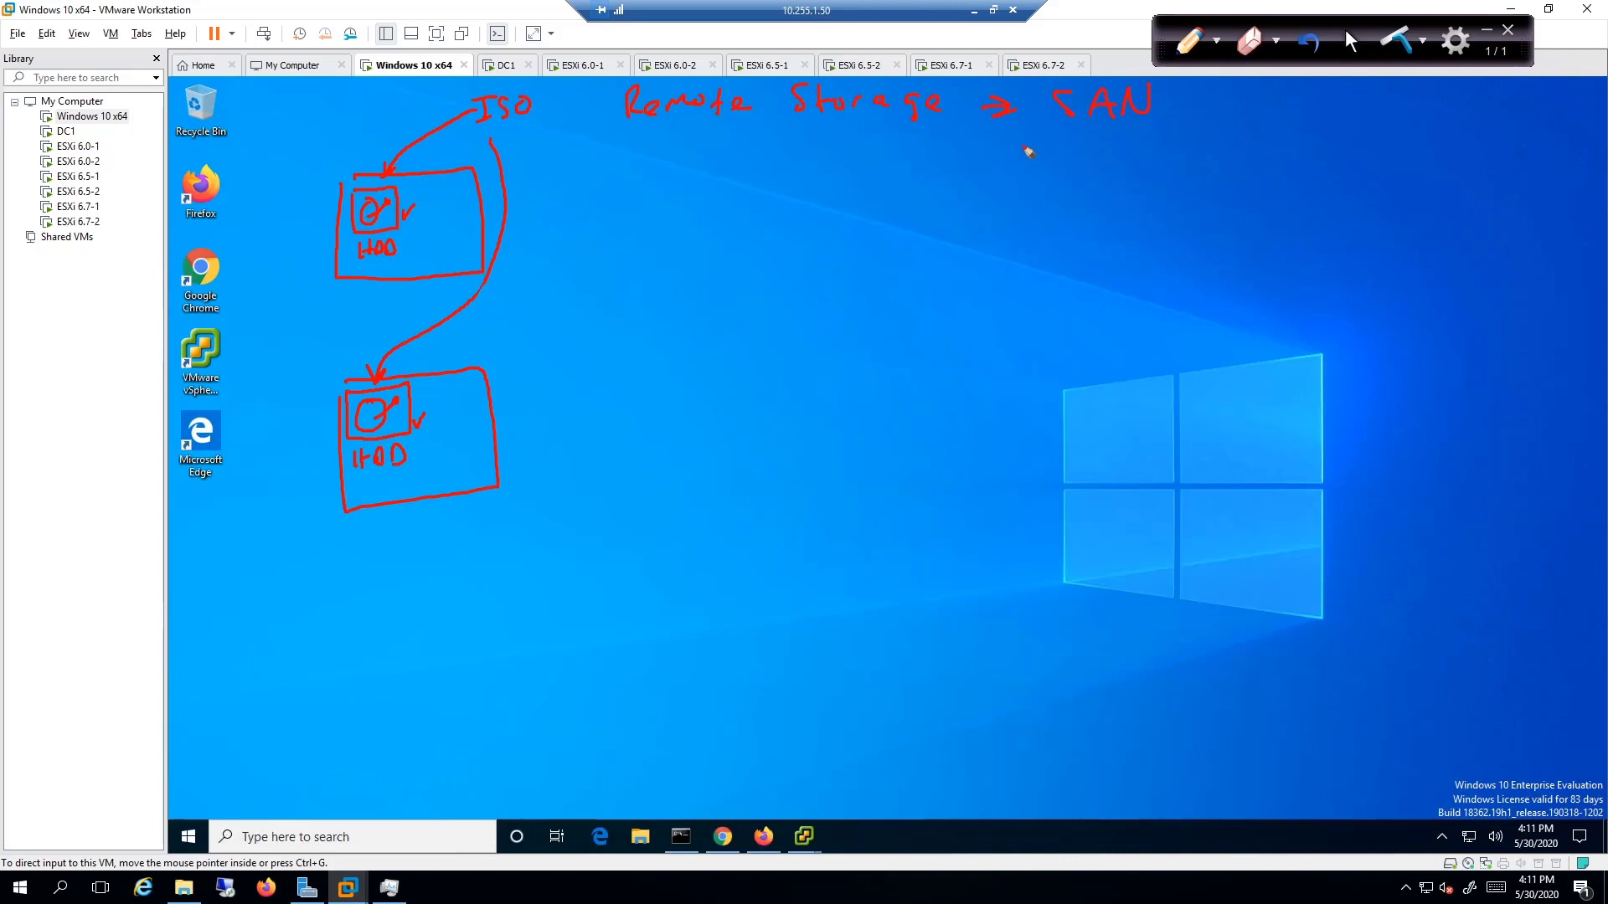
pyautogui.moveTo(985, 129); pyautogui.dragTo(1077, 159)
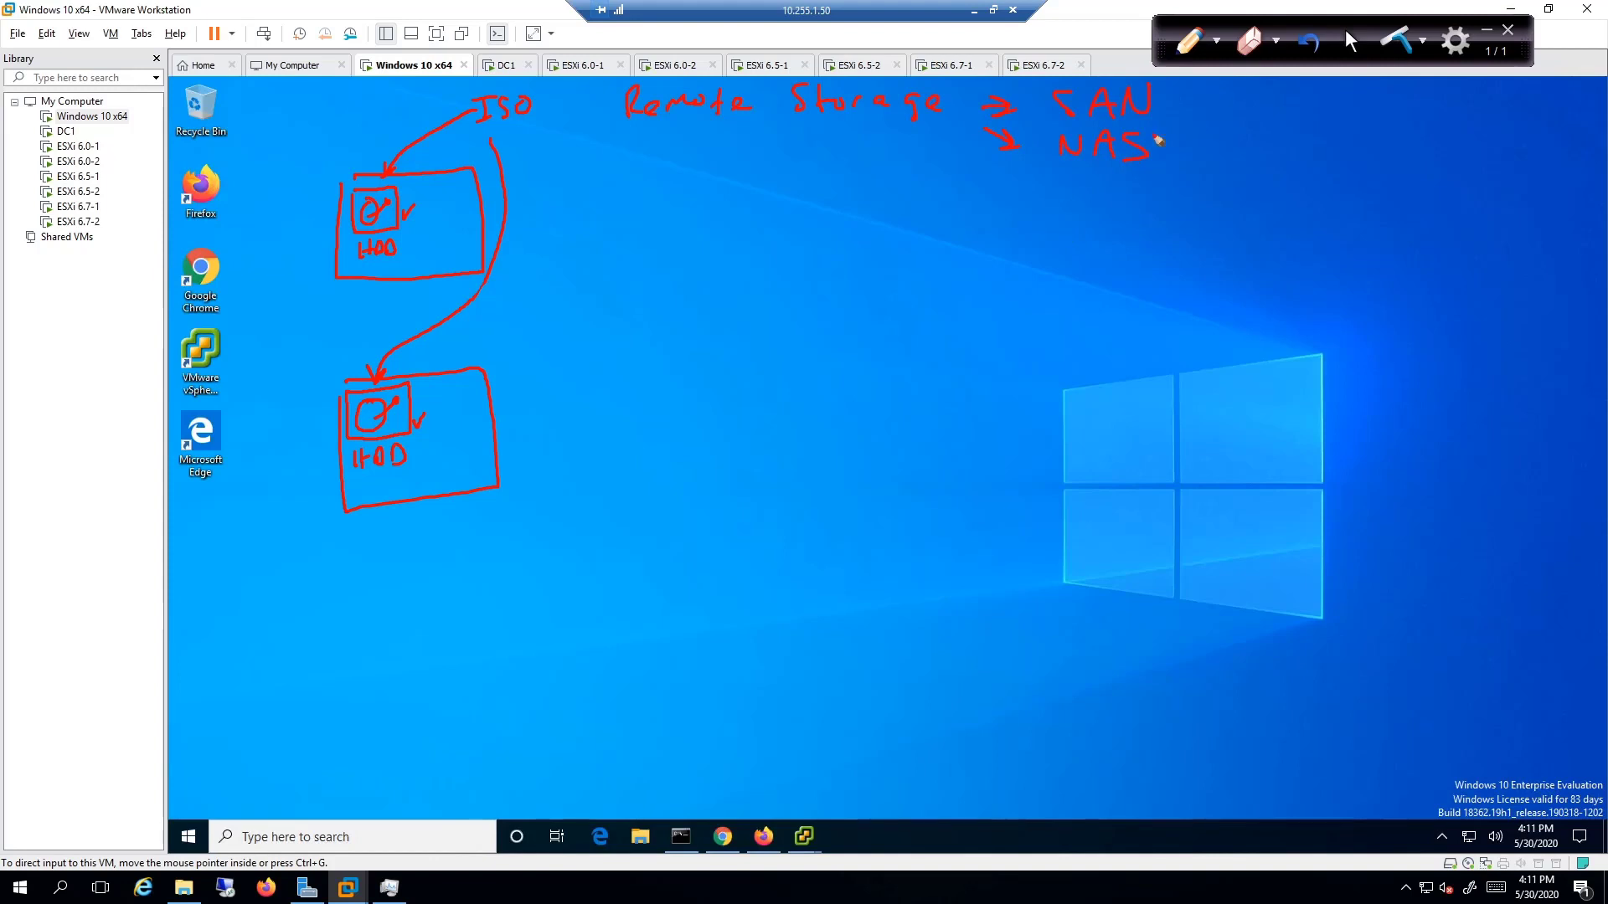
pyautogui.moveTo(1164, 107); pyautogui.dragTo(1241, 92)
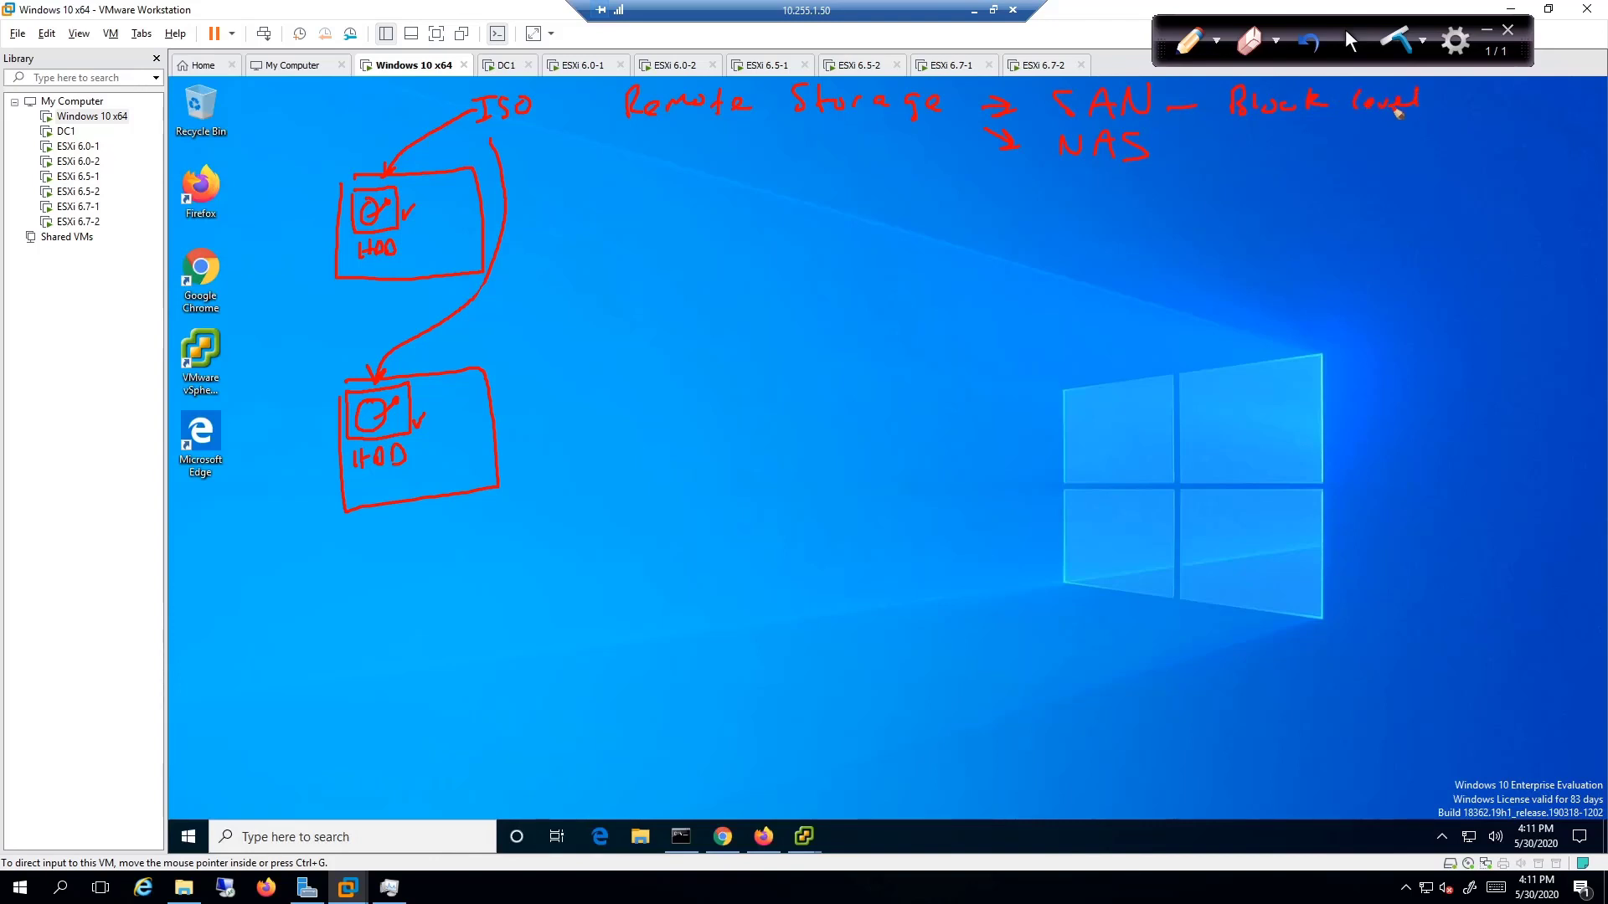
# Label NAS as File Level, write iSCSI – SAN, and add LSS below the storage notes
pyautogui.moveTo(1179, 144); pyautogui.dragTo(1256, 144)
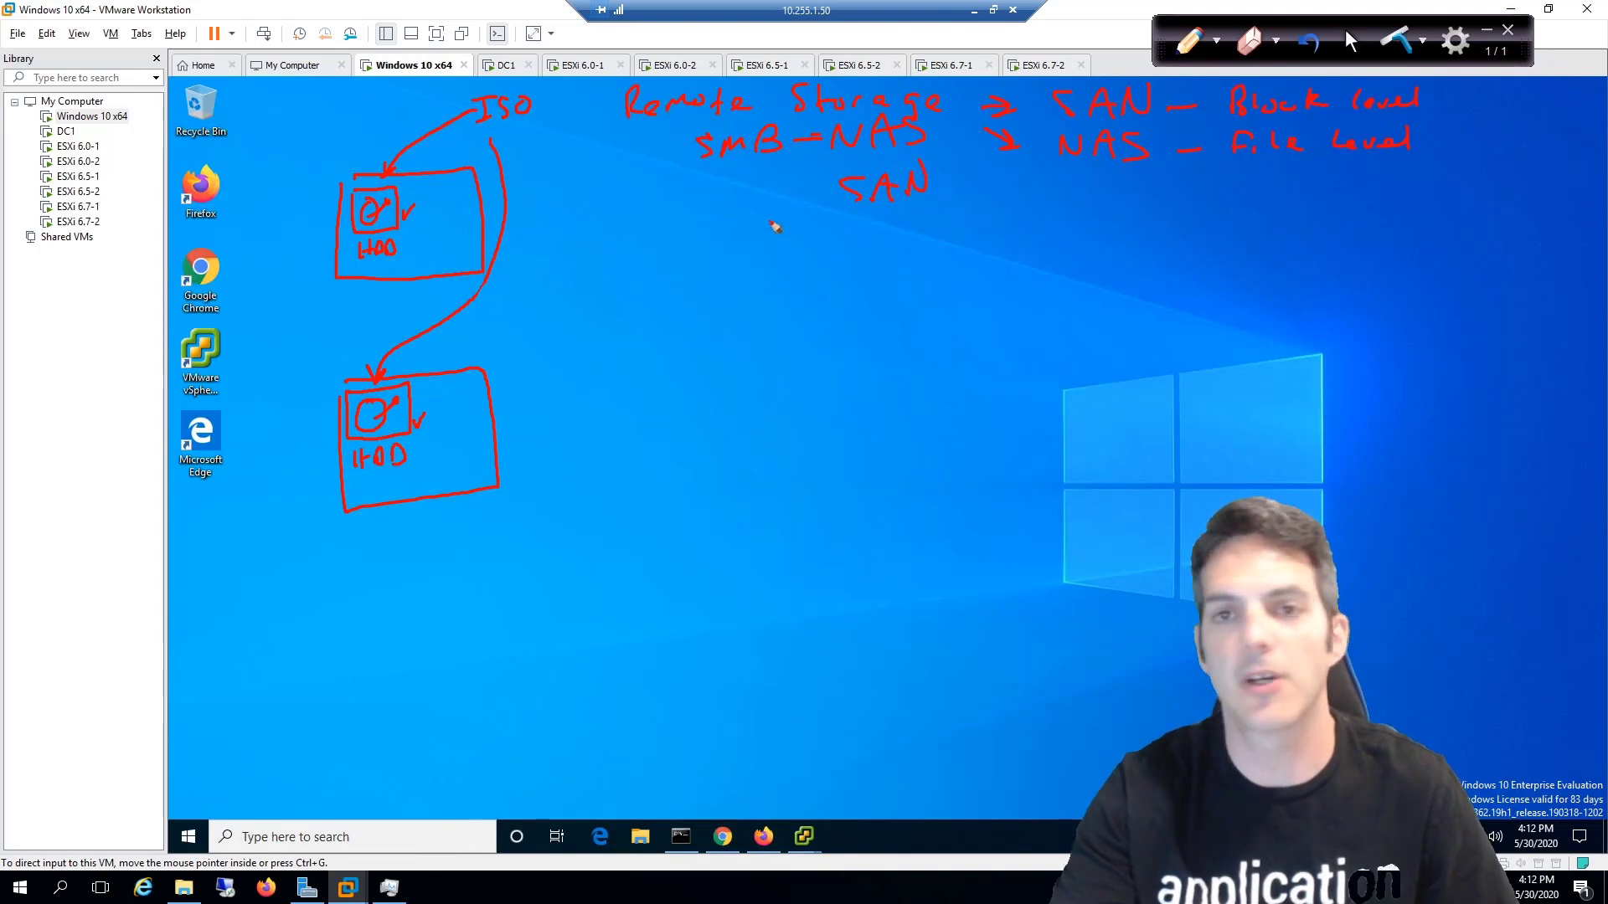
pyautogui.moveTo(694, 204)
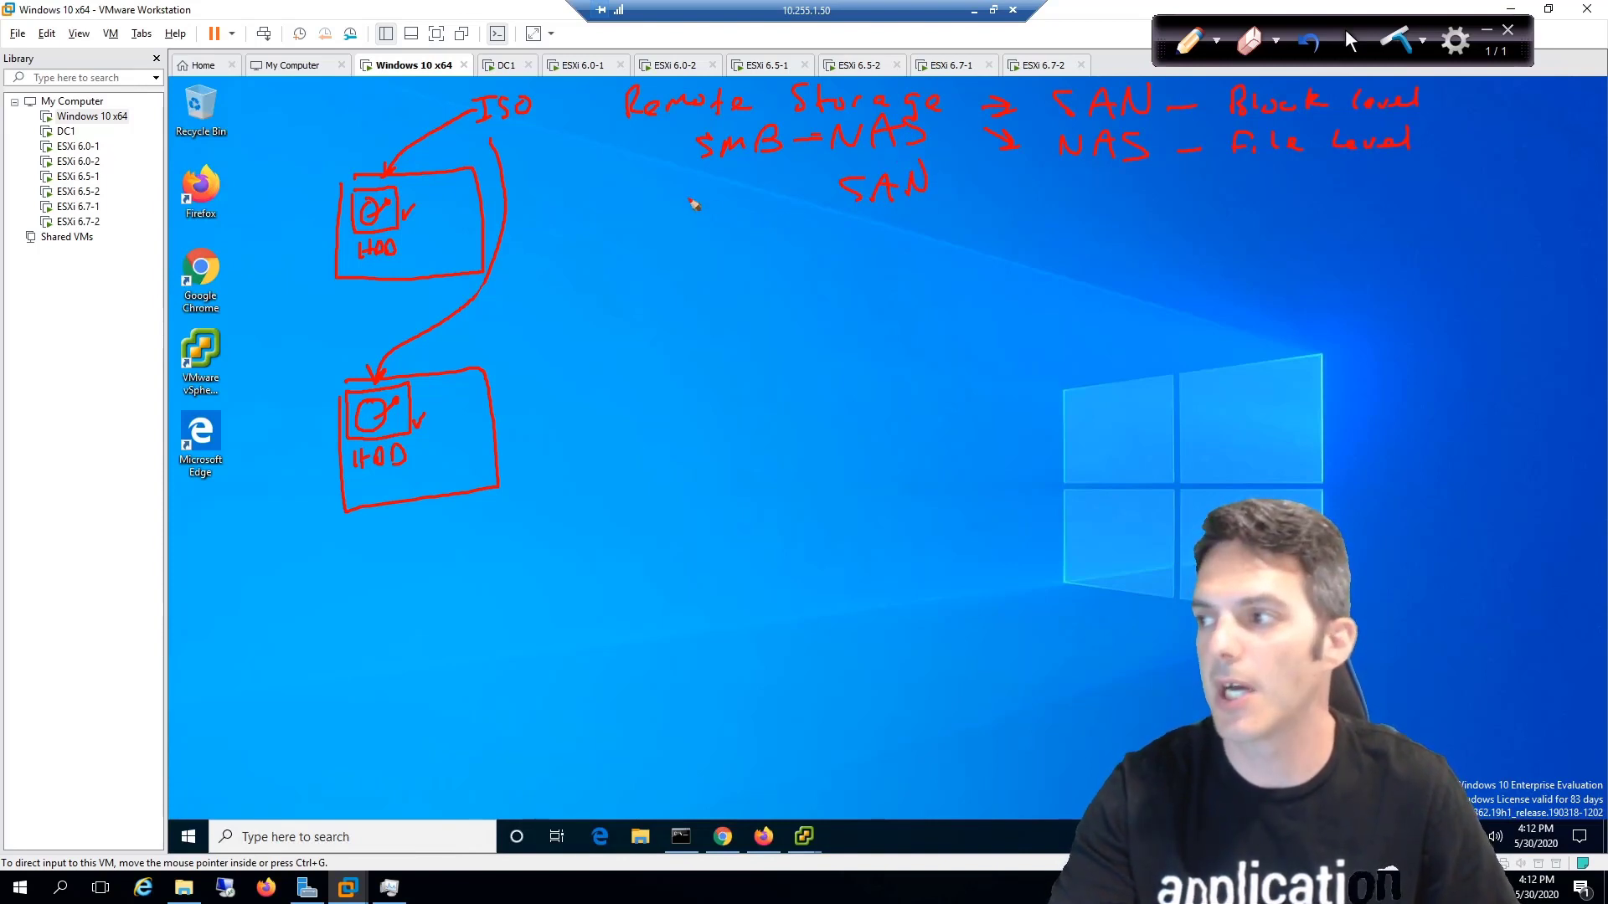
pyautogui.moveTo(692, 200); pyautogui.dragTo(784, 199)
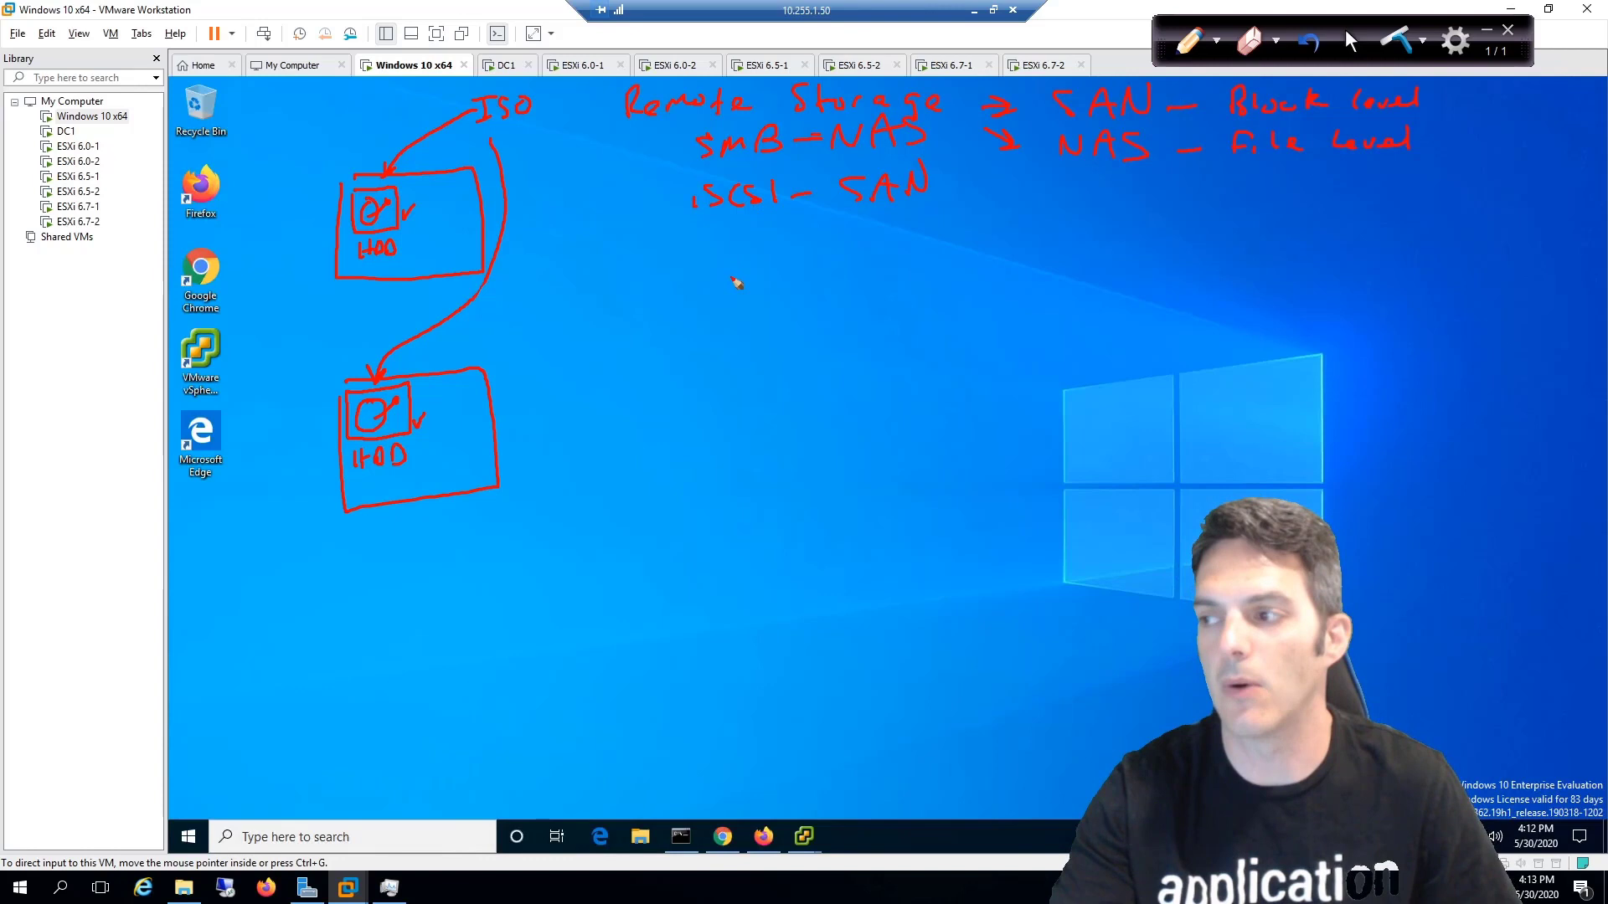
pyautogui.moveTo(720, 288)
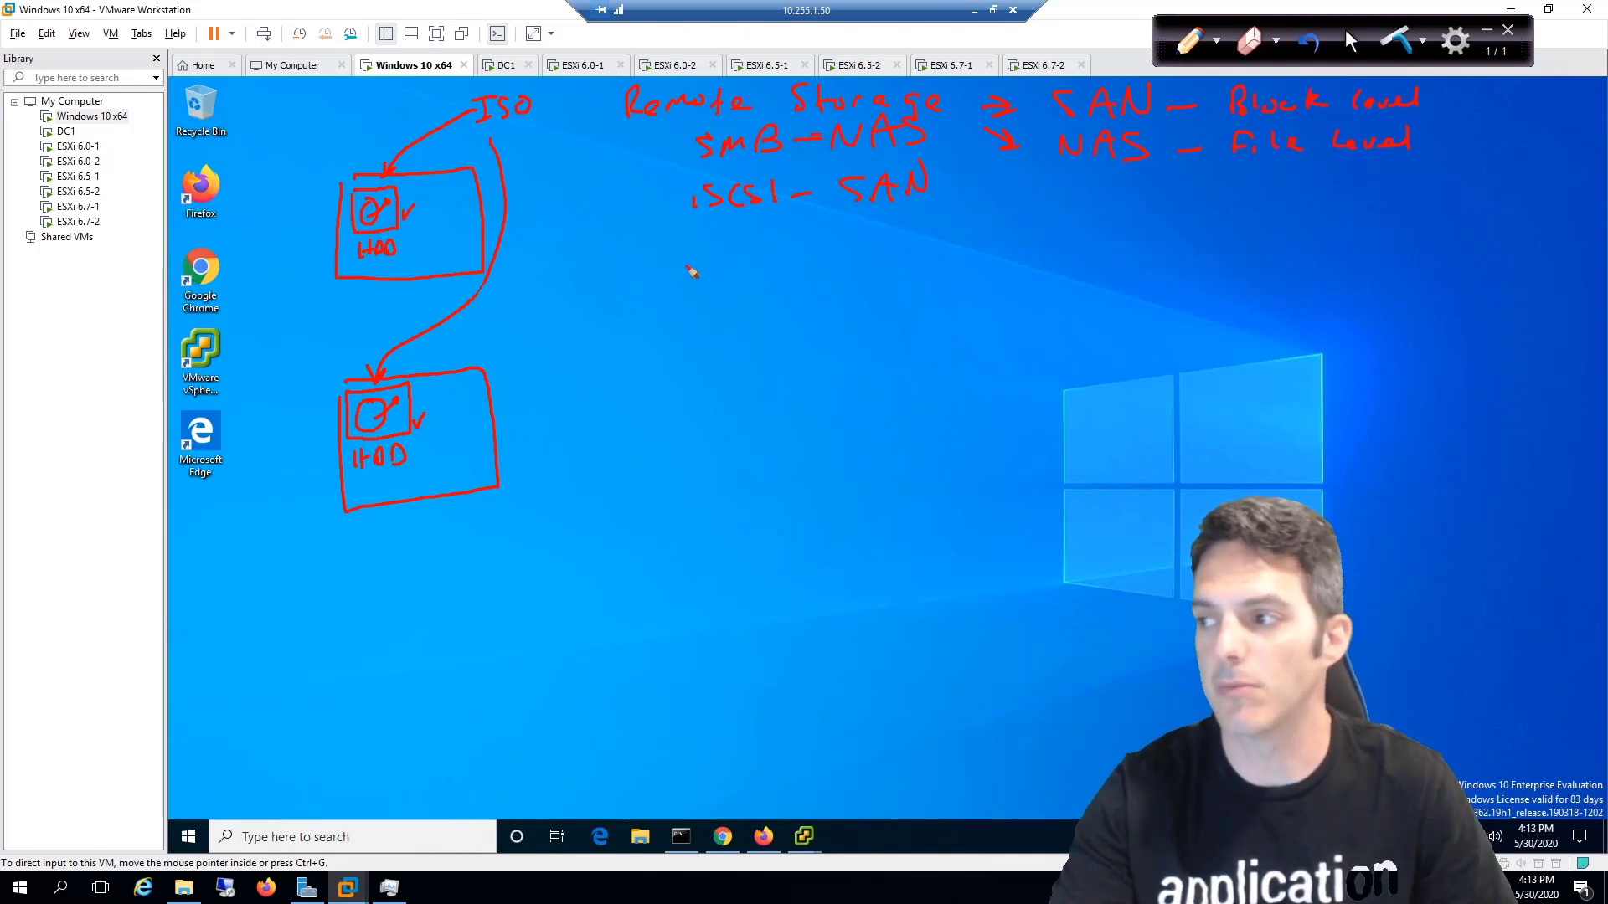
pyautogui.moveTo(687, 256); pyautogui.dragTo(759, 257)
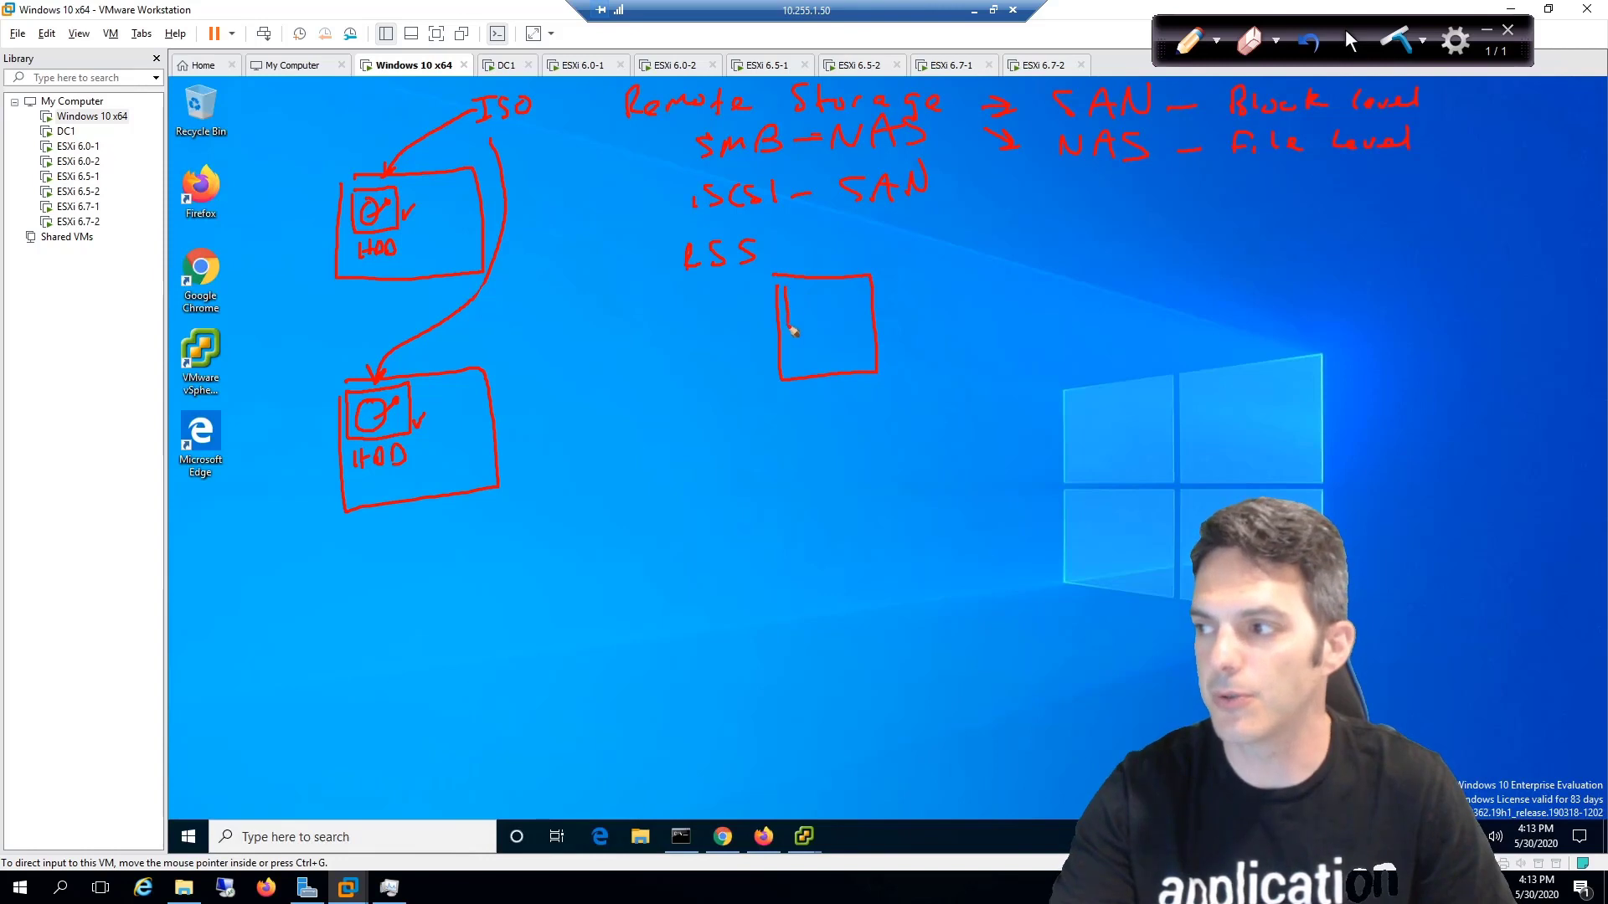
# Draw the LSS storage server box with its disk and finish the LUN 0, LUN 1, LUN 2 labels
pyautogui.moveTo(784, 286); pyautogui.dragTo(821, 323)
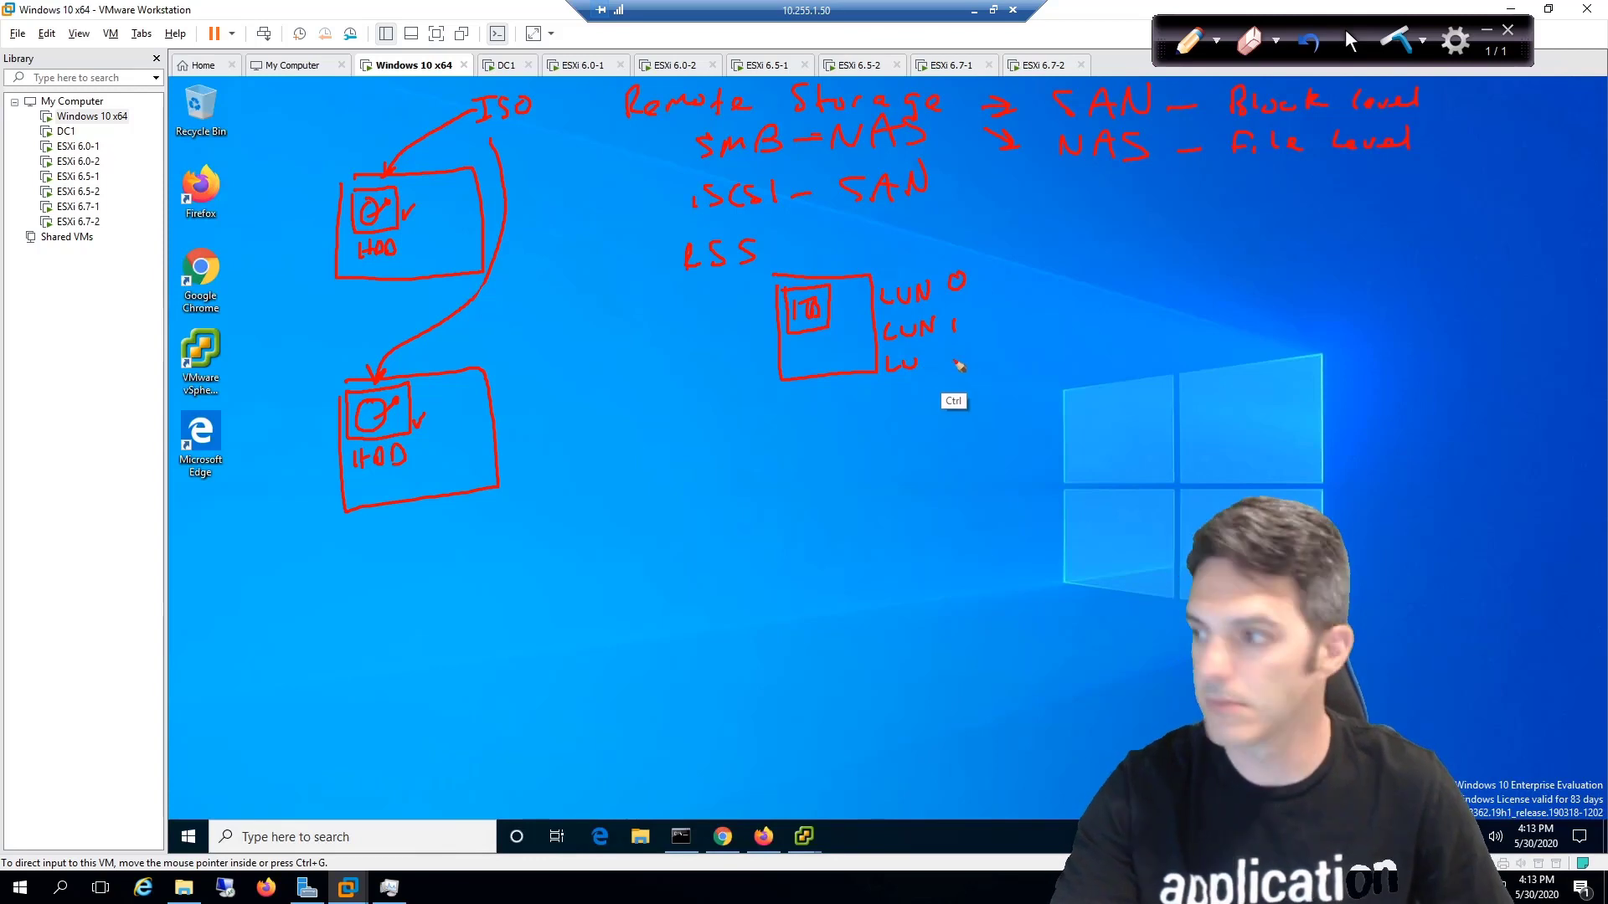
pyautogui.moveTo(918, 364); pyautogui.dragTo(965, 363)
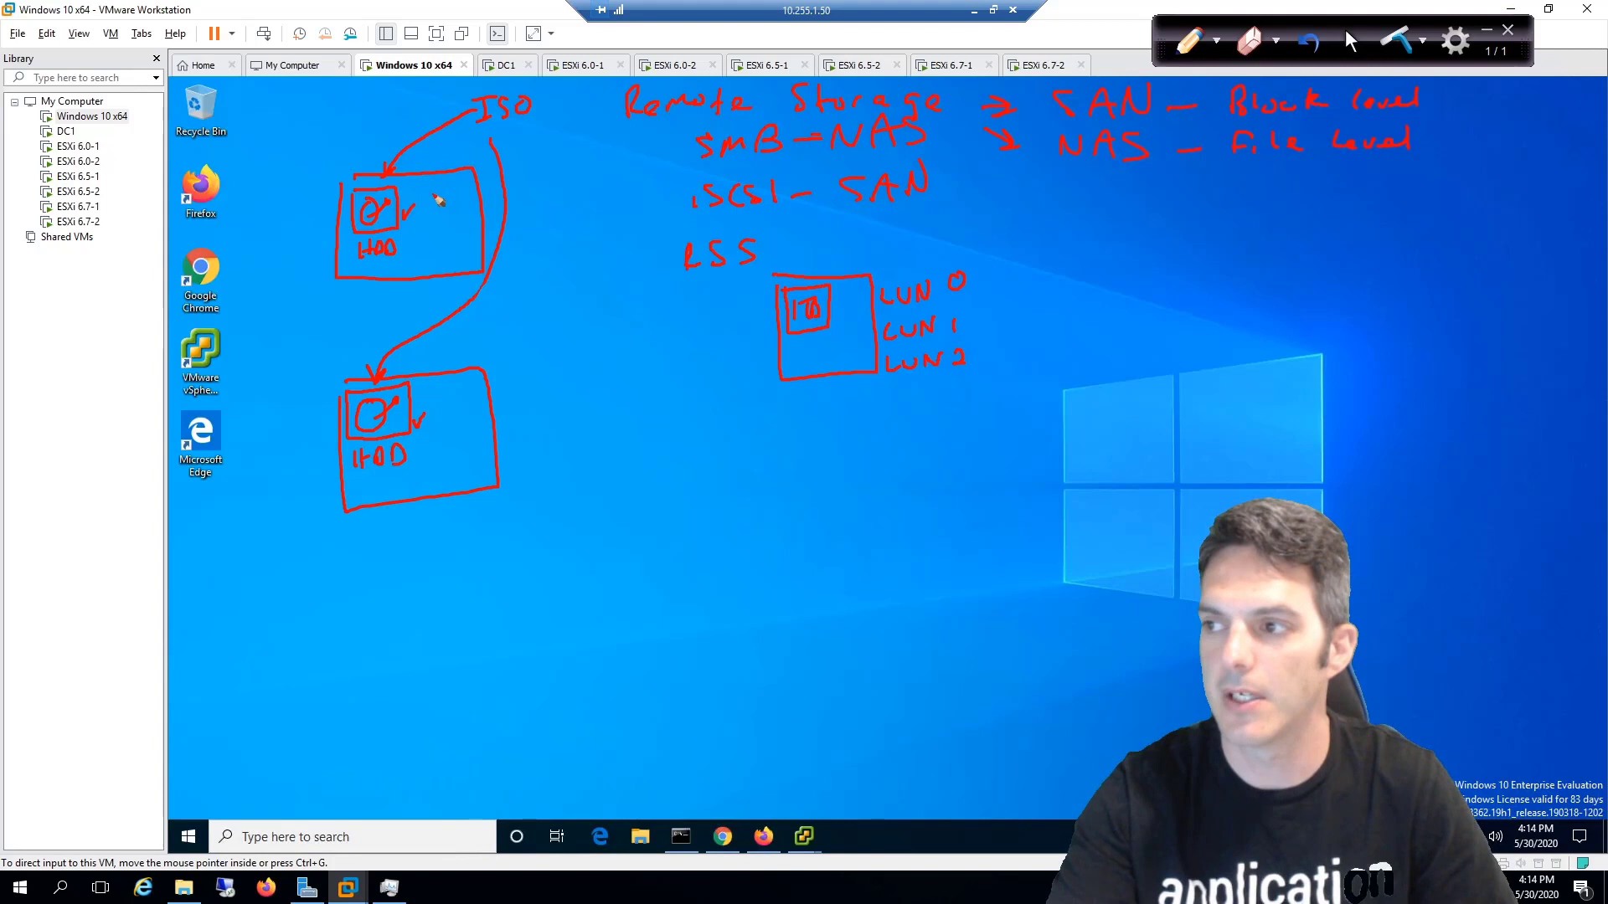
# Draw the VMnet2 line joining the hosts' SAN NICs and connect it to the storage box
pyautogui.click(450, 204)
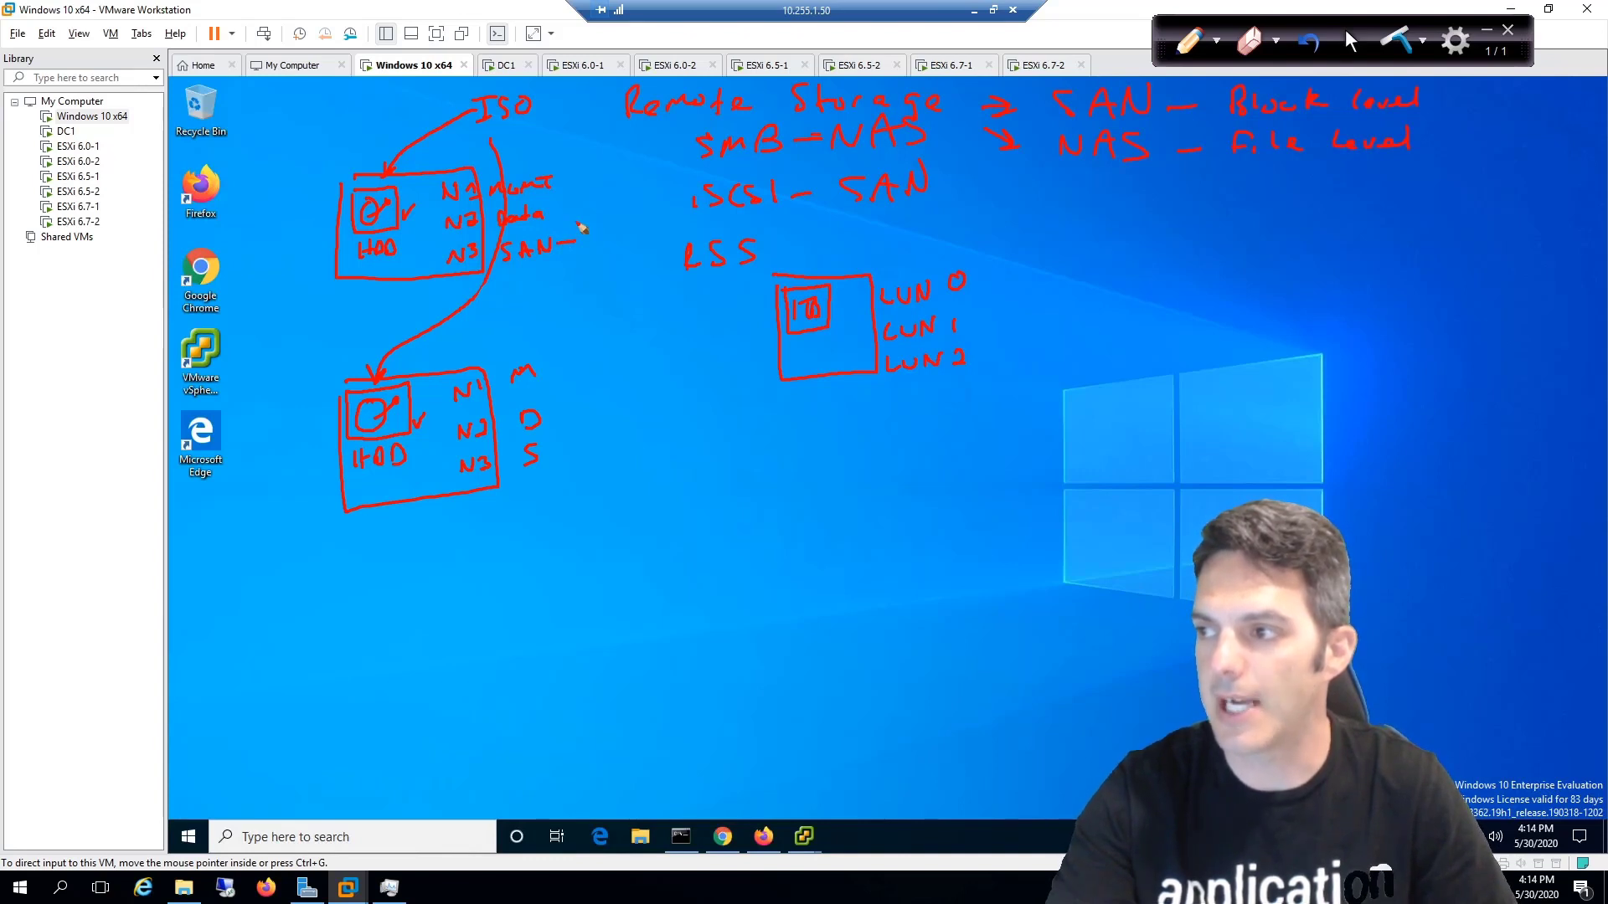
pyautogui.moveTo(584, 231); pyautogui.dragTo(590, 459)
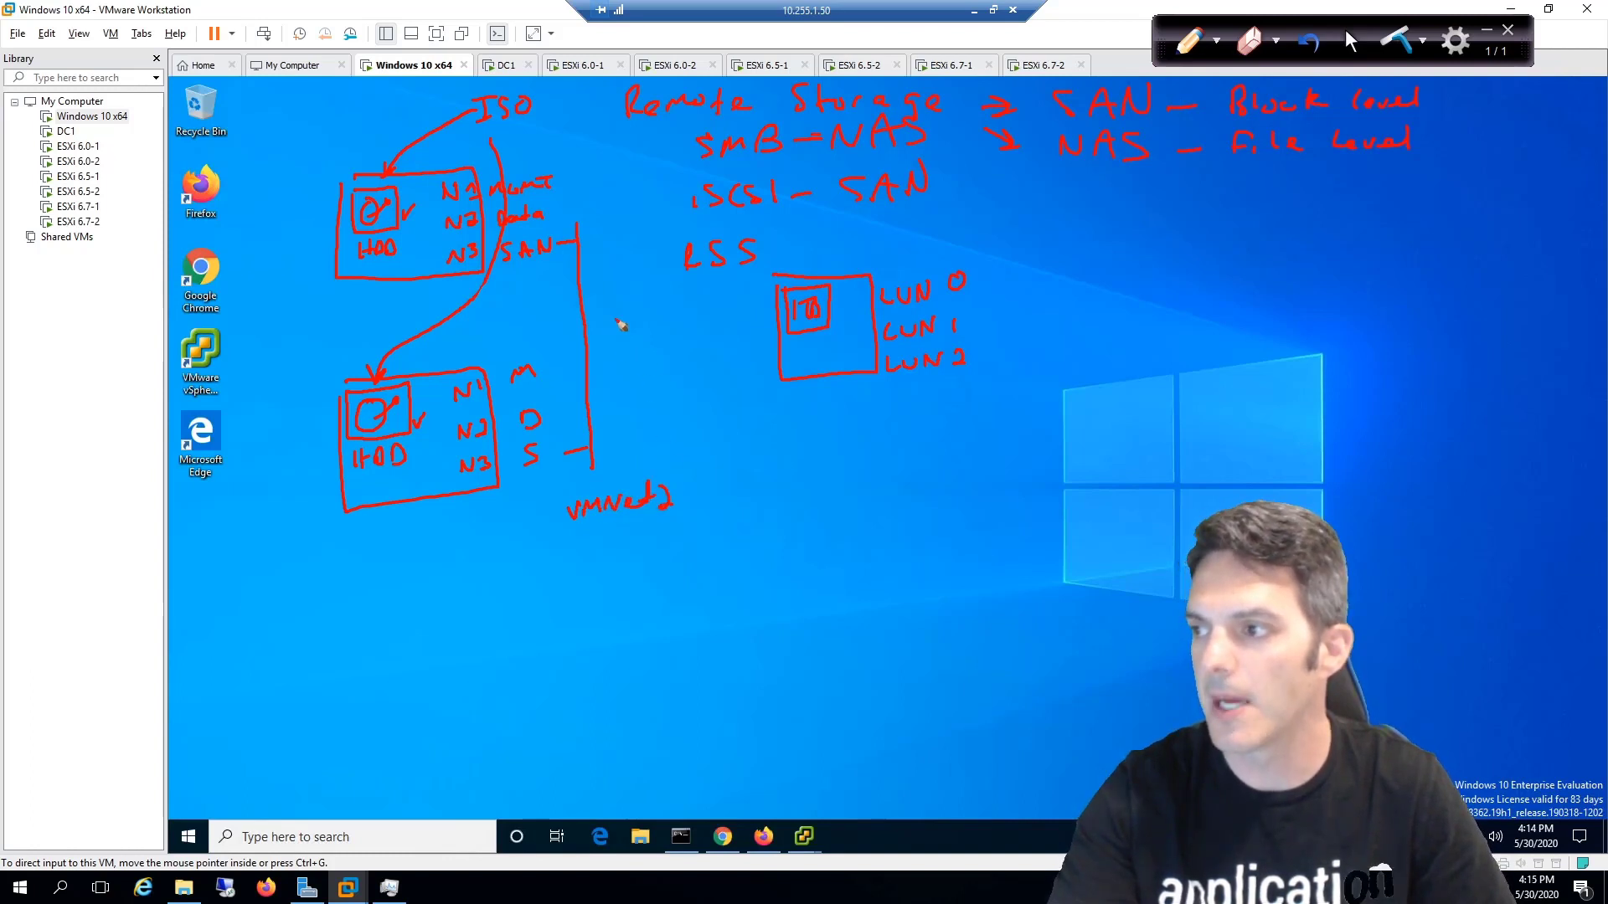
pyautogui.moveTo(590, 338); pyautogui.dragTo(748, 316)
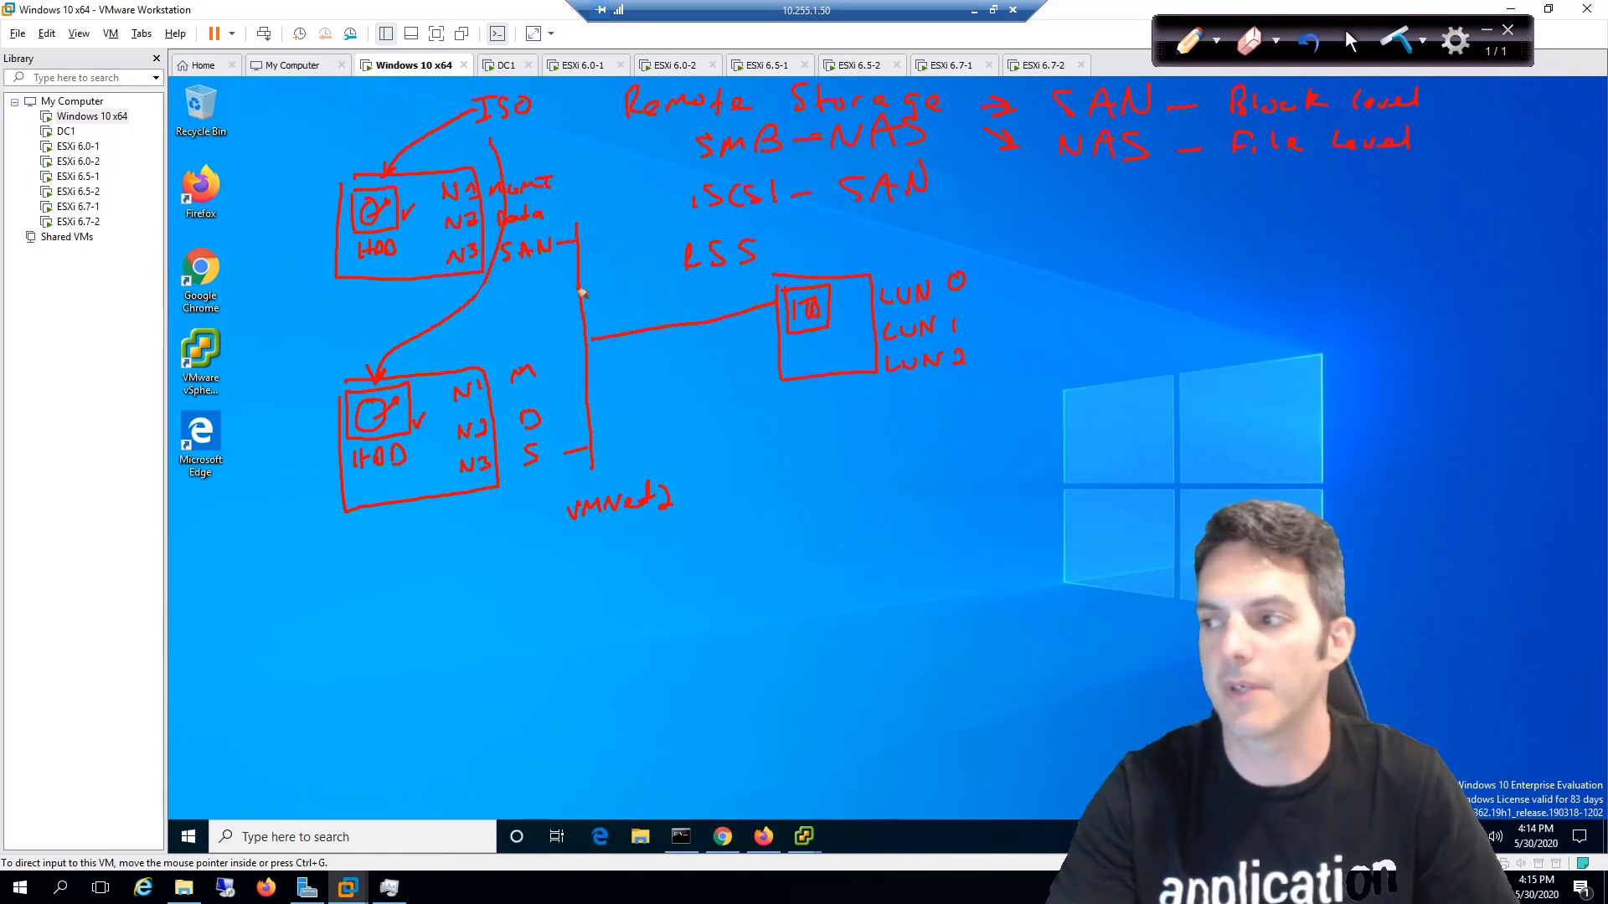
# Write LAN beside the VMnet2 link and continue the 10.1.2.0/24 network address
pyautogui.moveTo(589, 318); pyautogui.dragTo(615, 308)
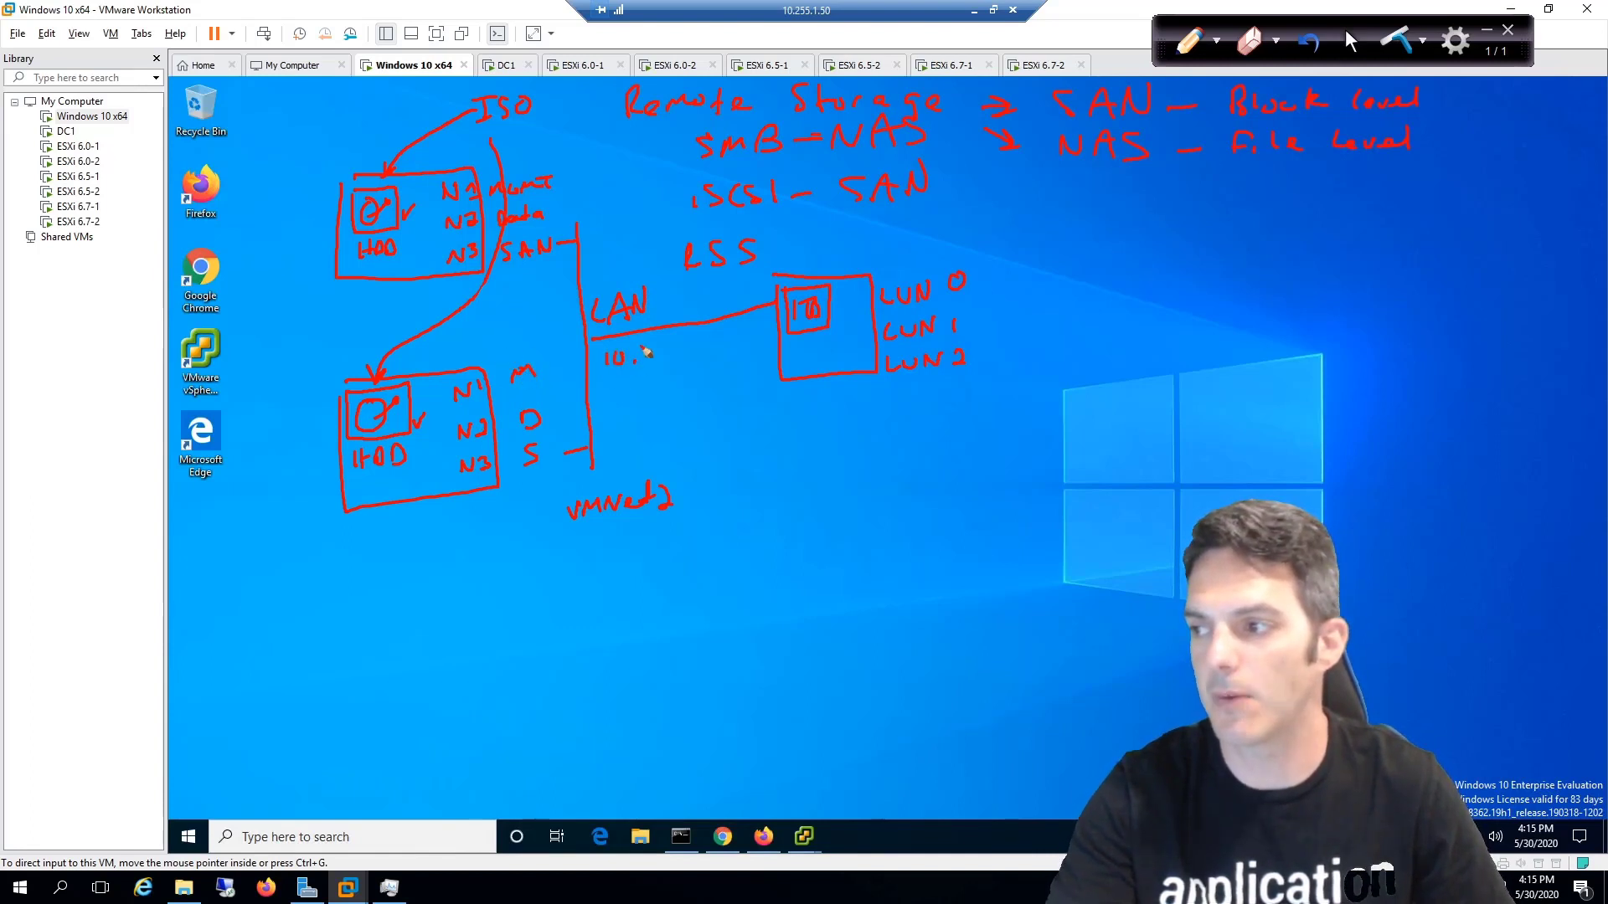
pyautogui.click(667, 354)
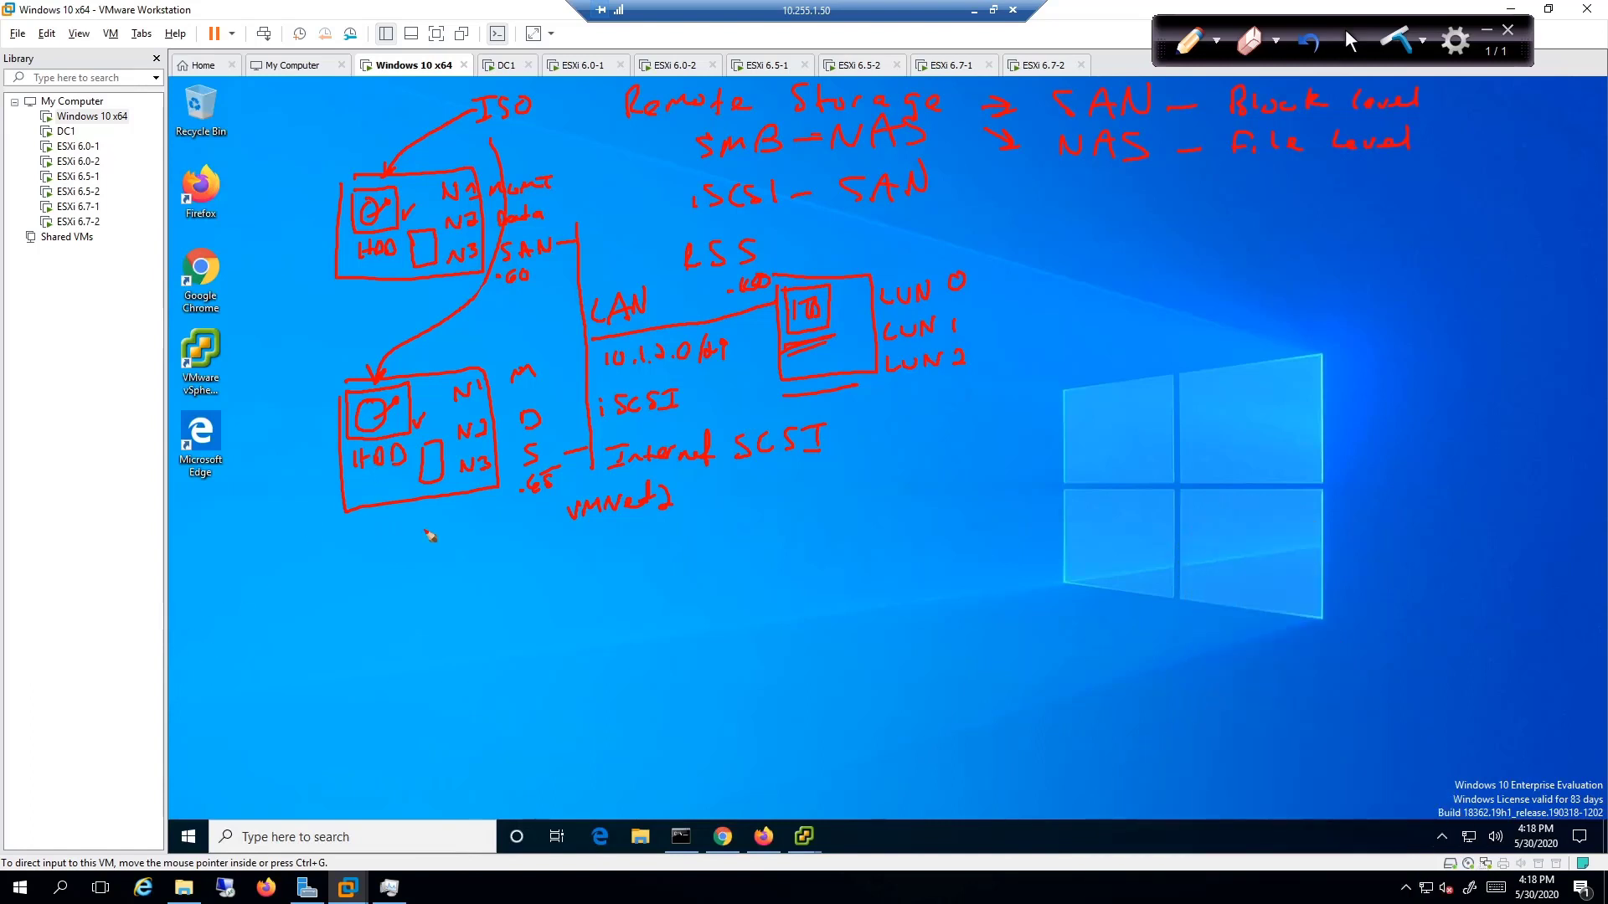
pyautogui.moveTo(392, 571)
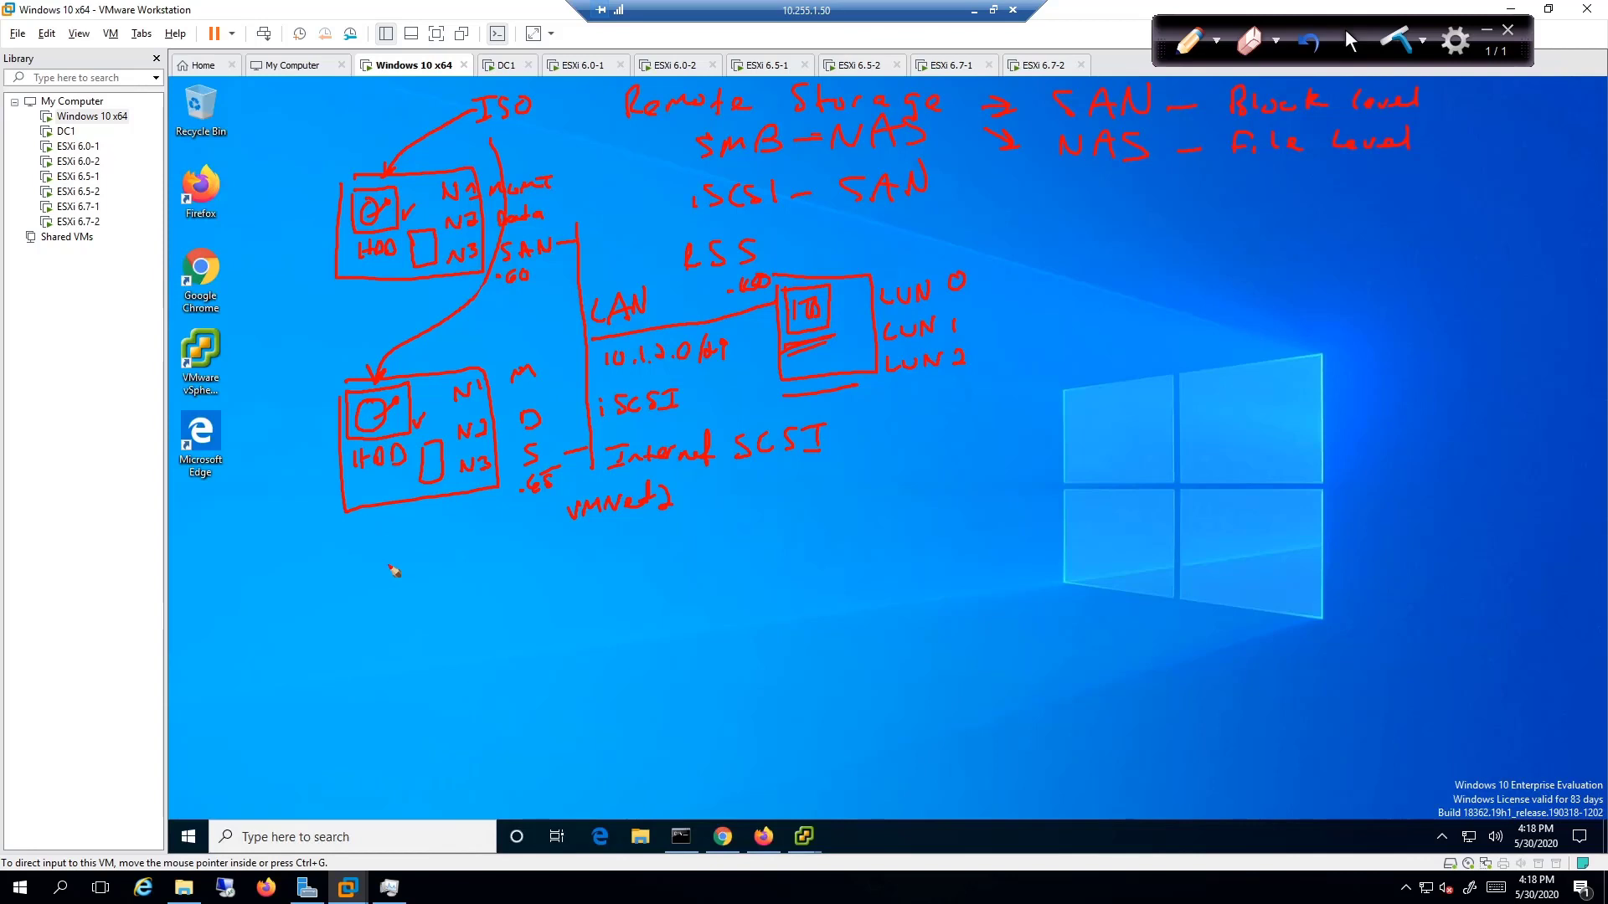
pyautogui.moveTo(392, 598)
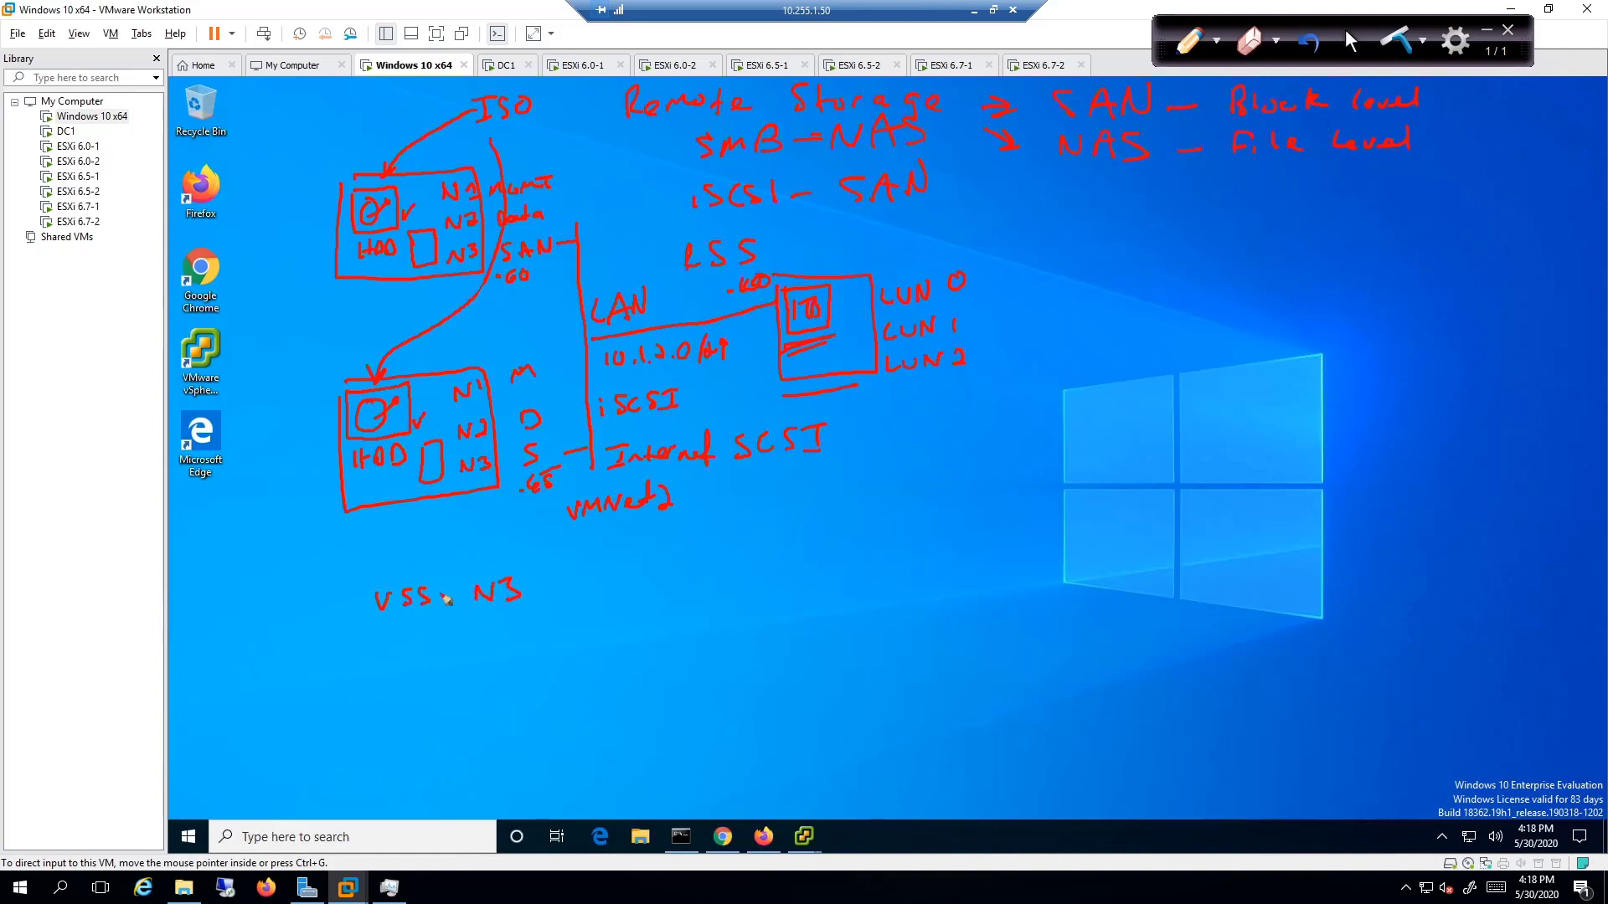
# Join VSS and N3 with a dash, write VM to the left and draw an arrow from VM to VSS
pyautogui.moveTo(448, 596); pyautogui.dragTo(472, 596)
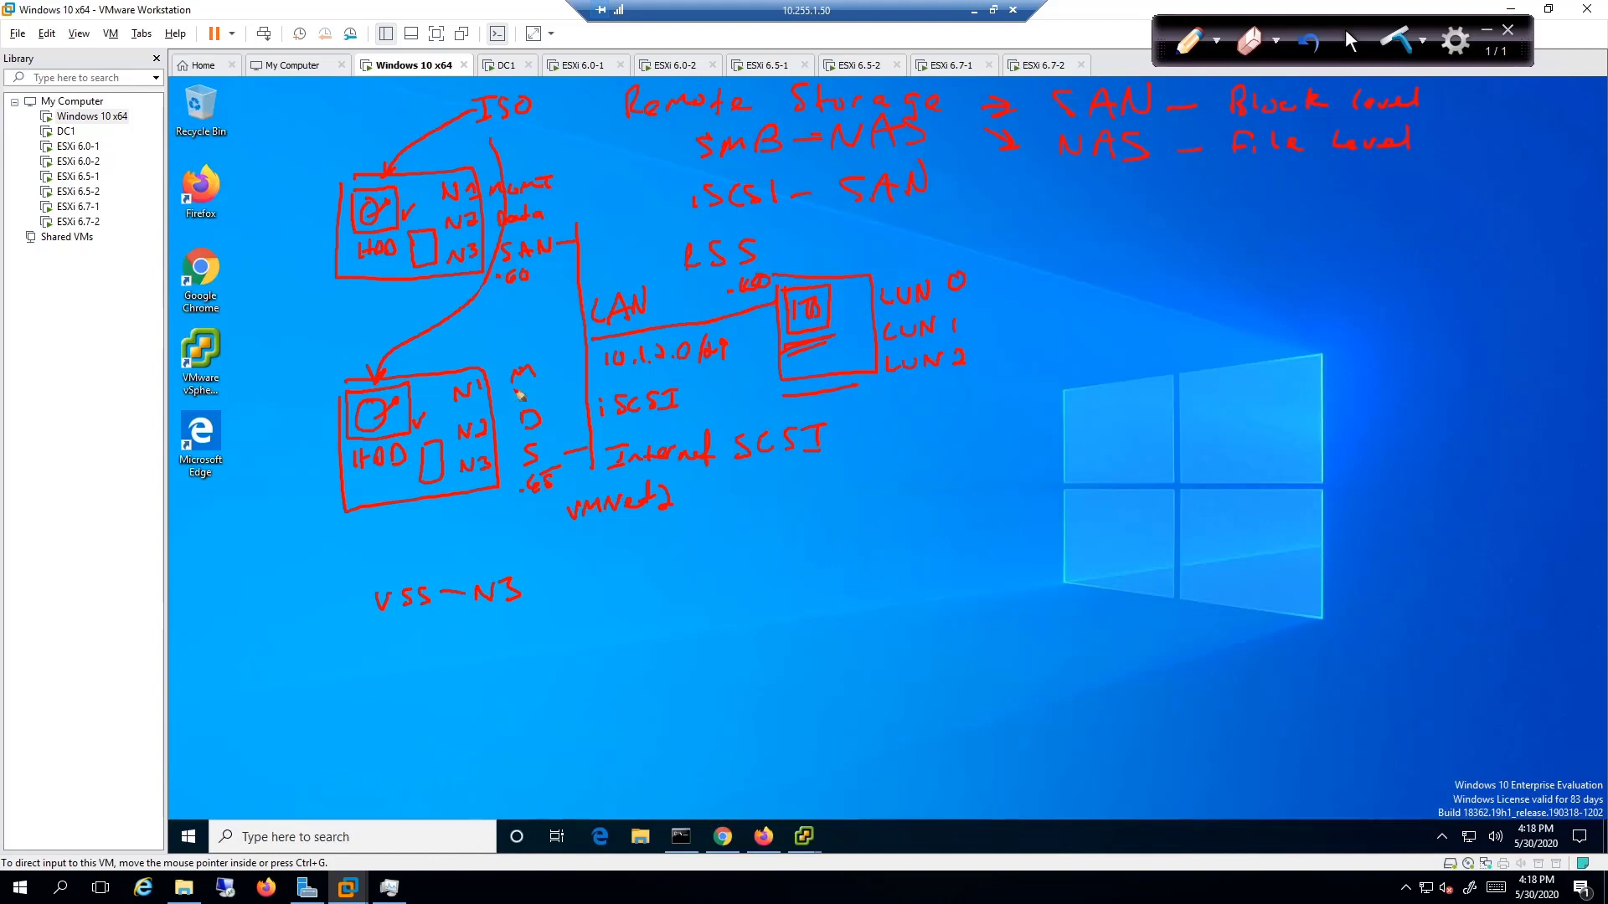
pyautogui.moveTo(359, 615)
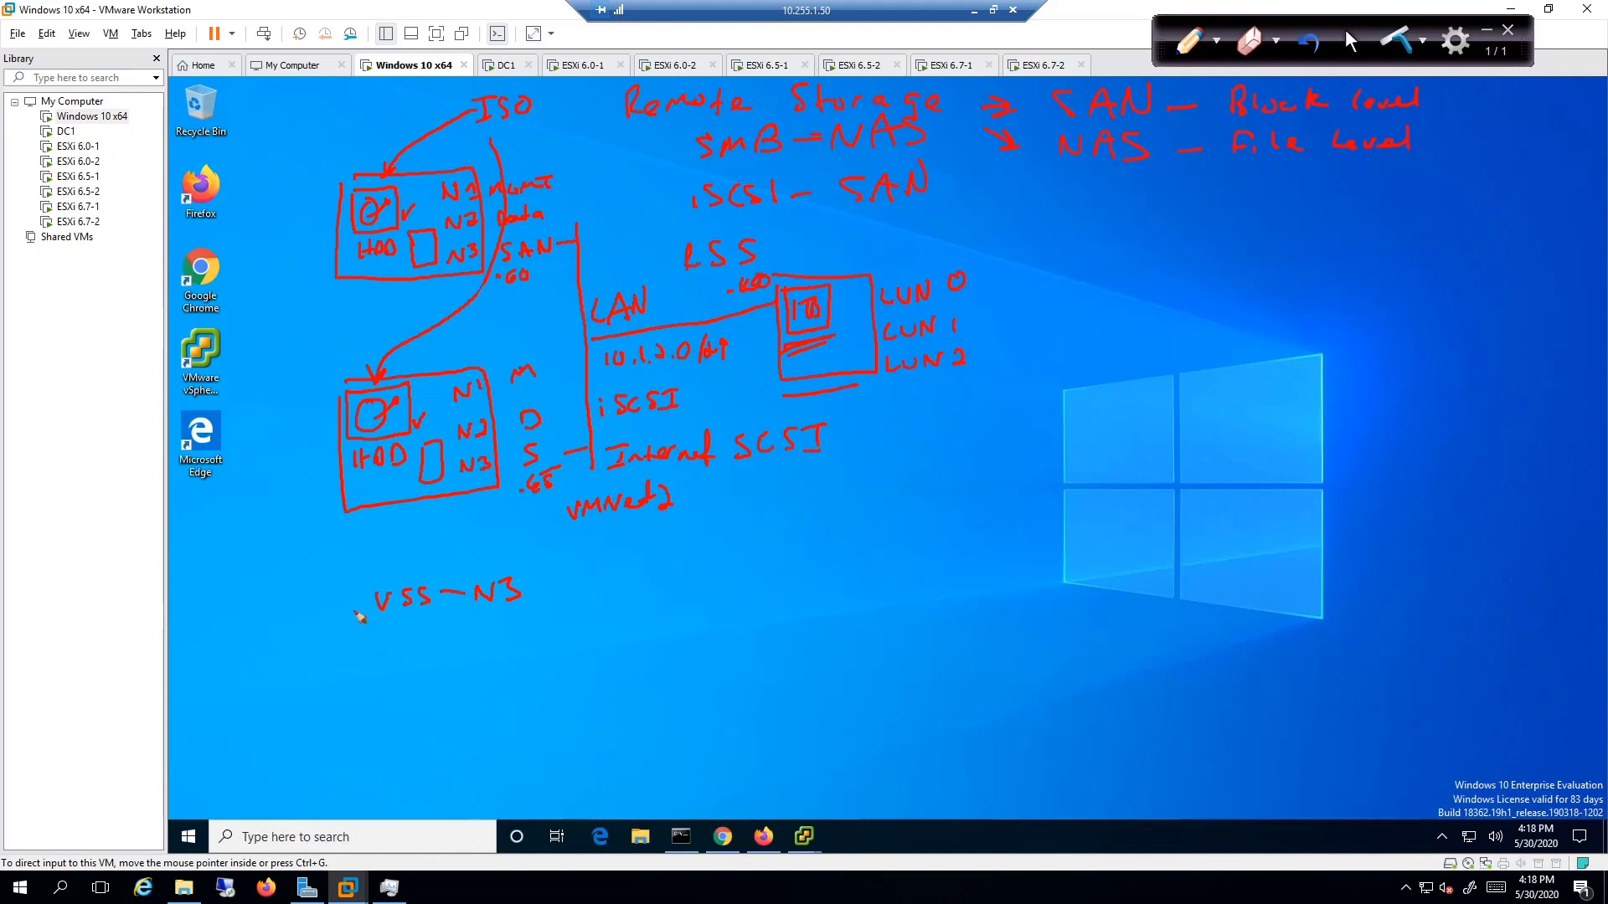
pyautogui.moveTo(377, 575)
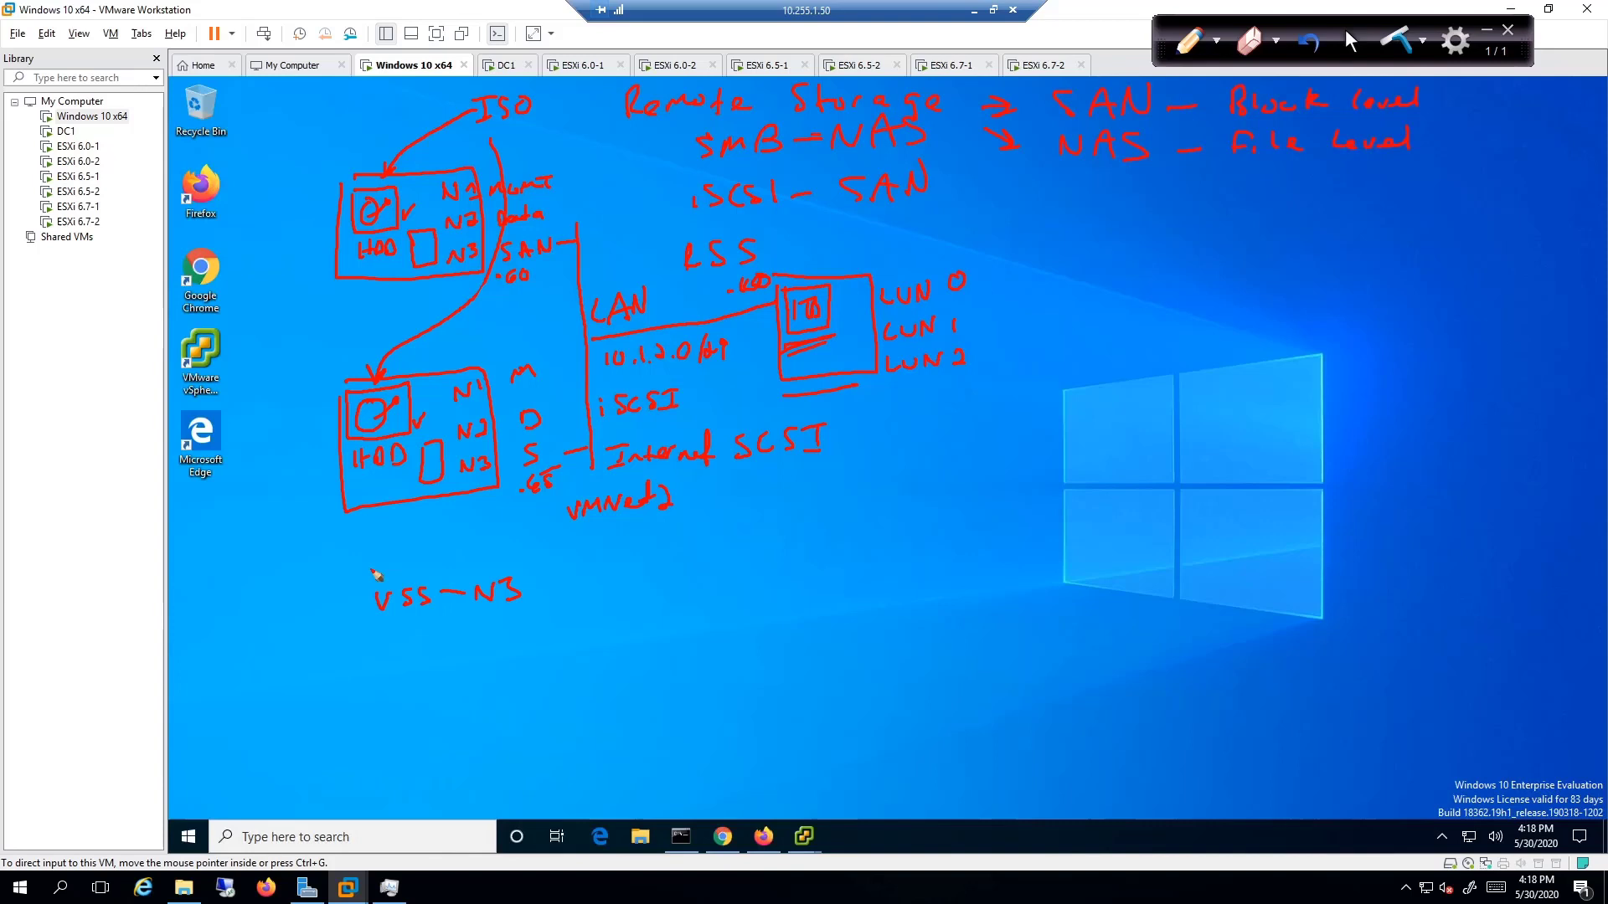
pyautogui.moveTo(369, 575); pyautogui.dragTo(373, 570)
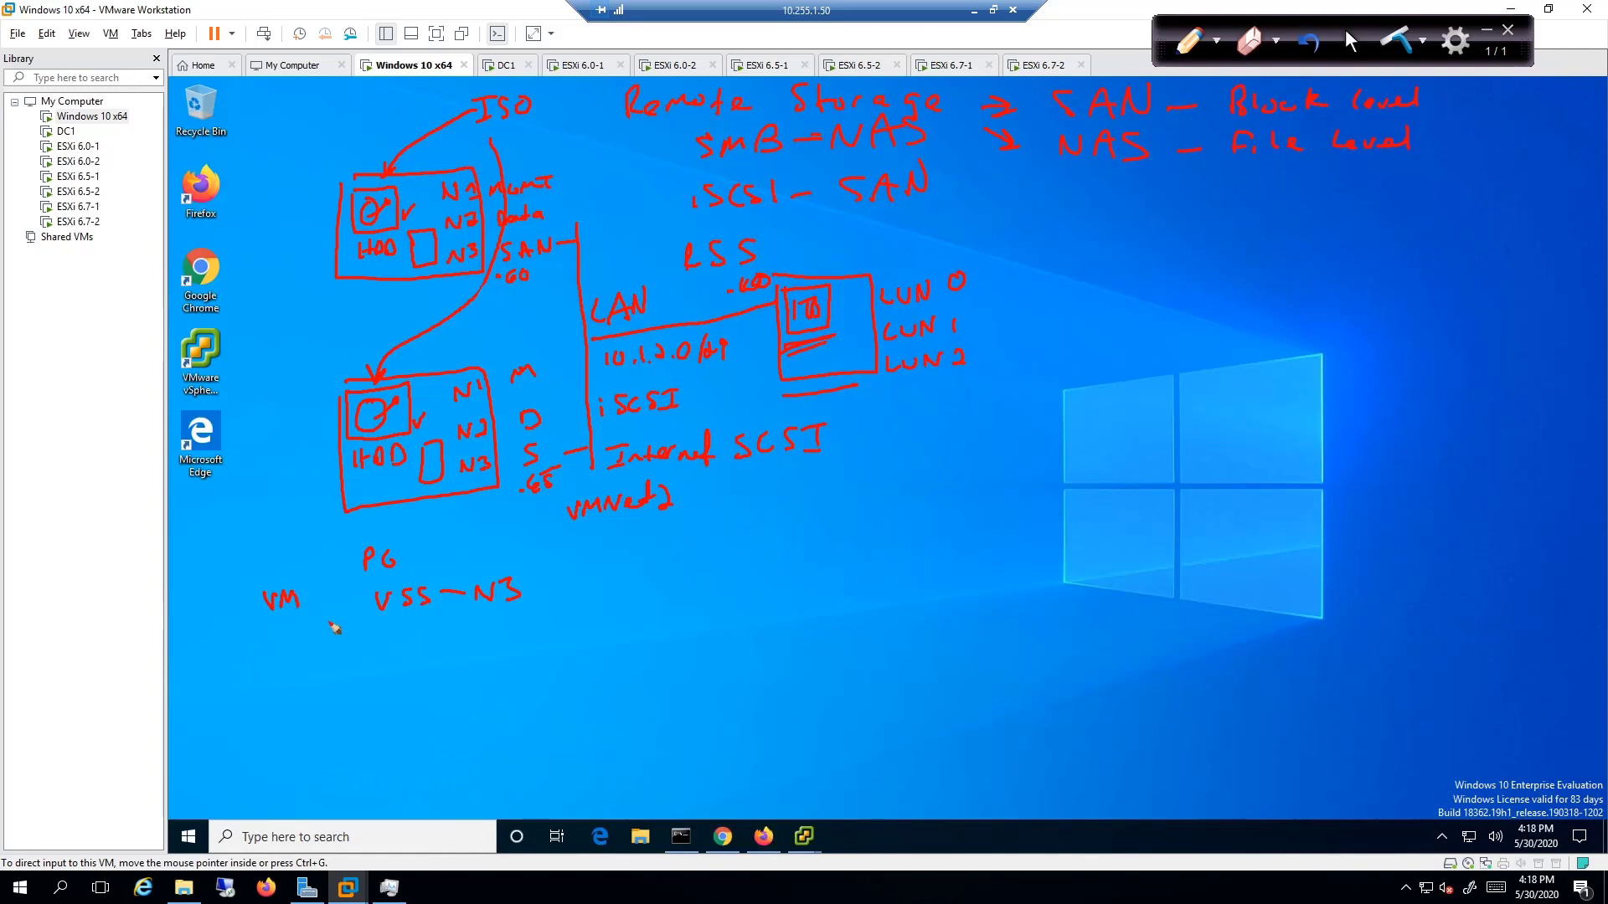
pyautogui.moveTo(313, 599); pyautogui.dragTo(368, 597)
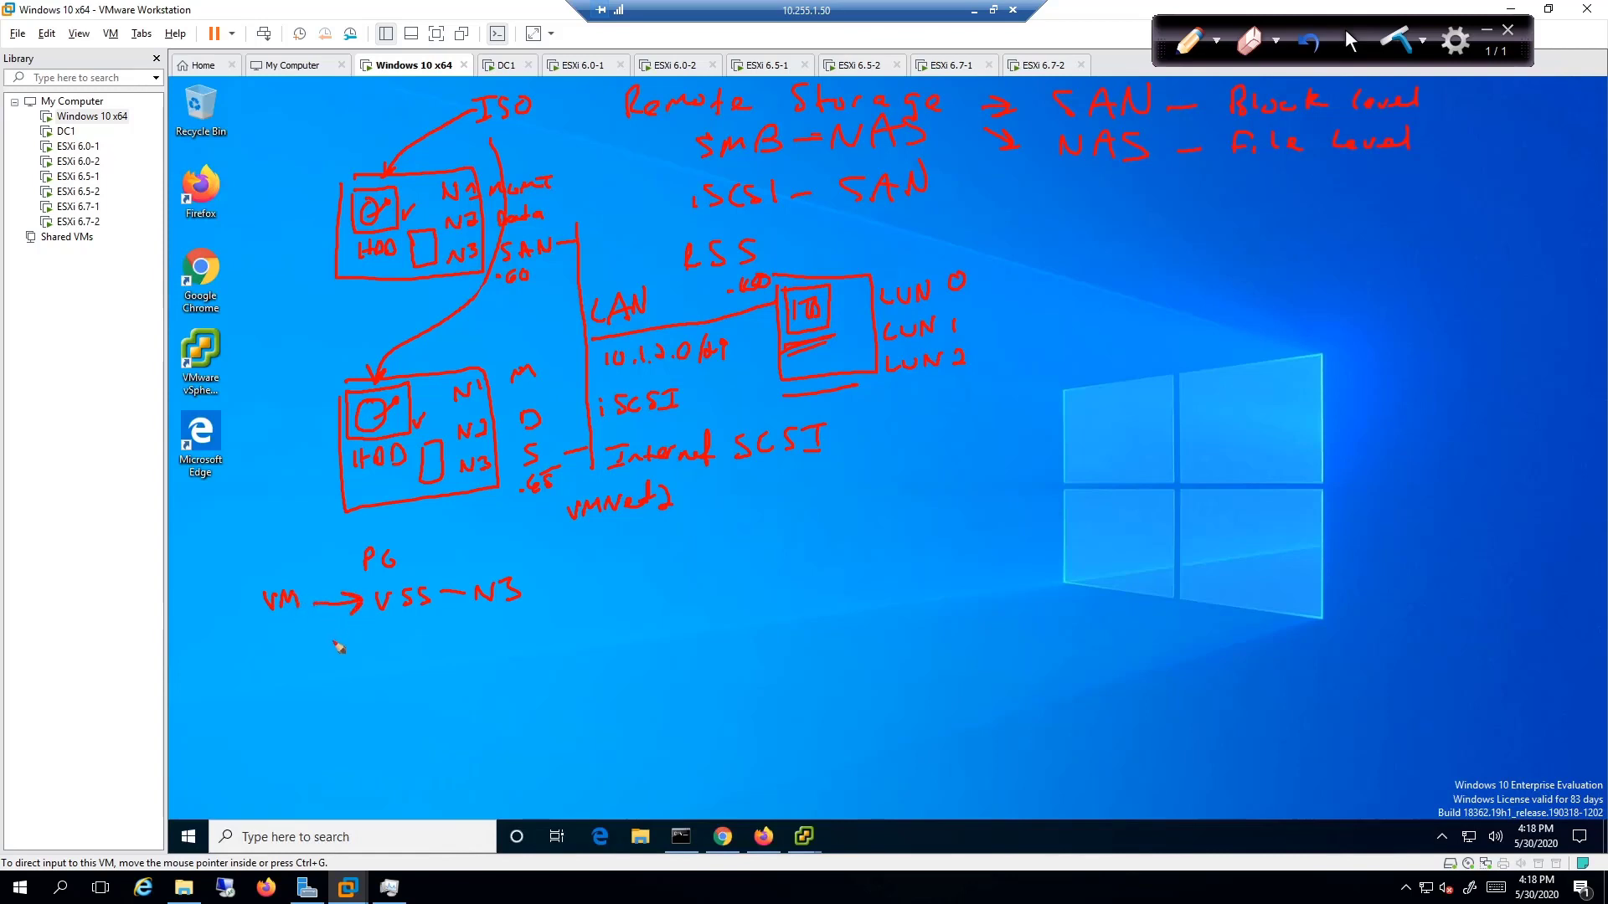
pyautogui.moveTo(344, 640)
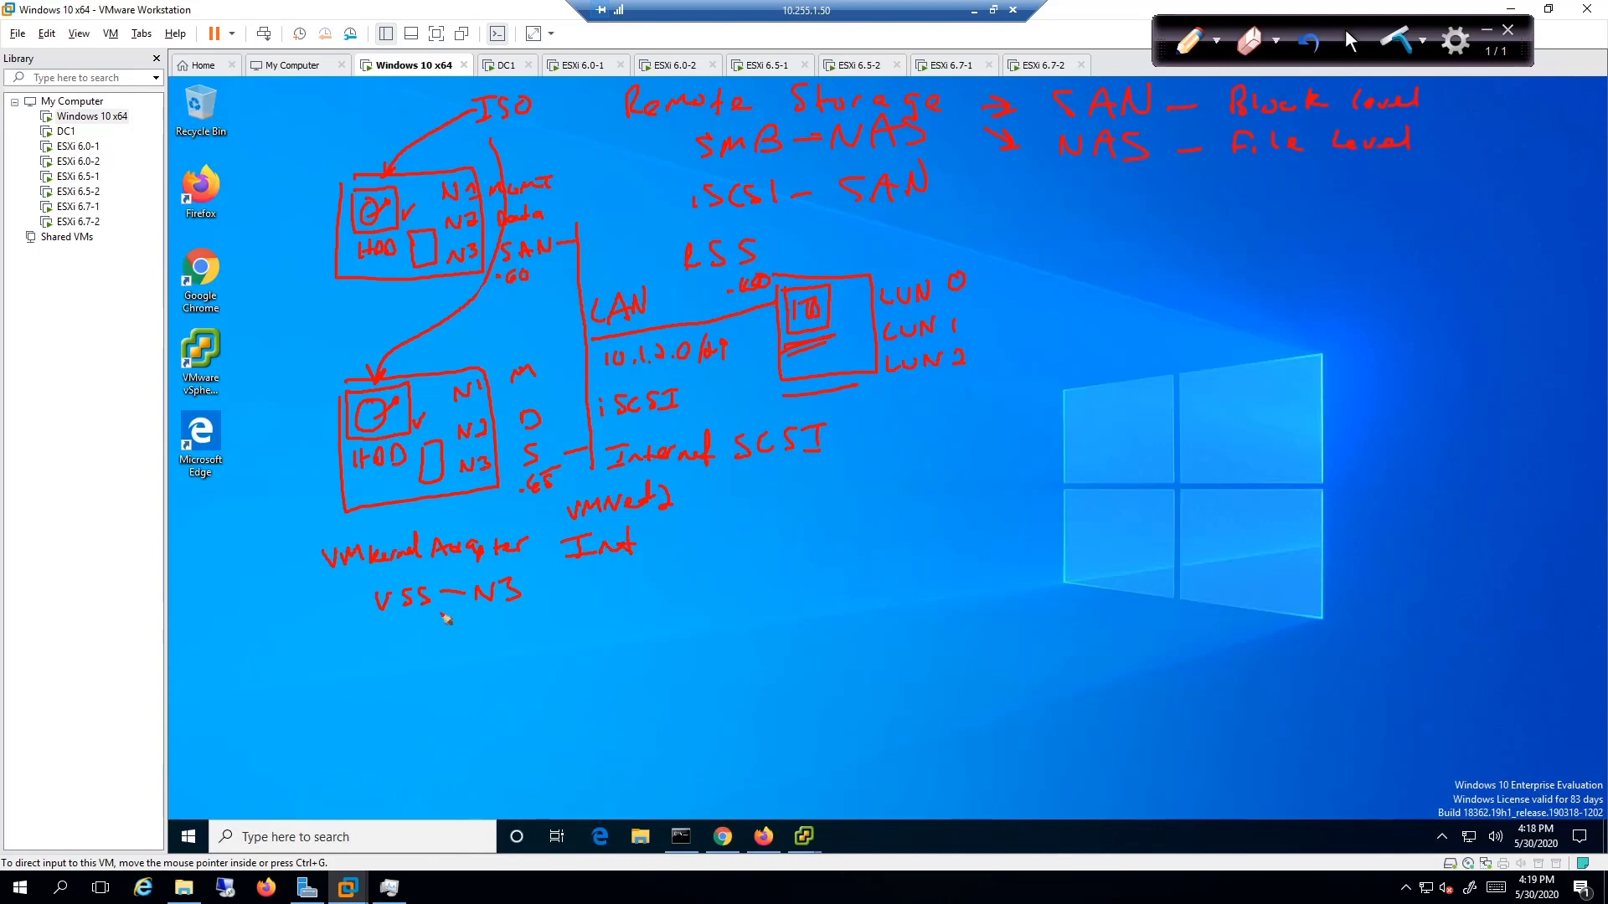
pyautogui.moveTo(601, 606)
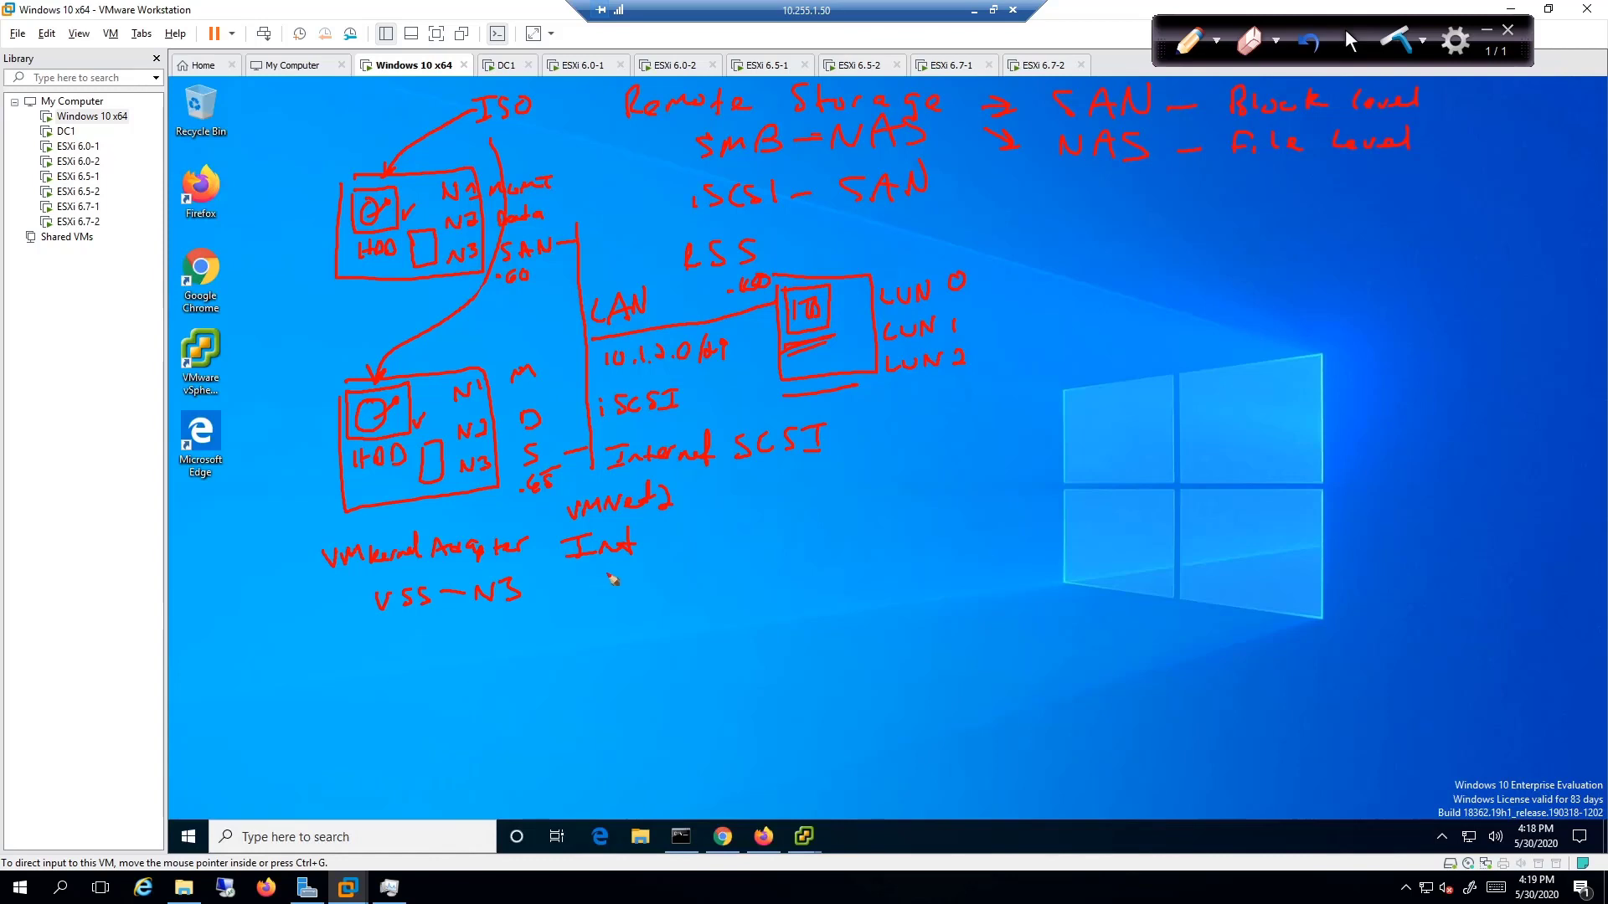
# Write iSCSI beneath the Int label, then iSCSI HBA with N3 under it on the diagram
pyautogui.moveTo(609, 580); pyautogui.dragTo(657, 579)
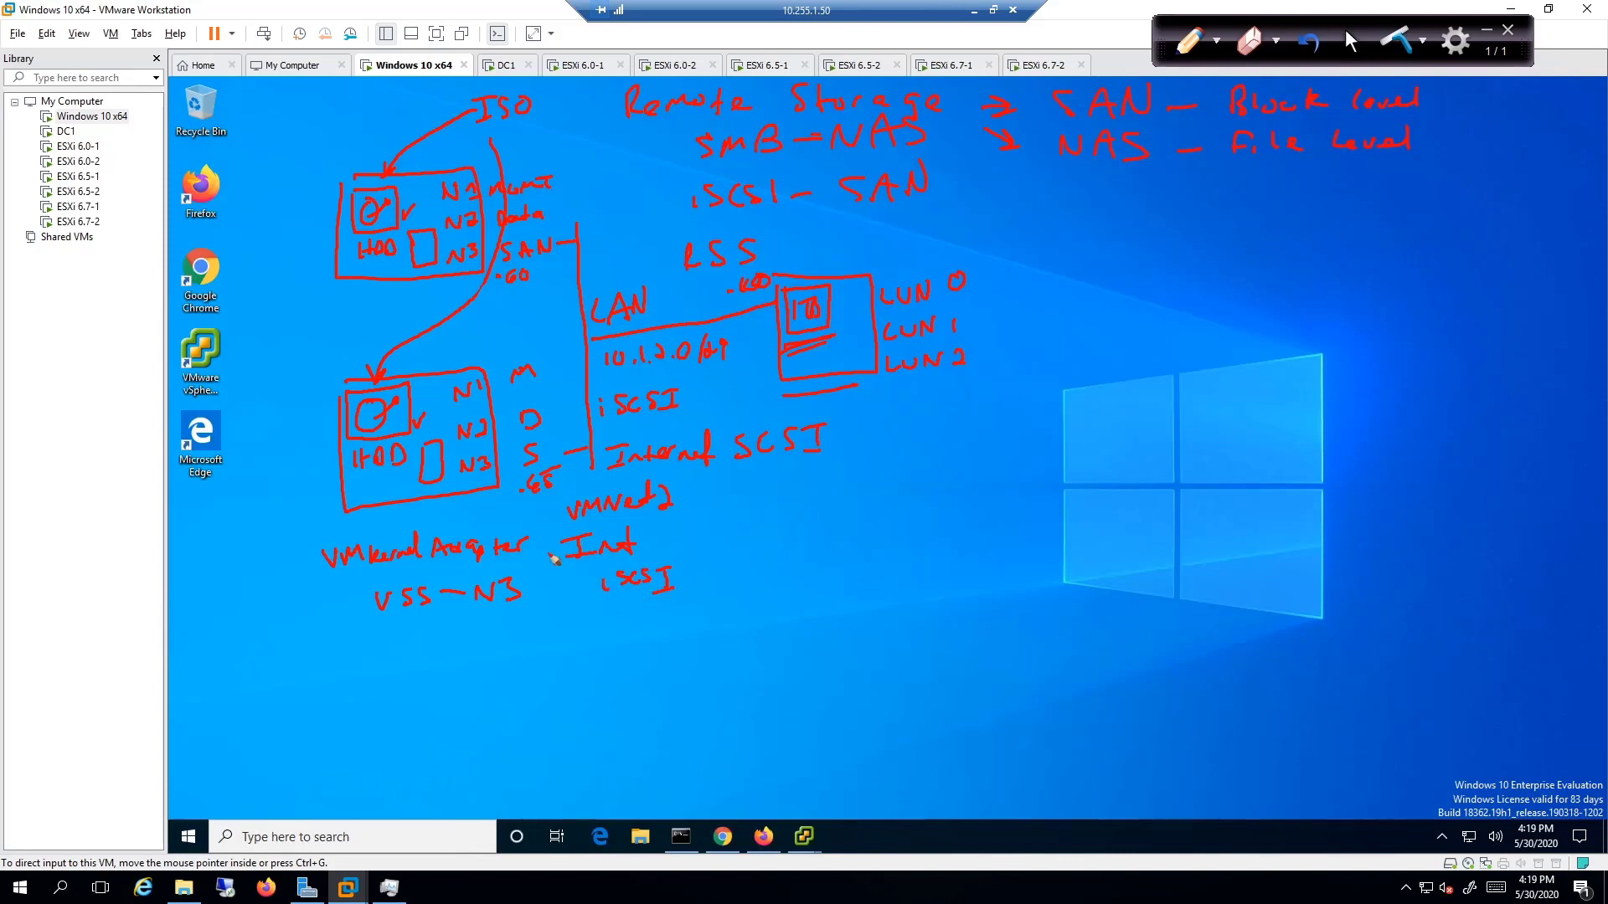
pyautogui.moveTo(443, 613)
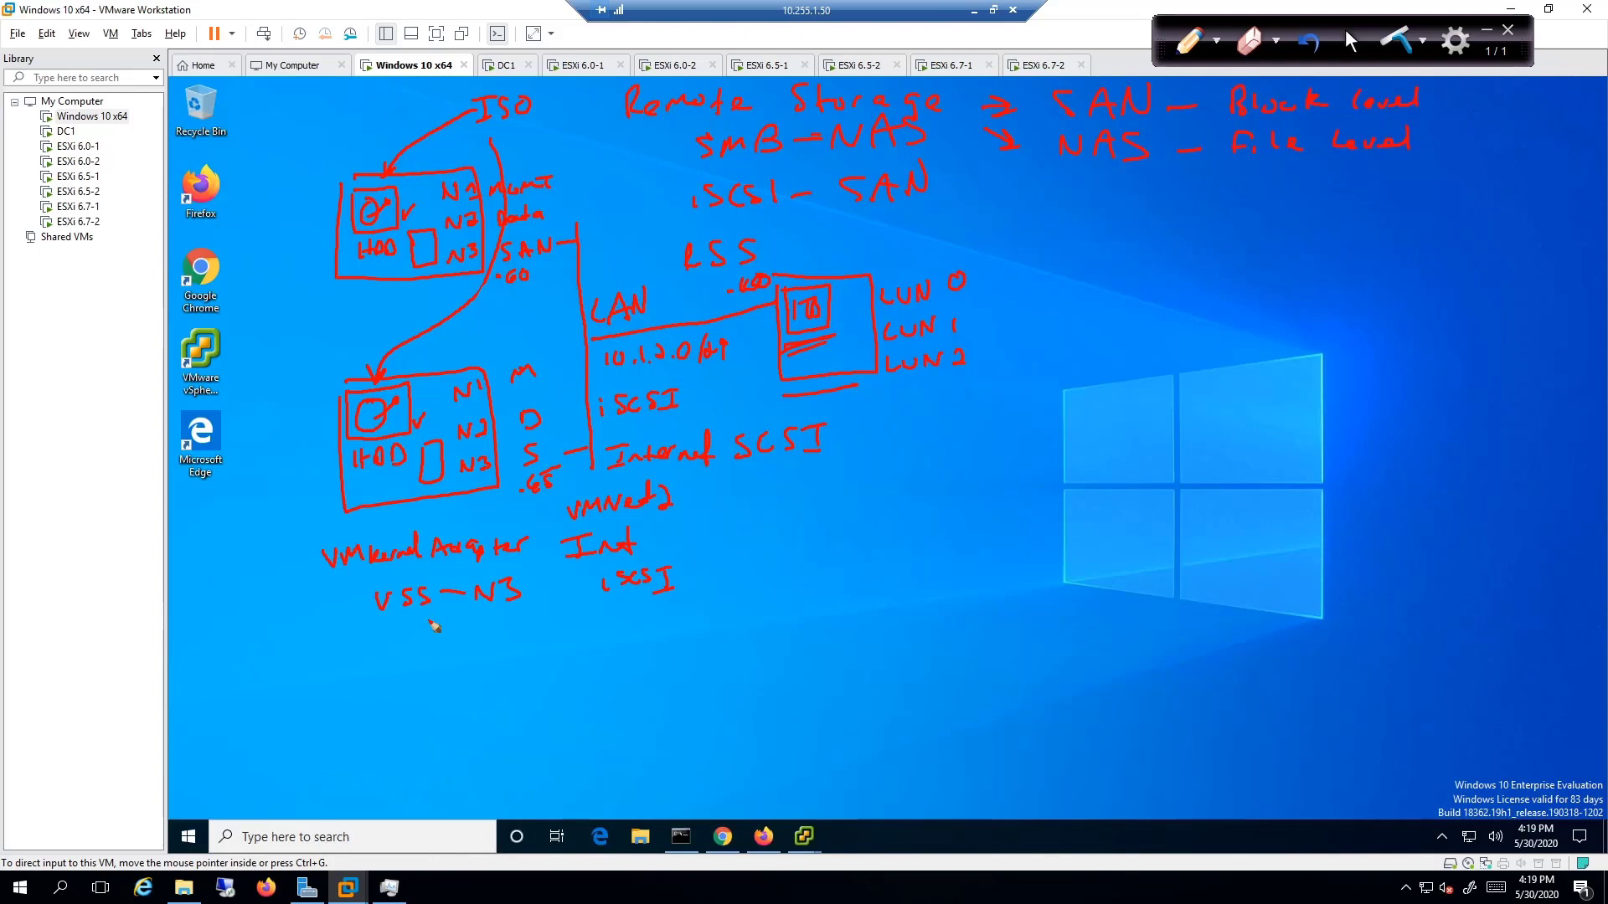
pyautogui.moveTo(399, 646)
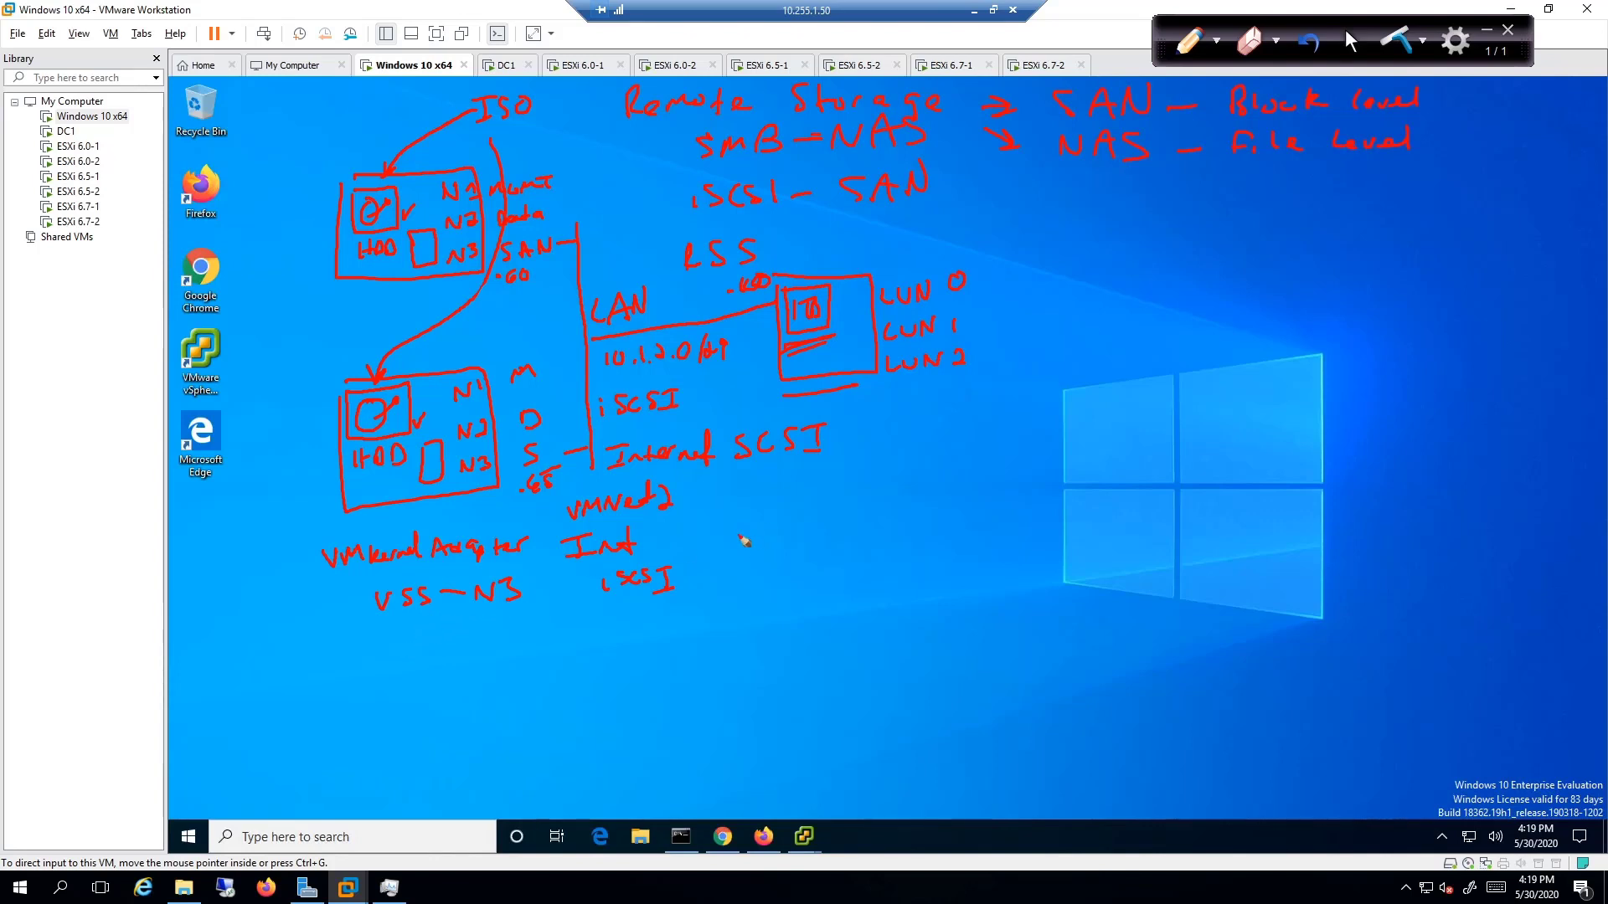
pyautogui.moveTo(744, 541); pyautogui.dragTo(811, 541)
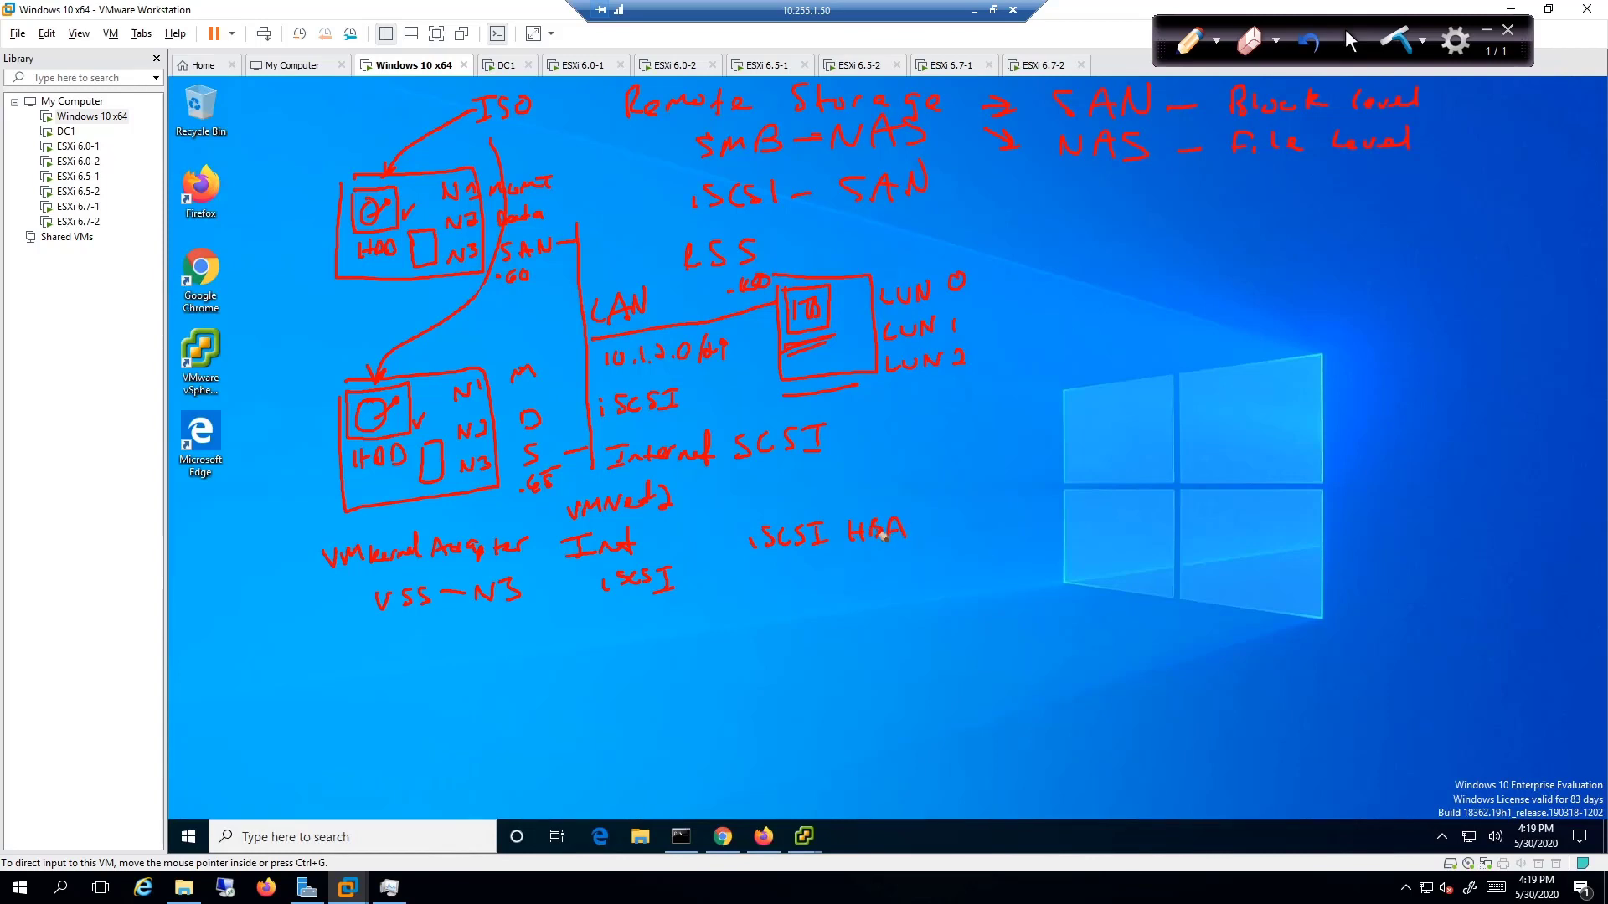
pyautogui.moveTo(820, 590)
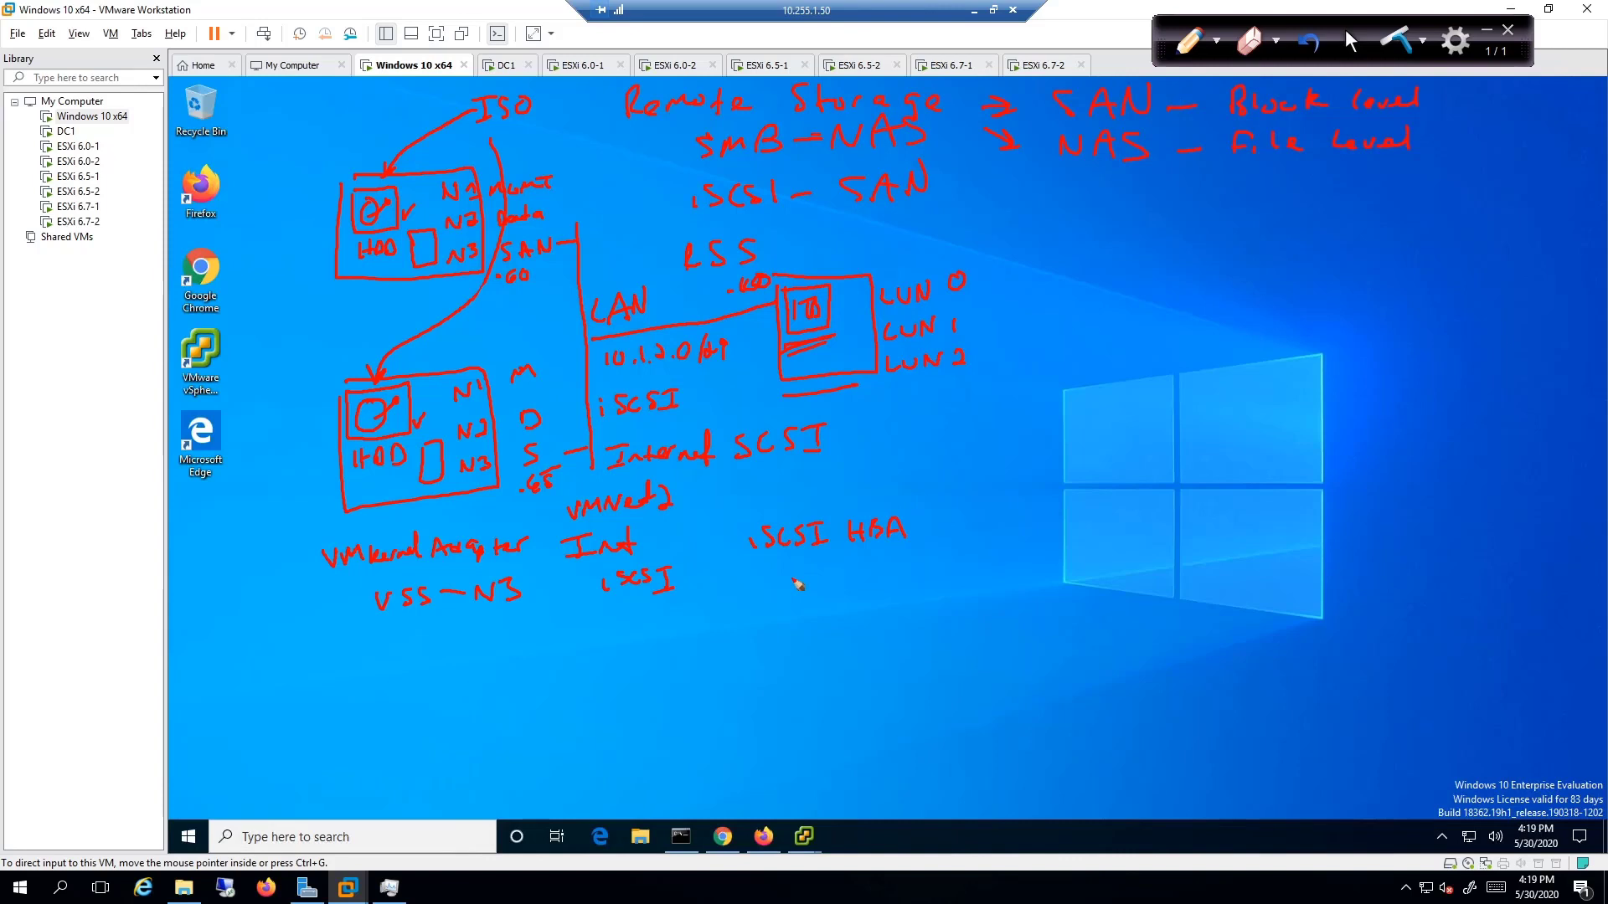
pyautogui.moveTo(789, 559); pyautogui.dragTo(861, 574)
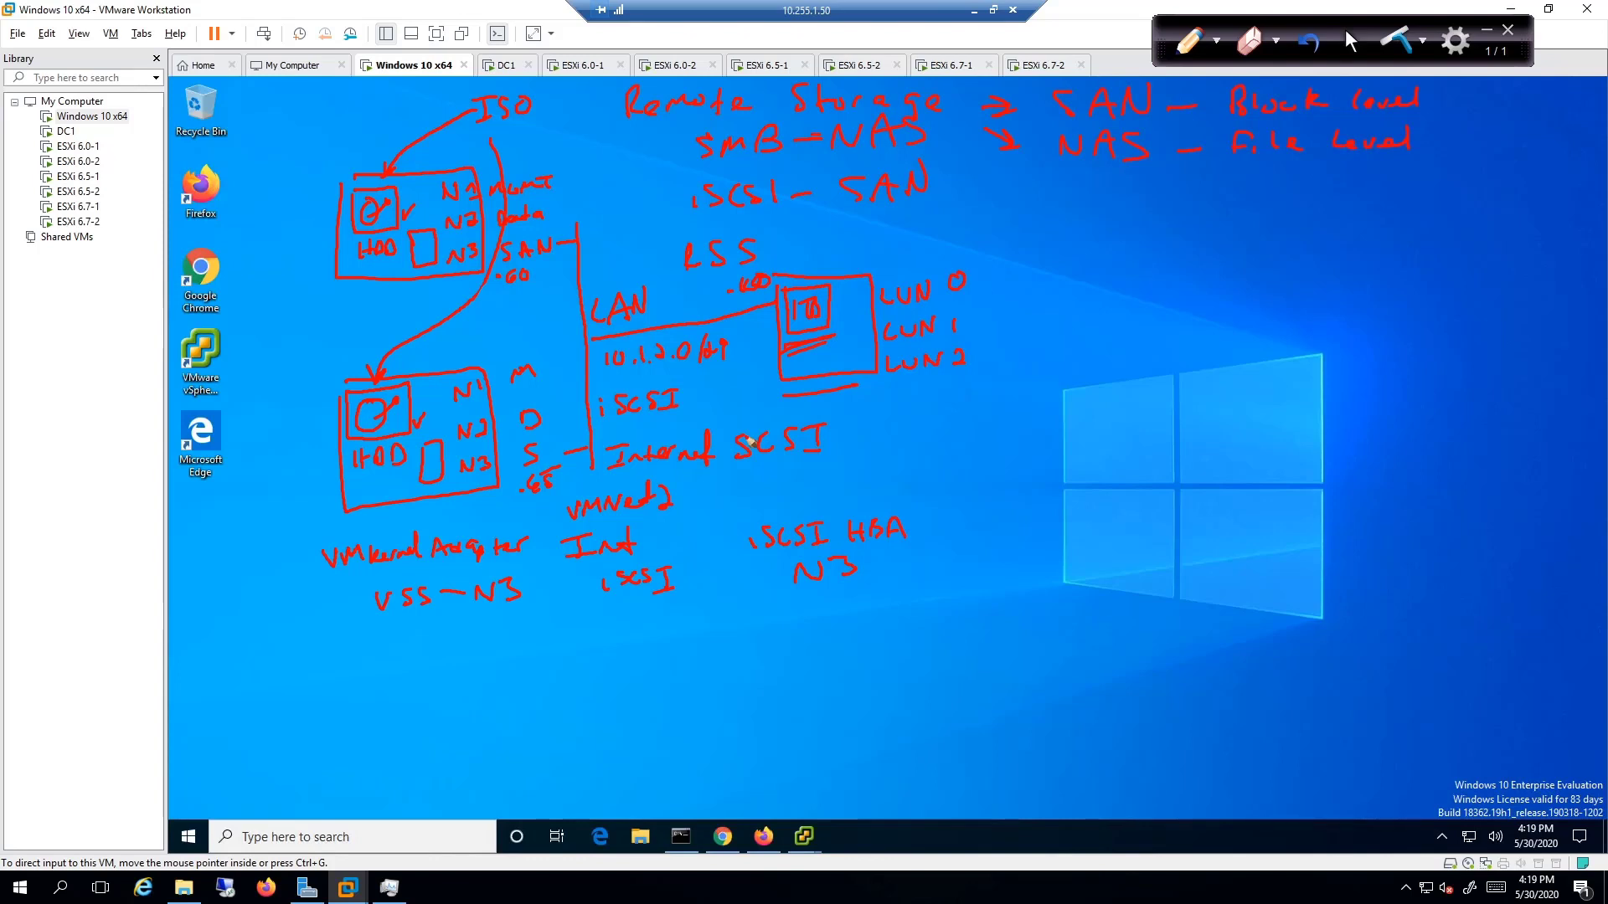
pyautogui.moveTo(405, 657)
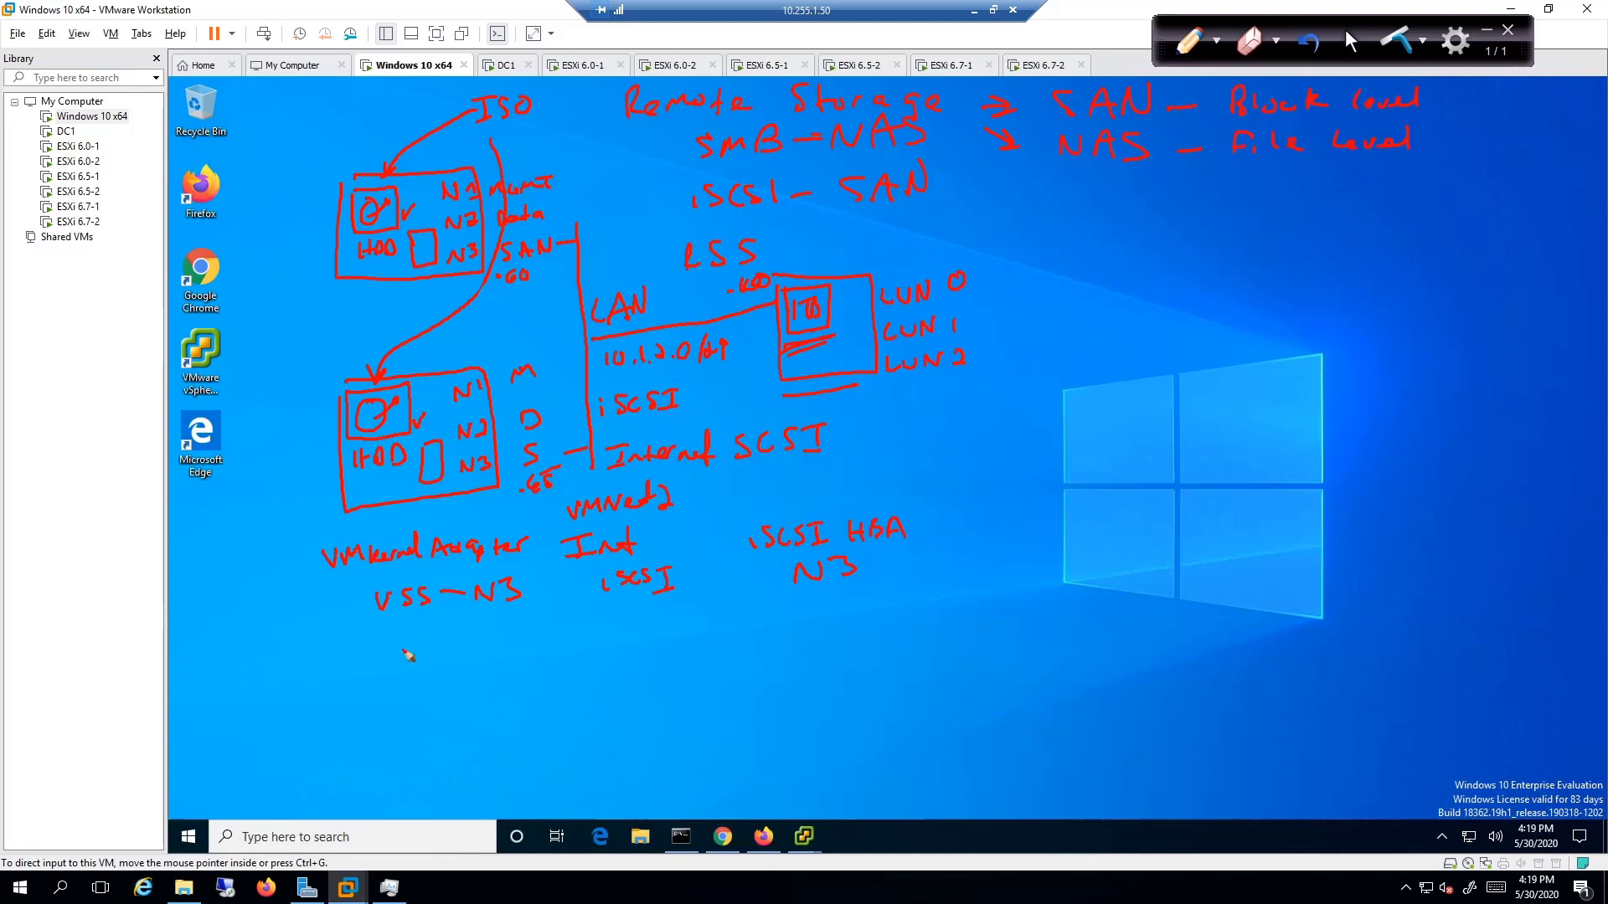
pyautogui.moveTo(966, 602)
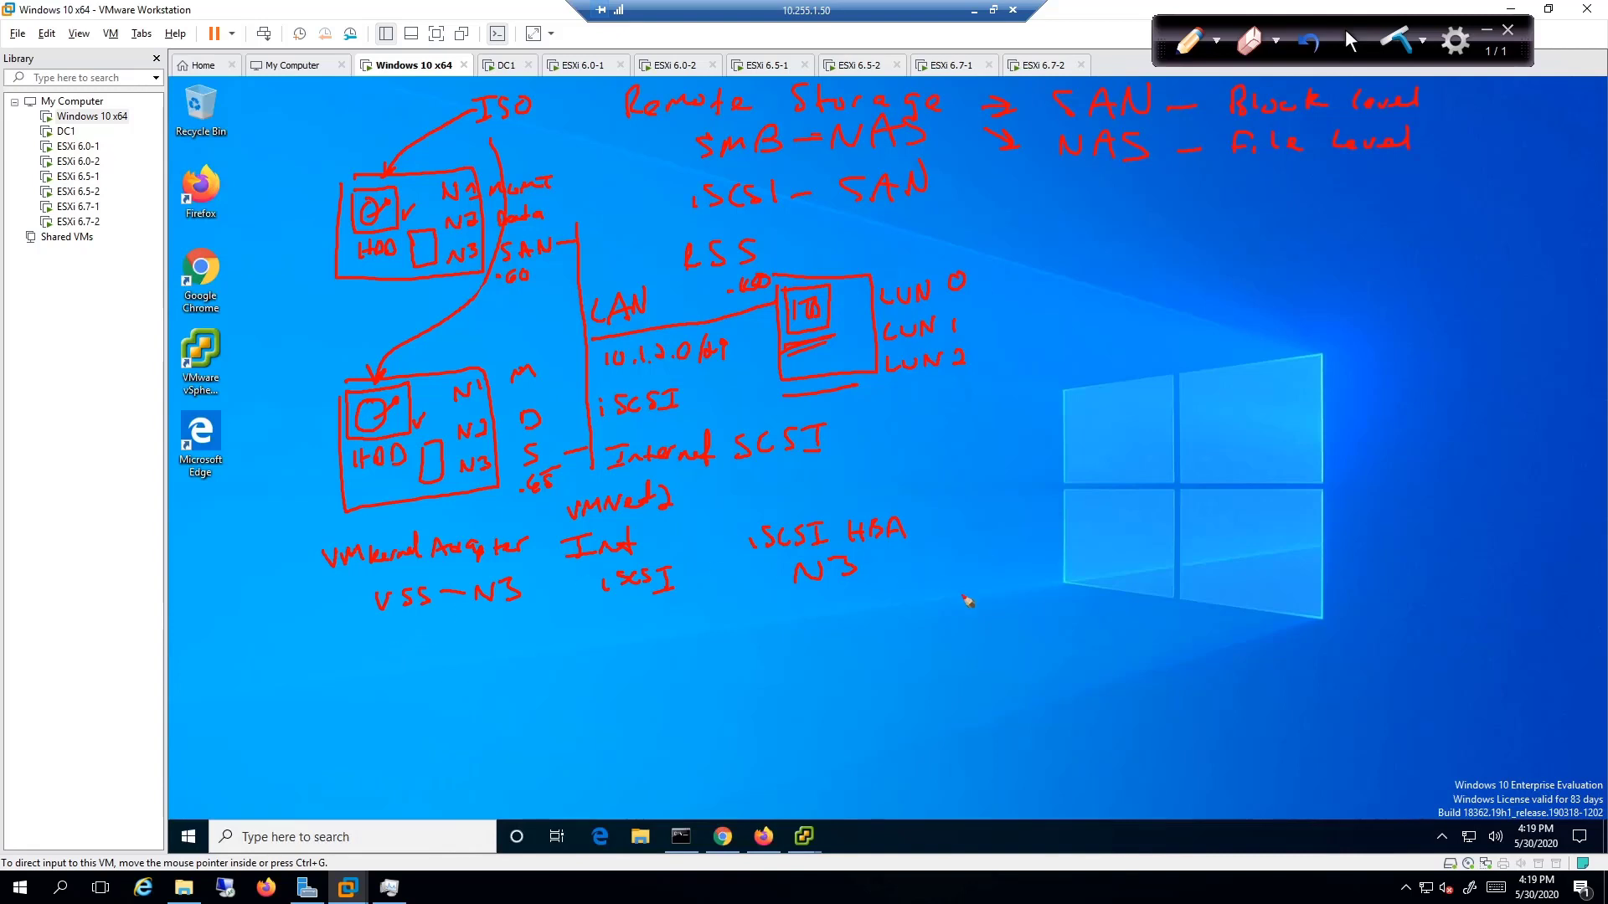
pyautogui.moveTo(1010, 549)
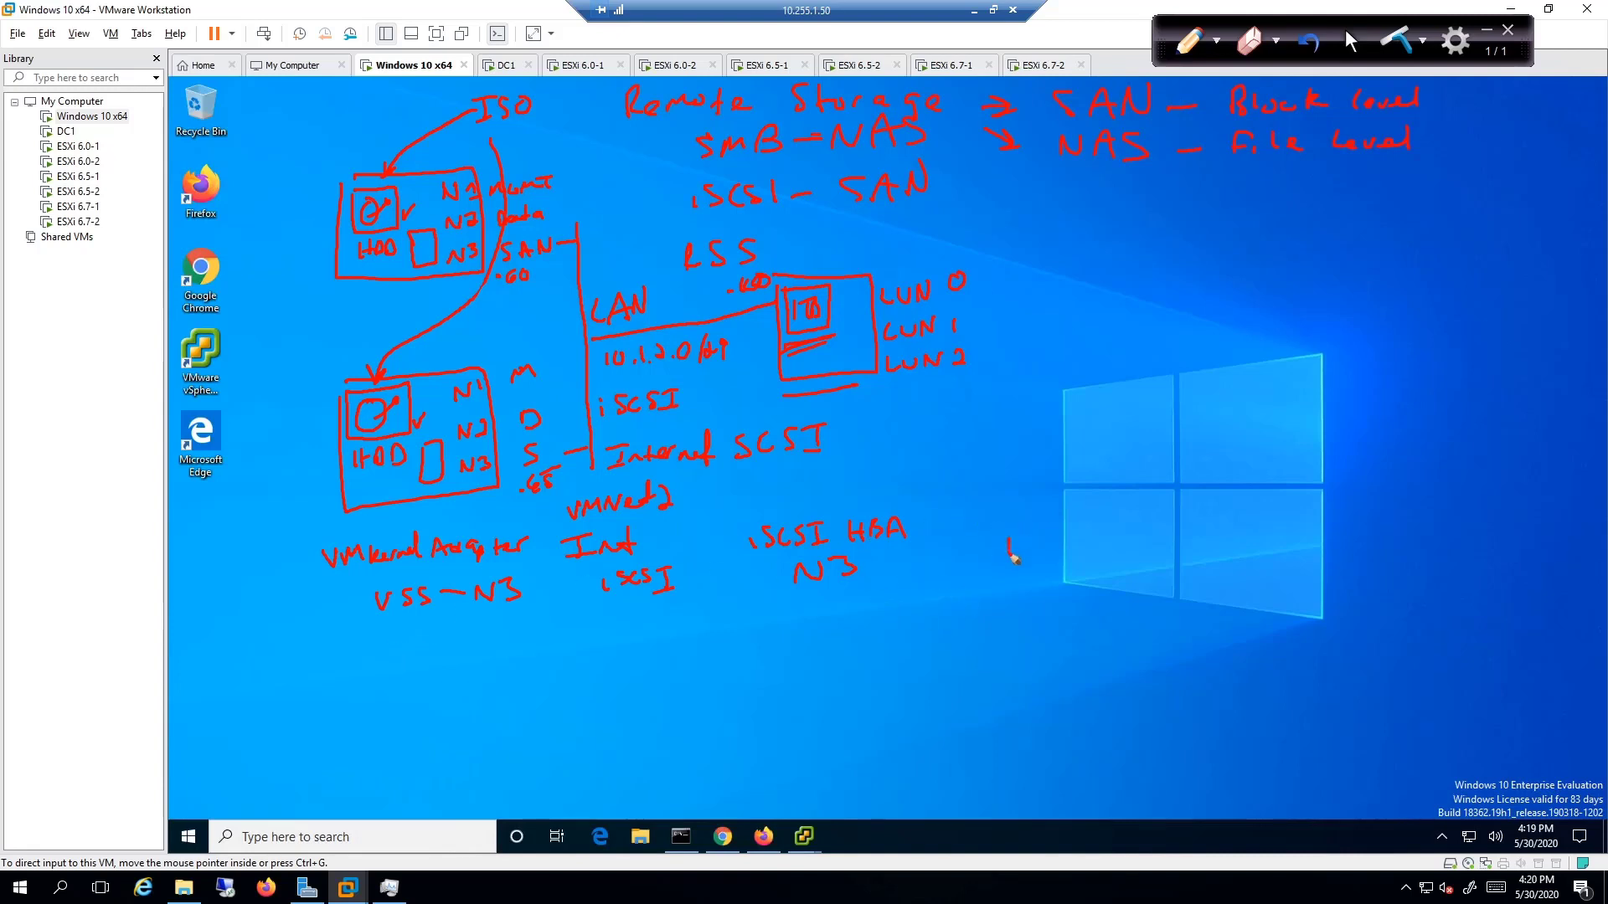
# Sketch 'iSCSI Target 750 GB LUN1', hosts H1–H4 at .10–.40 on a line, and a vmnet2 arrow to the target at .100
pyautogui.moveTo(1010, 542); pyautogui.dragTo(1102, 542)
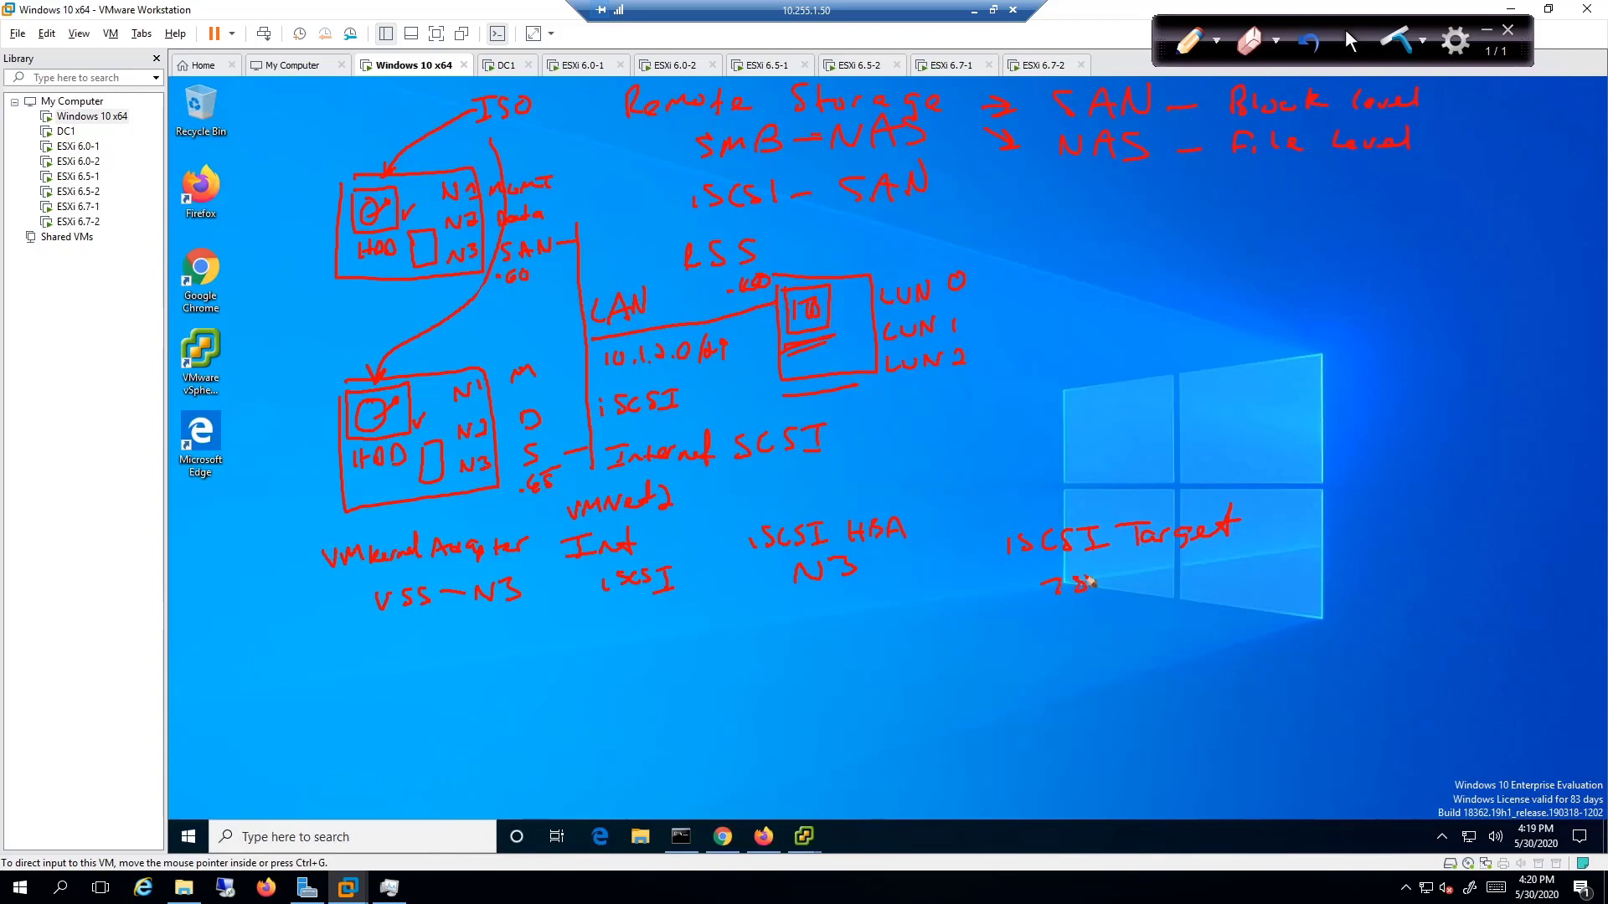
pyautogui.moveTo(1062, 583); pyautogui.dragTo(1179, 584)
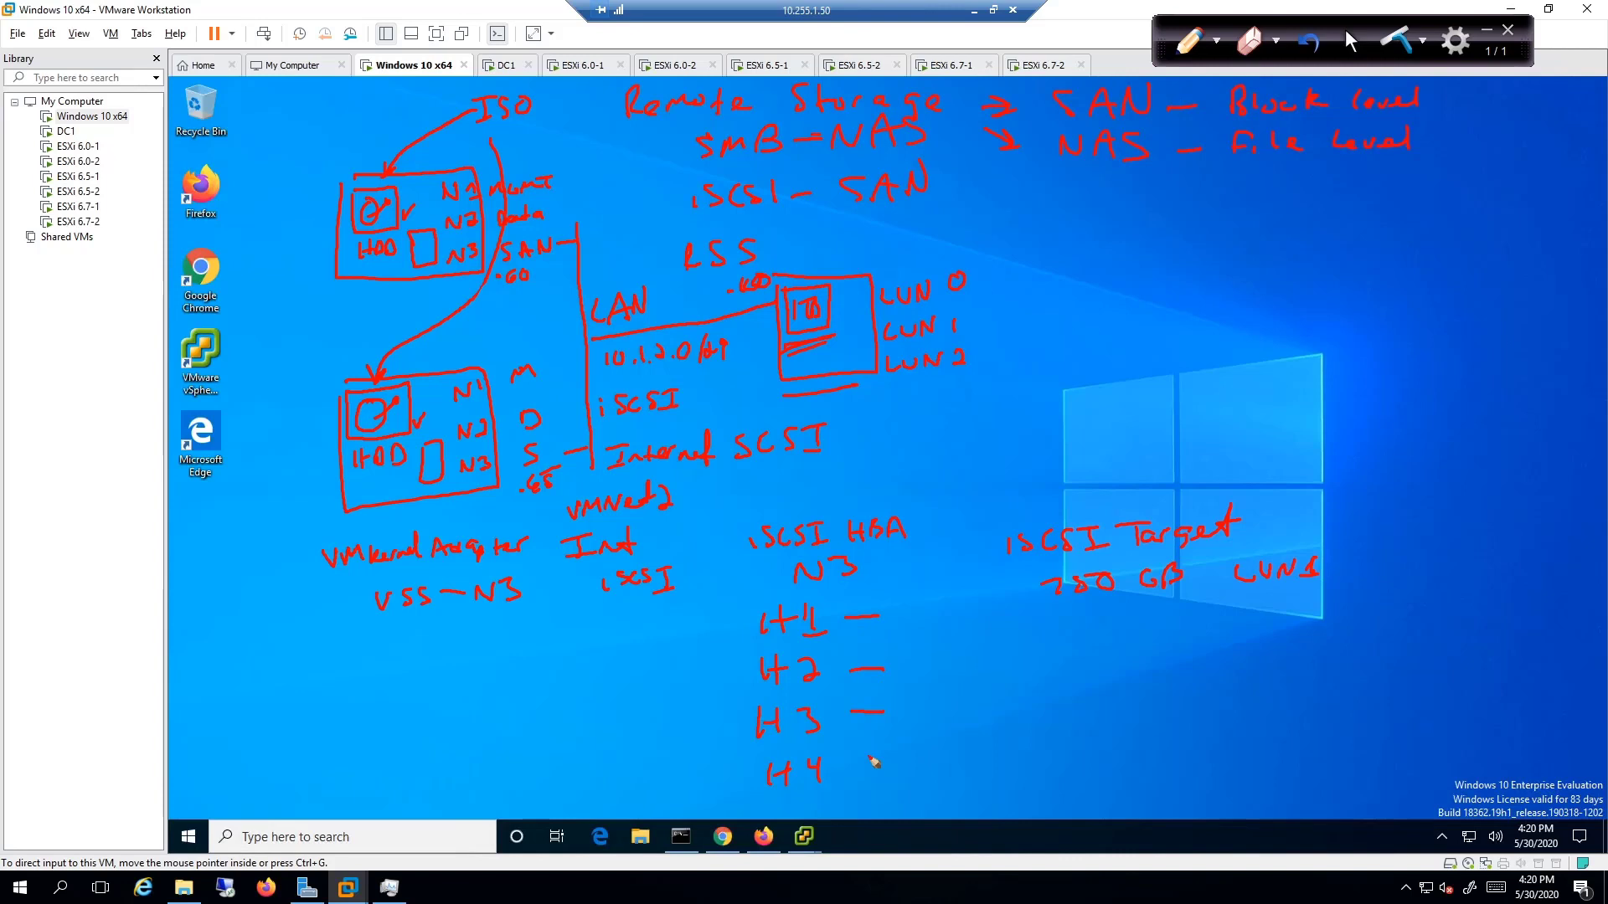
pyautogui.moveTo(878, 590); pyautogui.dragTo(903, 789)
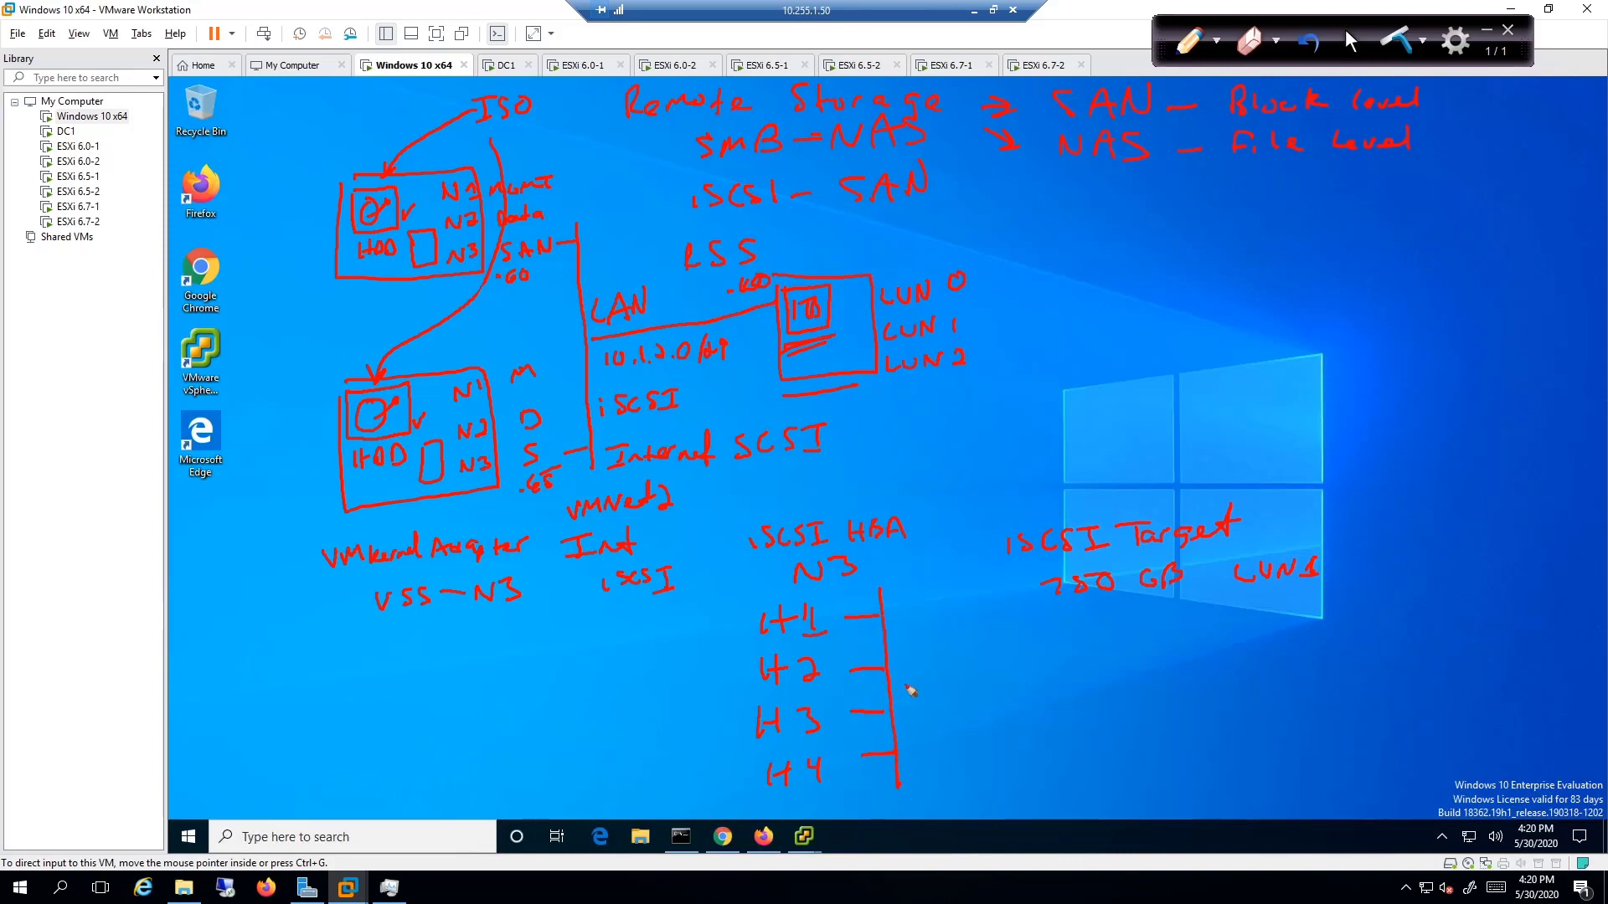
pyautogui.moveTo(908, 692); pyautogui.dragTo(1113, 610)
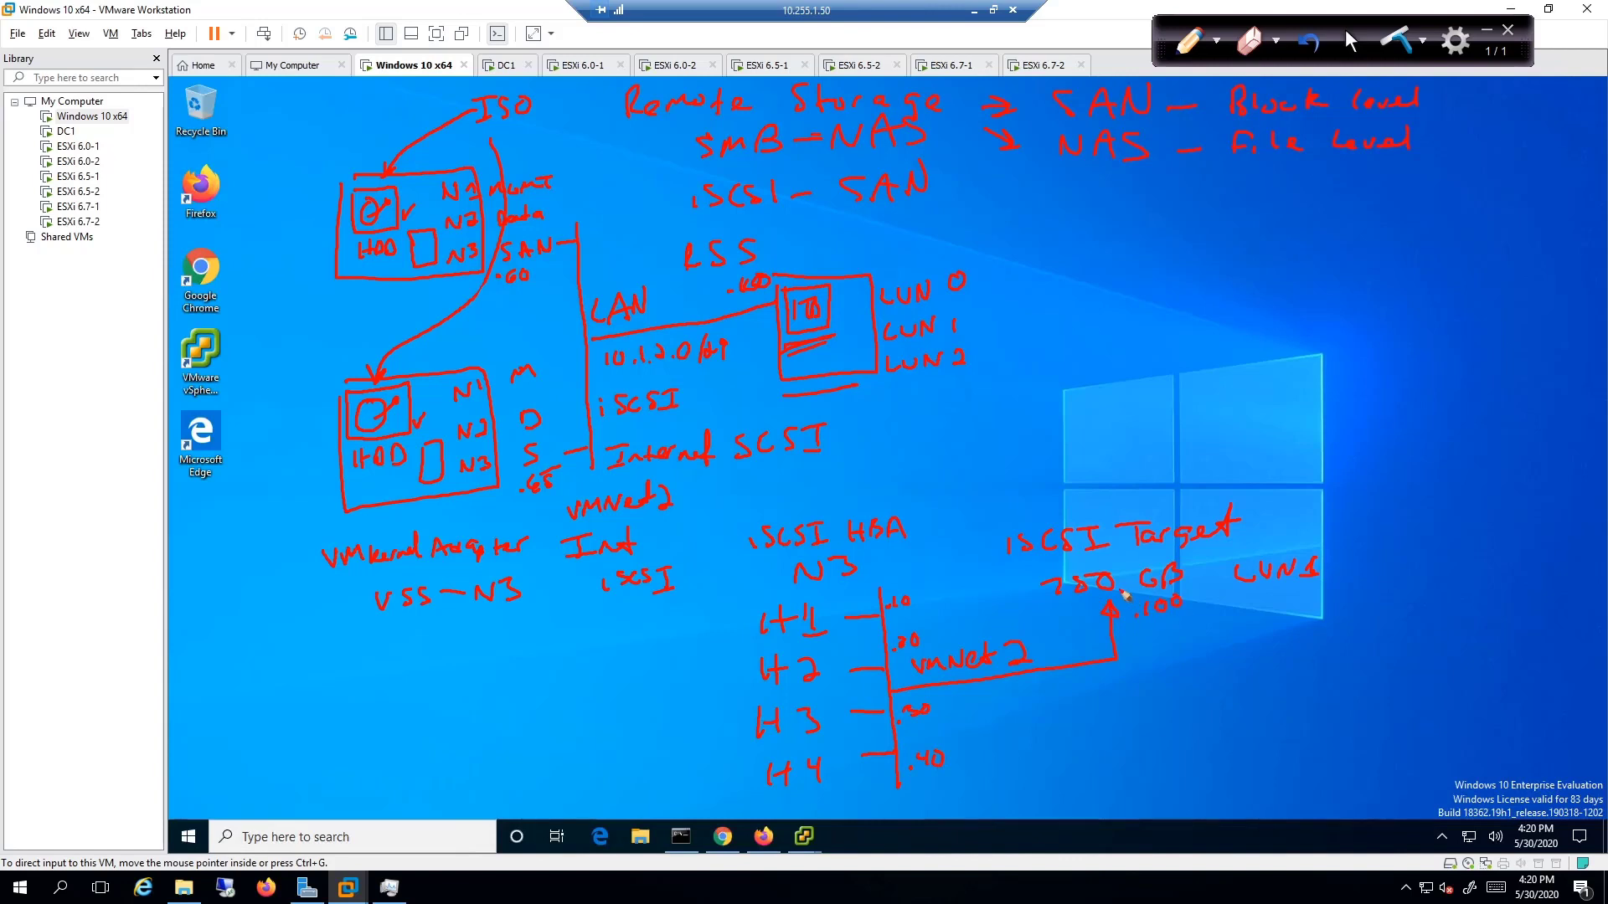
pyautogui.moveTo(1221, 631)
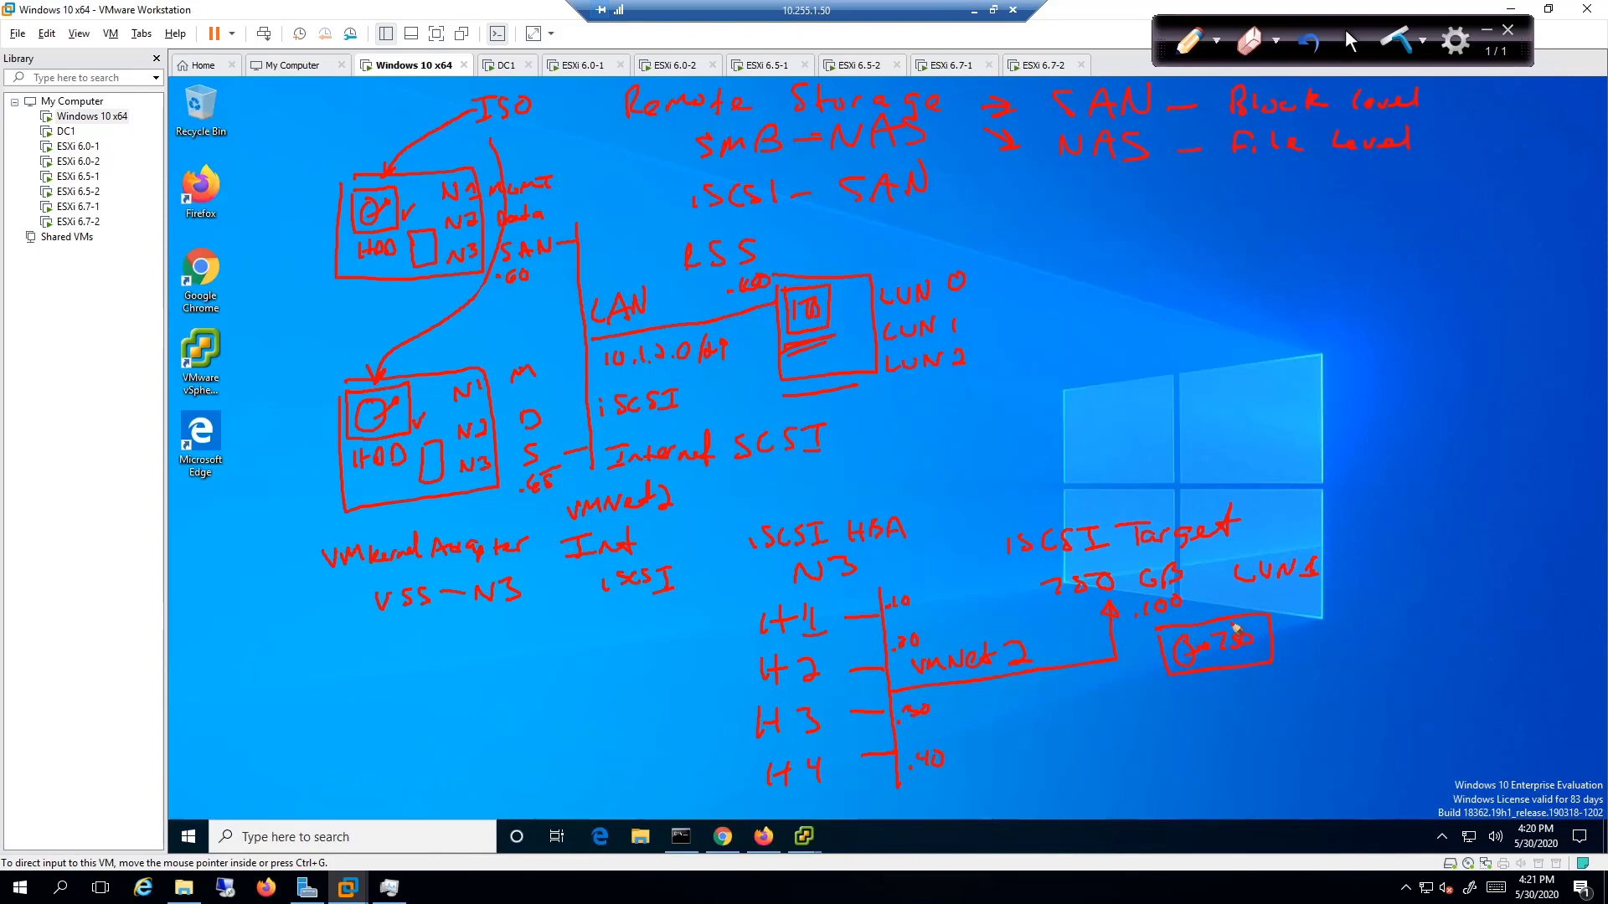
# Draw a boxed '750' disk beside each host H1–H4, noting the OS names next to H1's box
pyautogui.moveTo(652, 619); pyautogui.dragTo(691, 652)
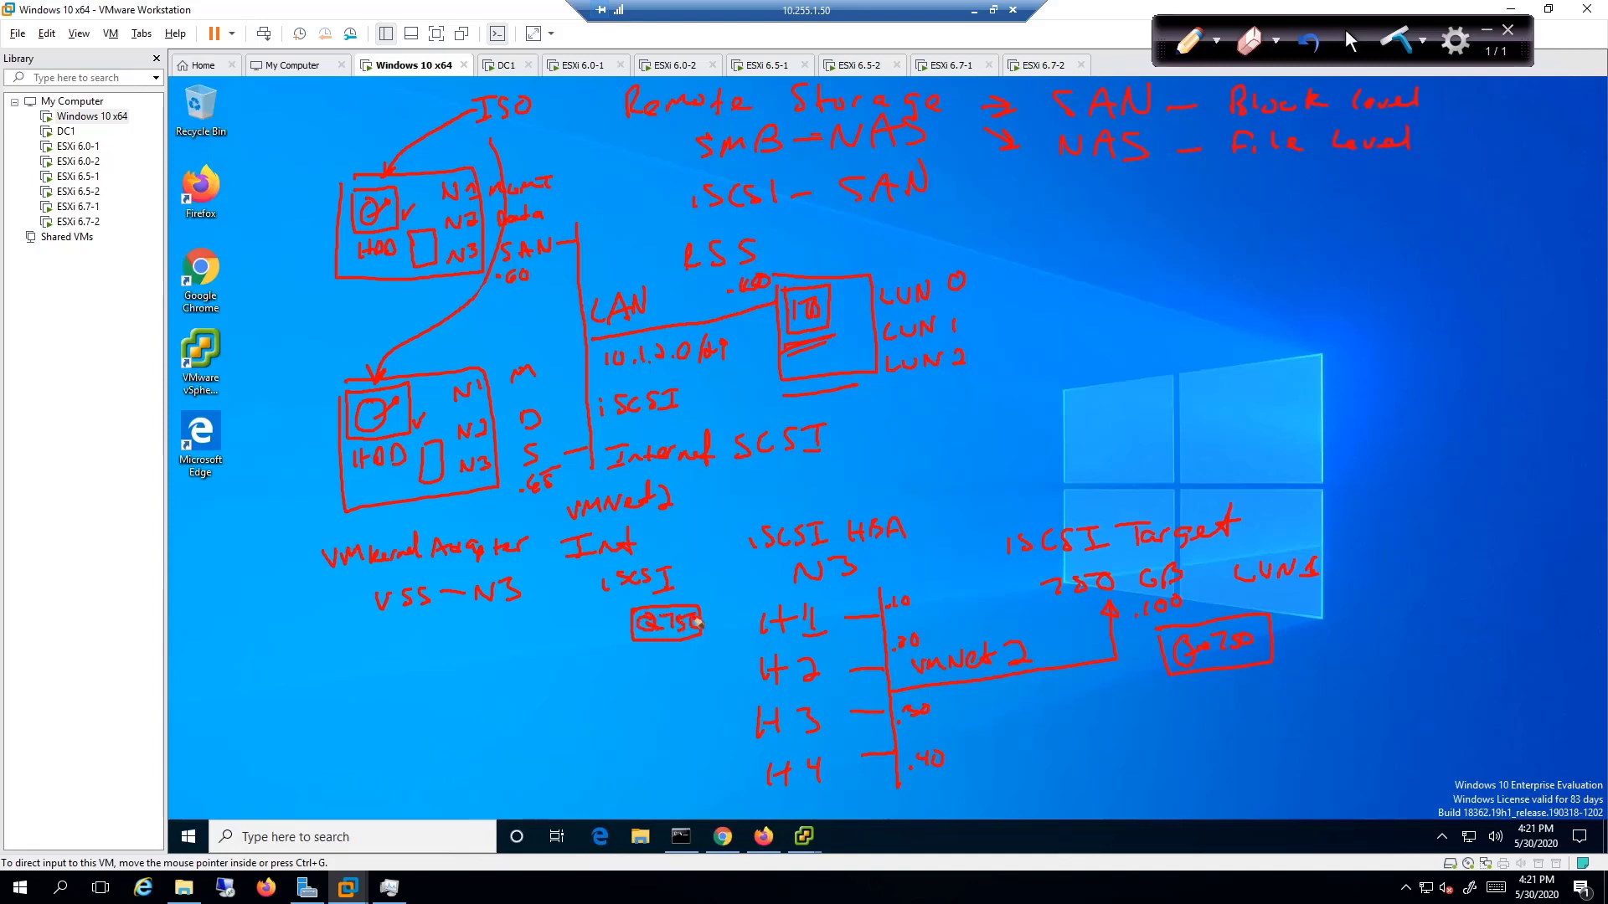
pyautogui.moveTo(633, 672); pyautogui.dragTo(692, 707)
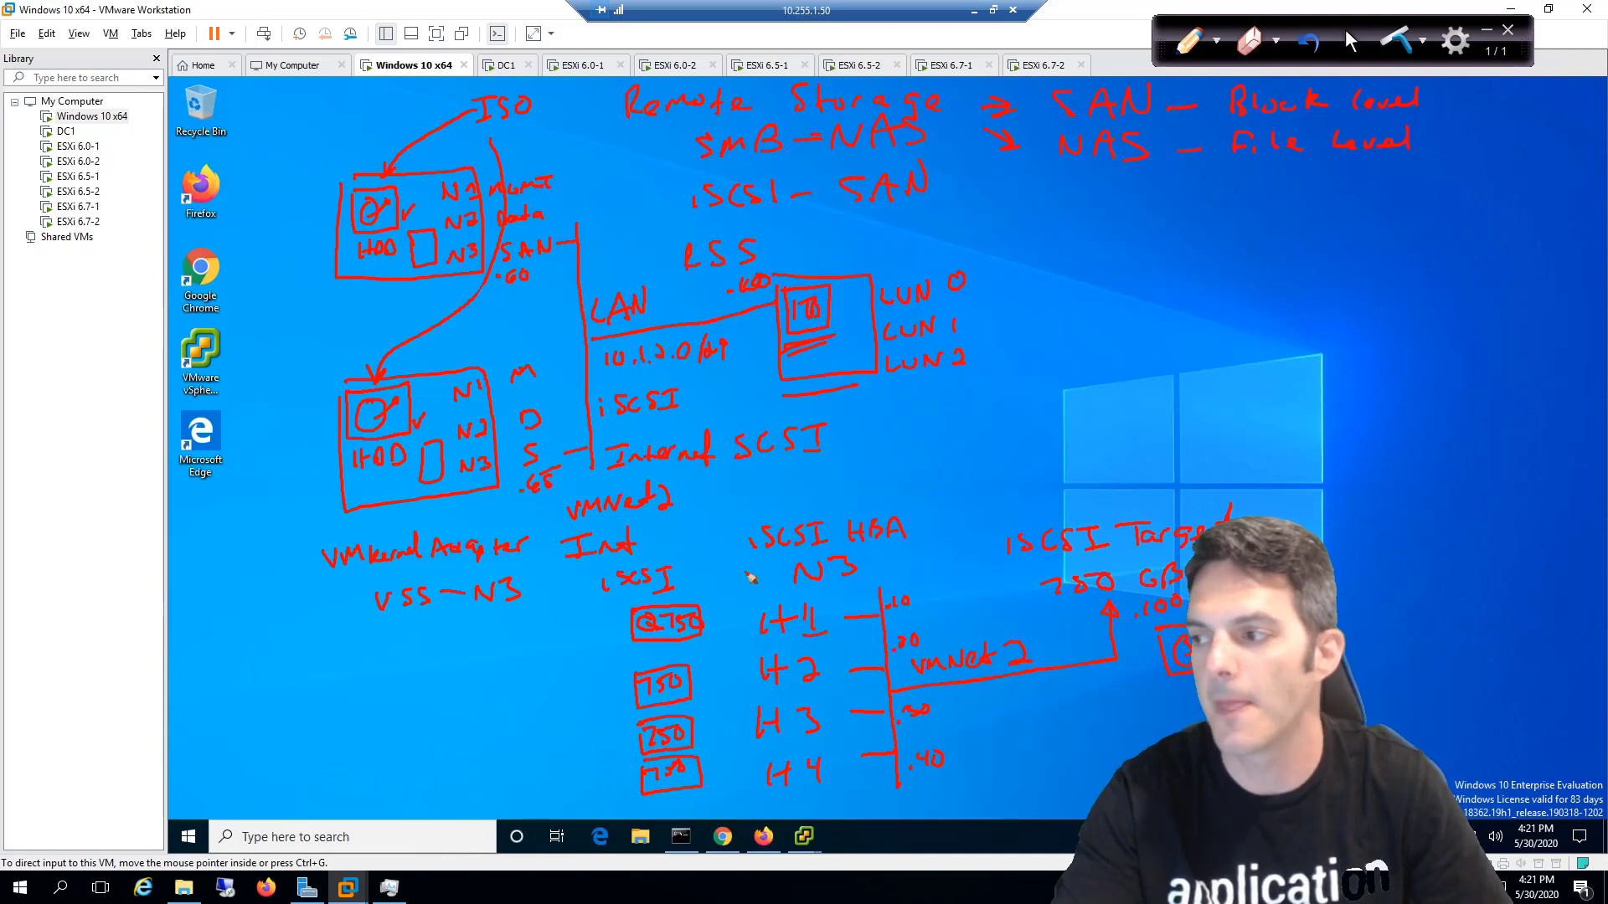
pyautogui.moveTo(512, 642)
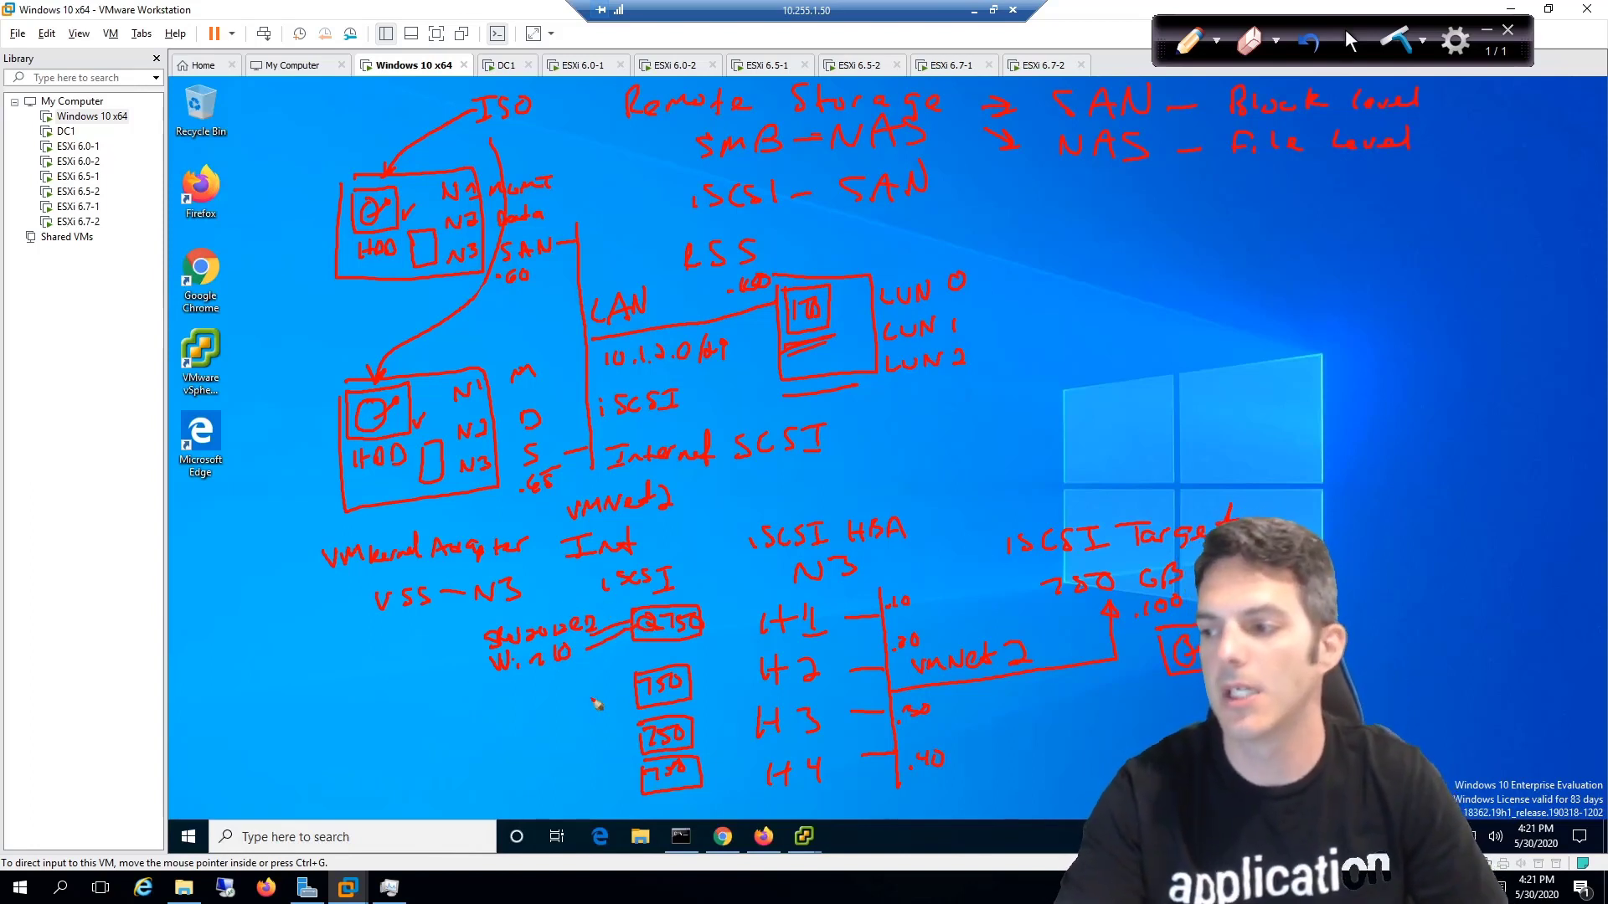
pyautogui.moveTo(677, 625)
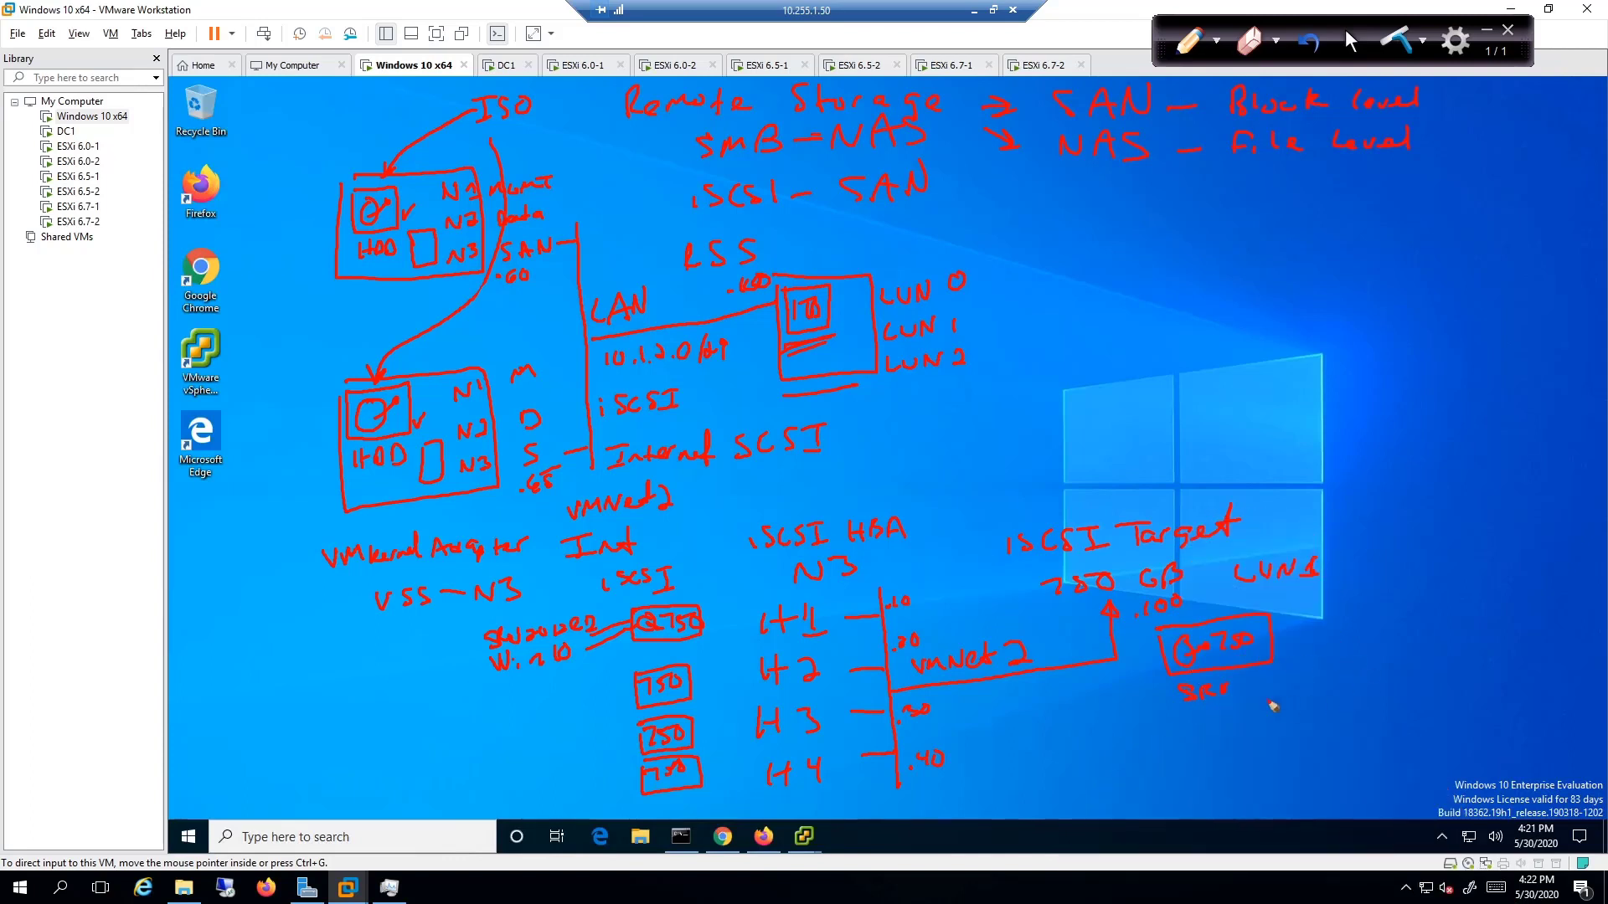
# Note 'Server 2012 R2' and 'Windows 10' under the target's disk box, add an arrow to it and a mark under H1's notes
pyautogui.moveTo(1226, 695); pyautogui.dragTo(1287, 692)
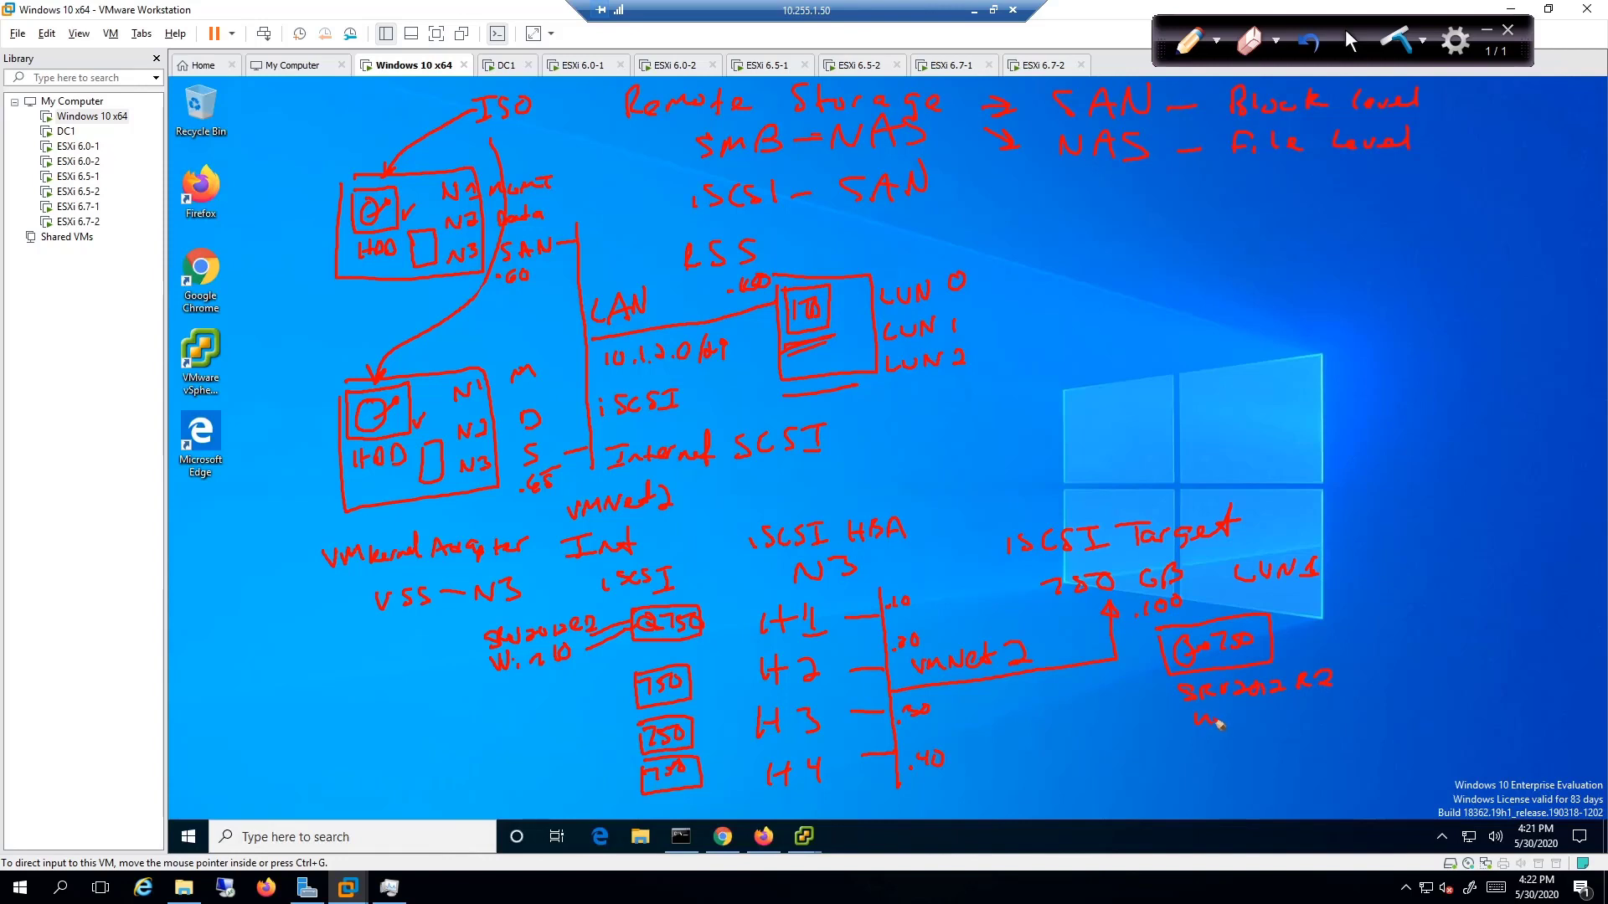
pyautogui.moveTo(1204, 718); pyautogui.dragTo(1281, 706)
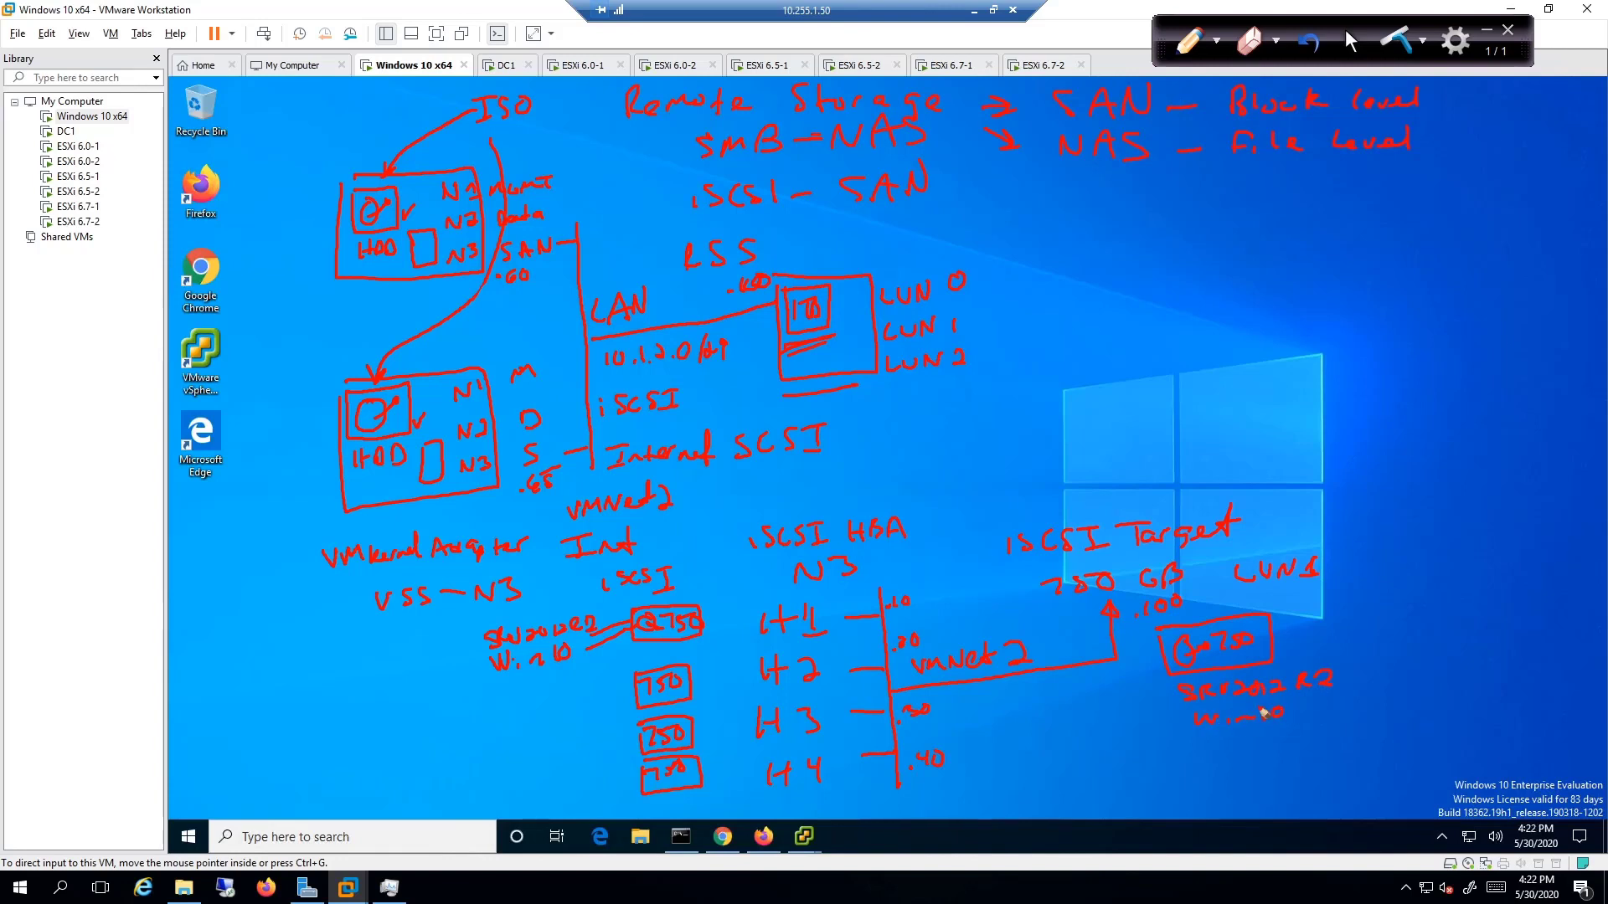
pyautogui.moveTo(1276, 641); pyautogui.dragTo(1353, 636)
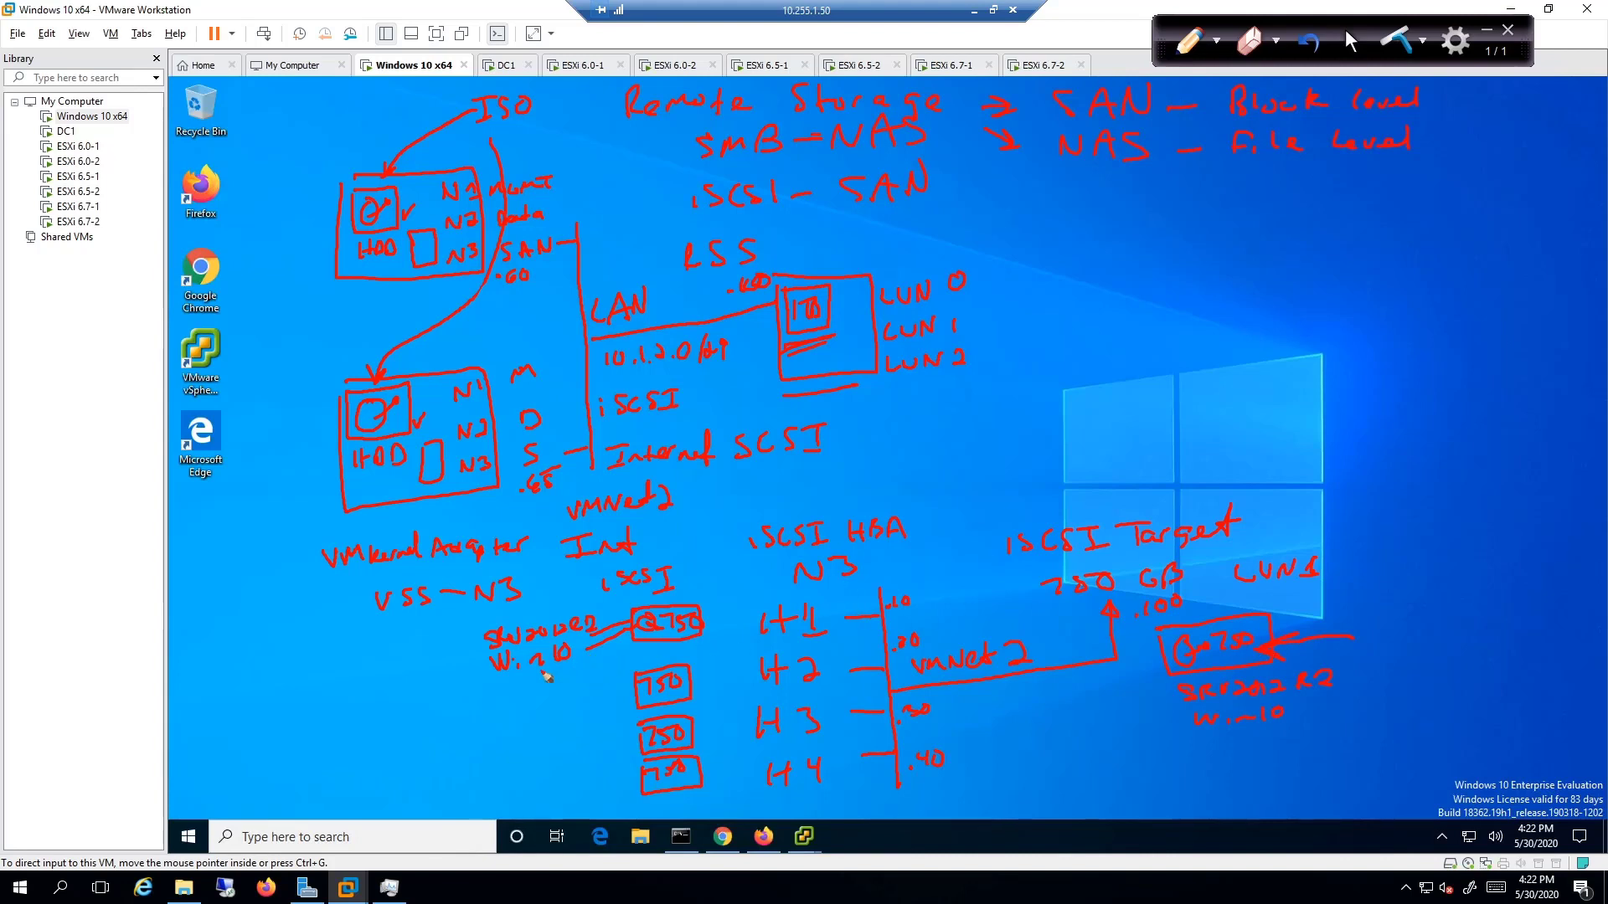
pyautogui.moveTo(543, 672); pyautogui.dragTo(549, 707)
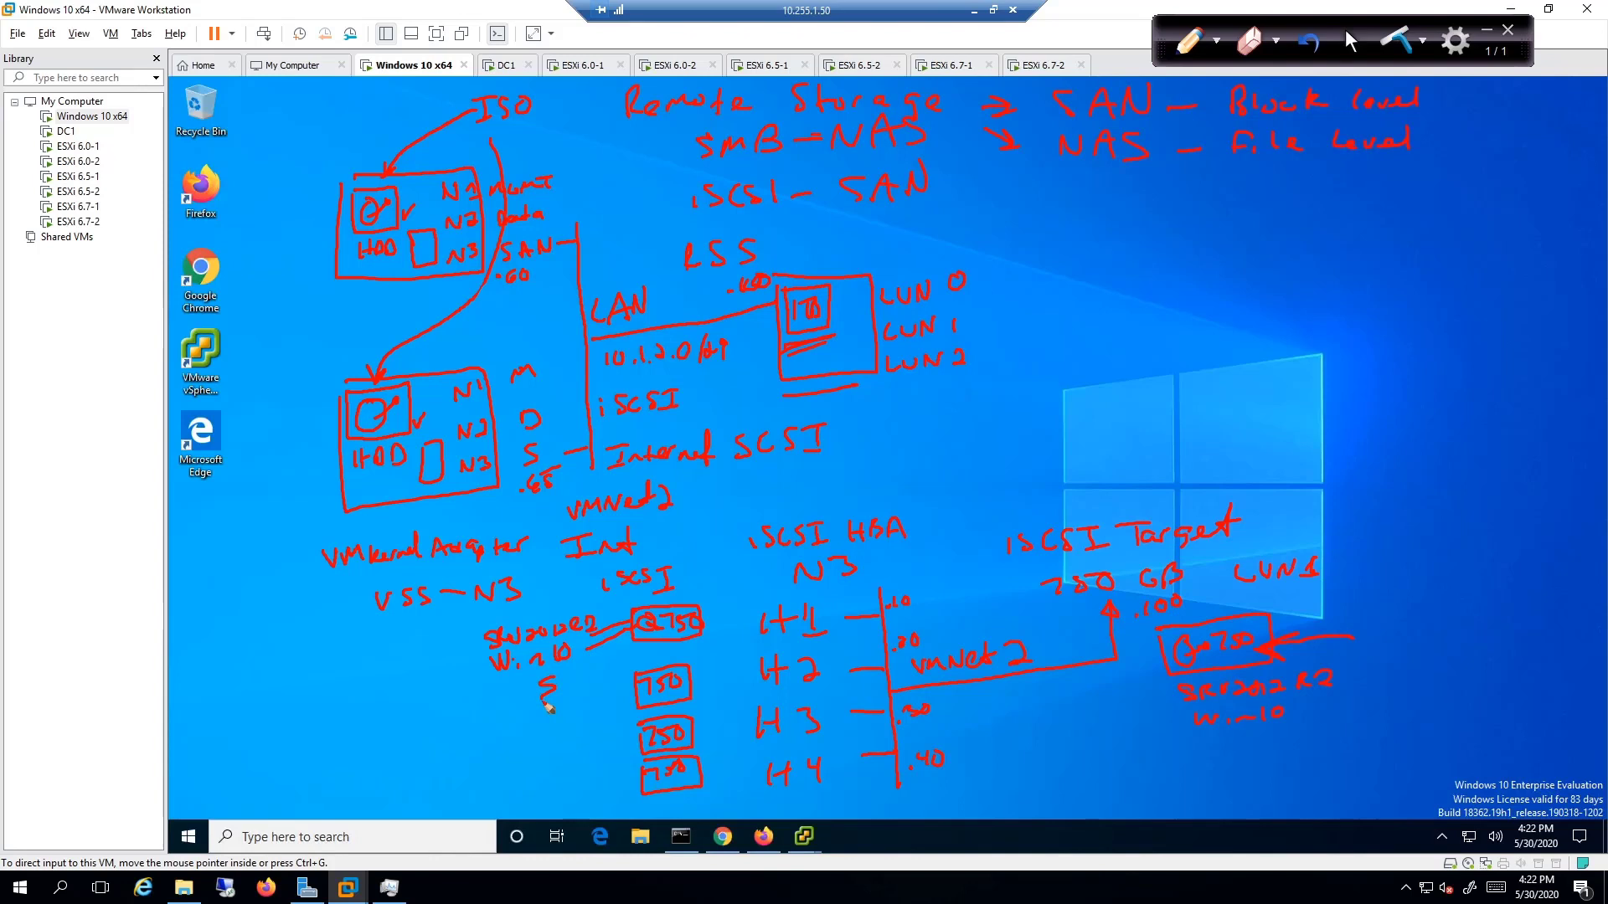